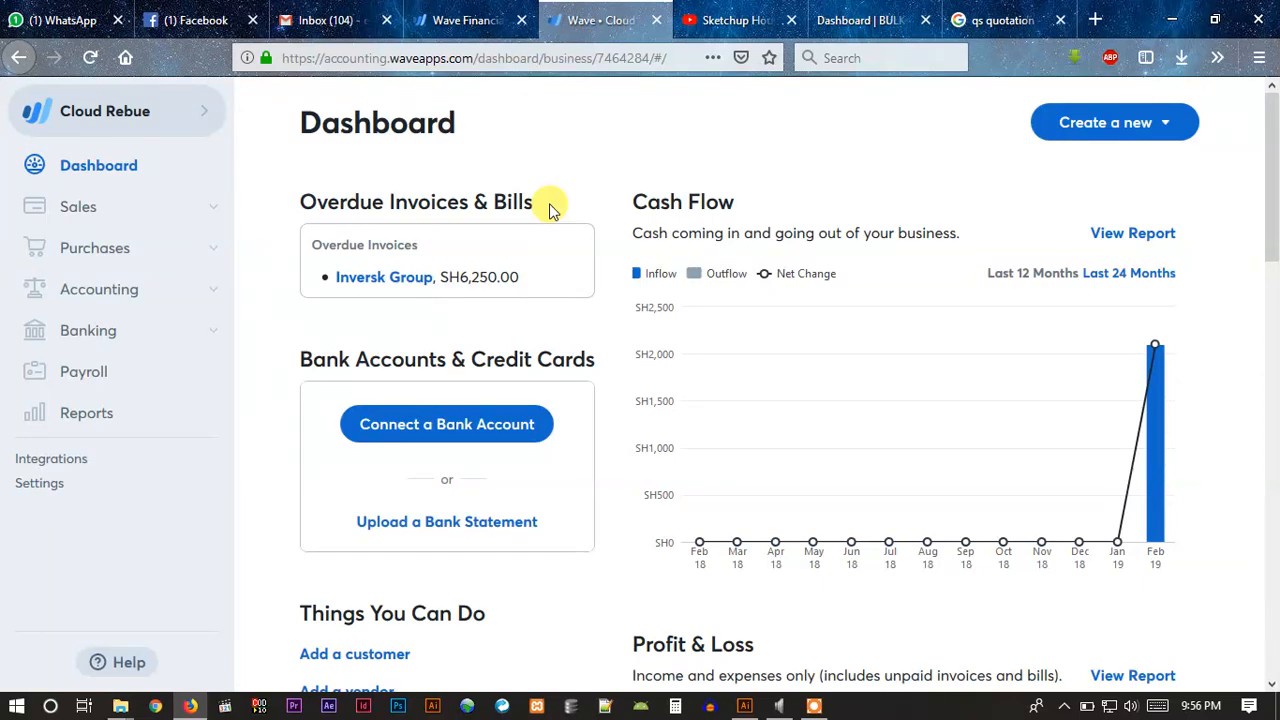
mouse_move(96, 248)
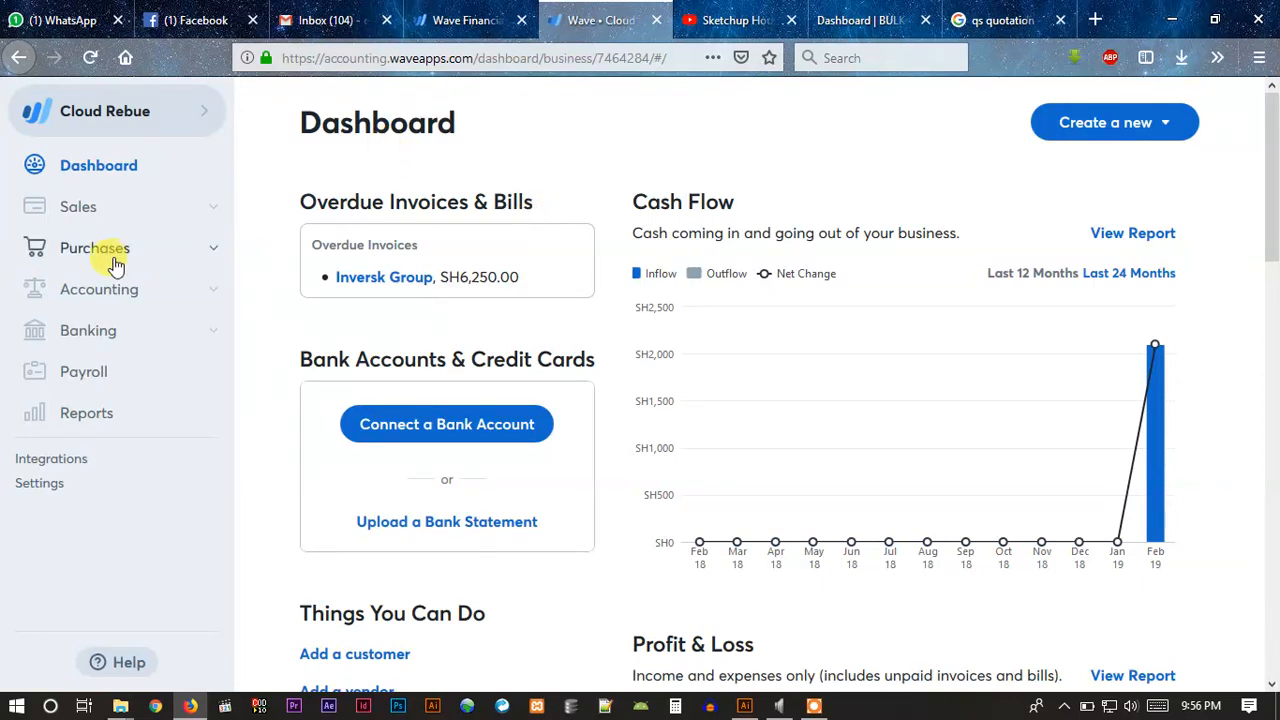
Step: Expand Sales in the sidebar and go to the Estimates list
left_click(78, 206)
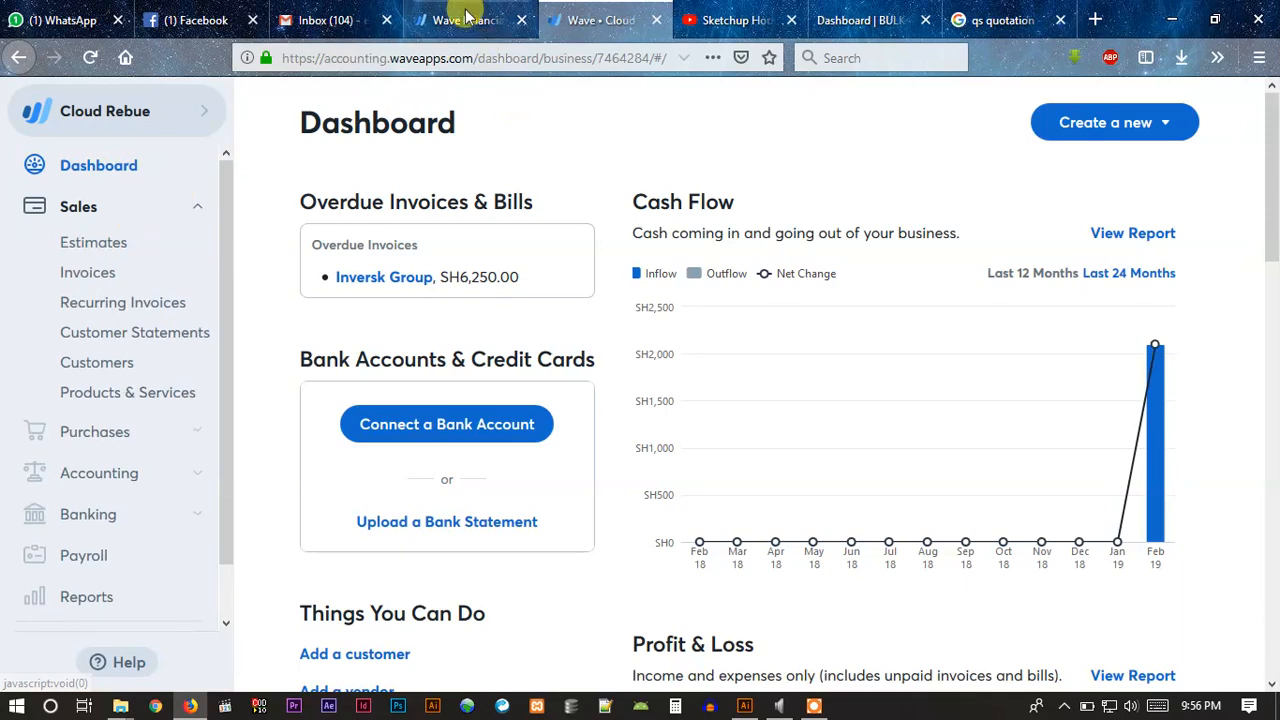
left_click(464, 20)
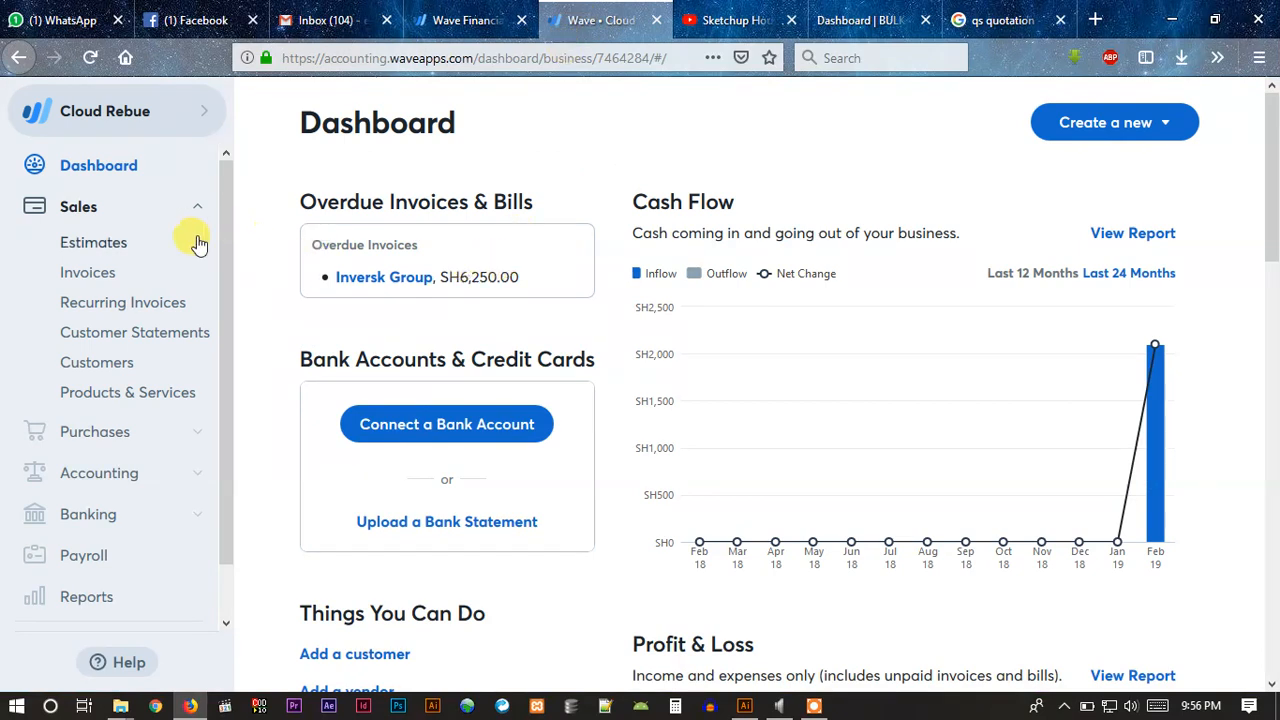
mouse_move(80, 206)
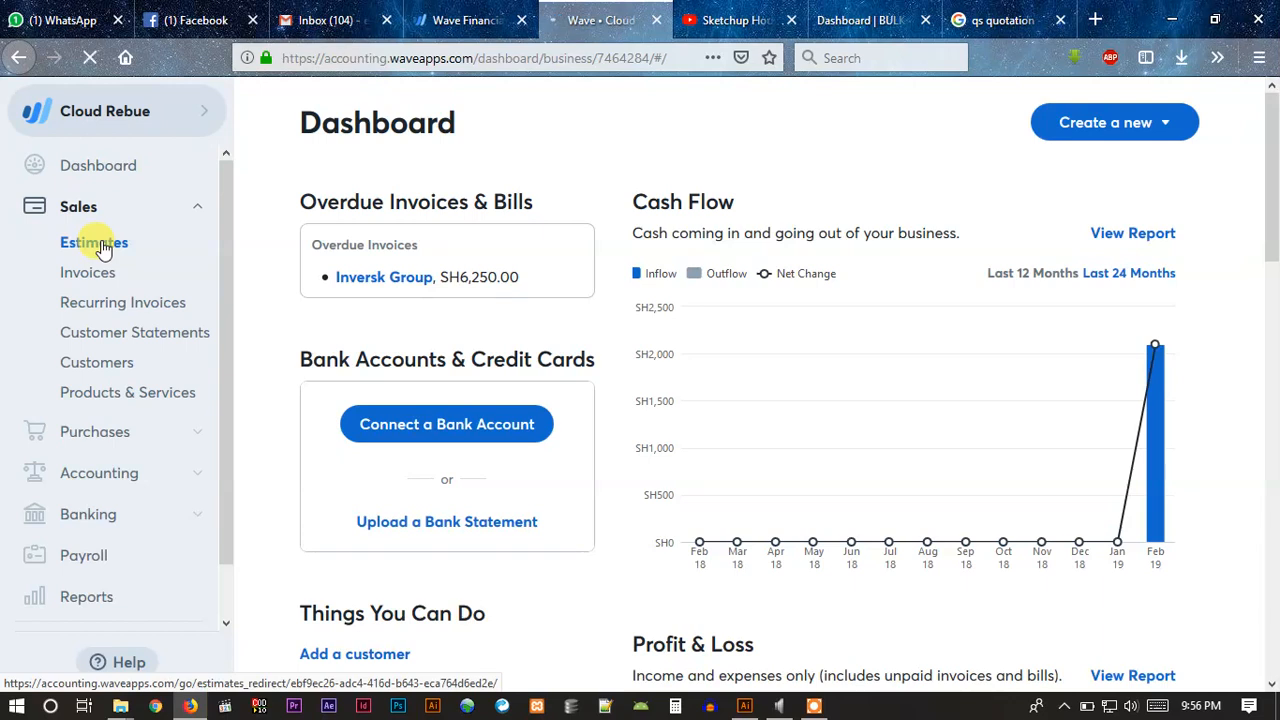
left_click(92, 242)
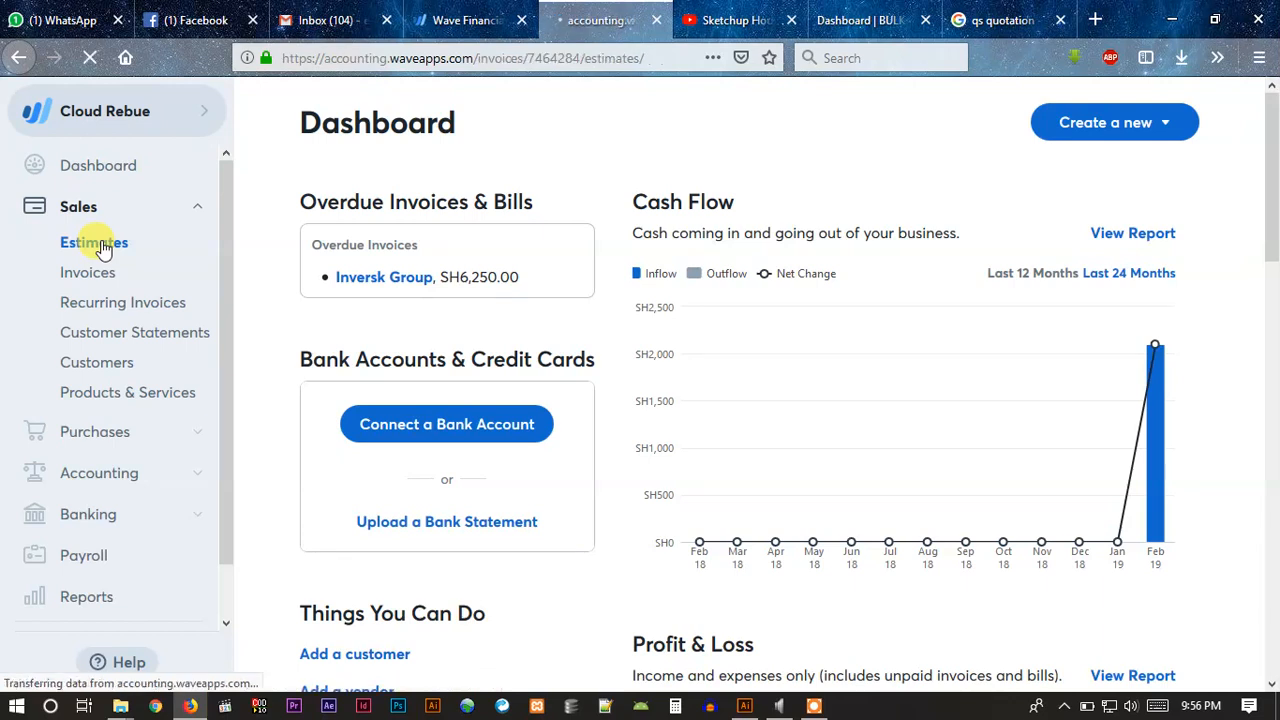
Step: Start creating a new estimate from the Estimates page
left_click(92, 242)
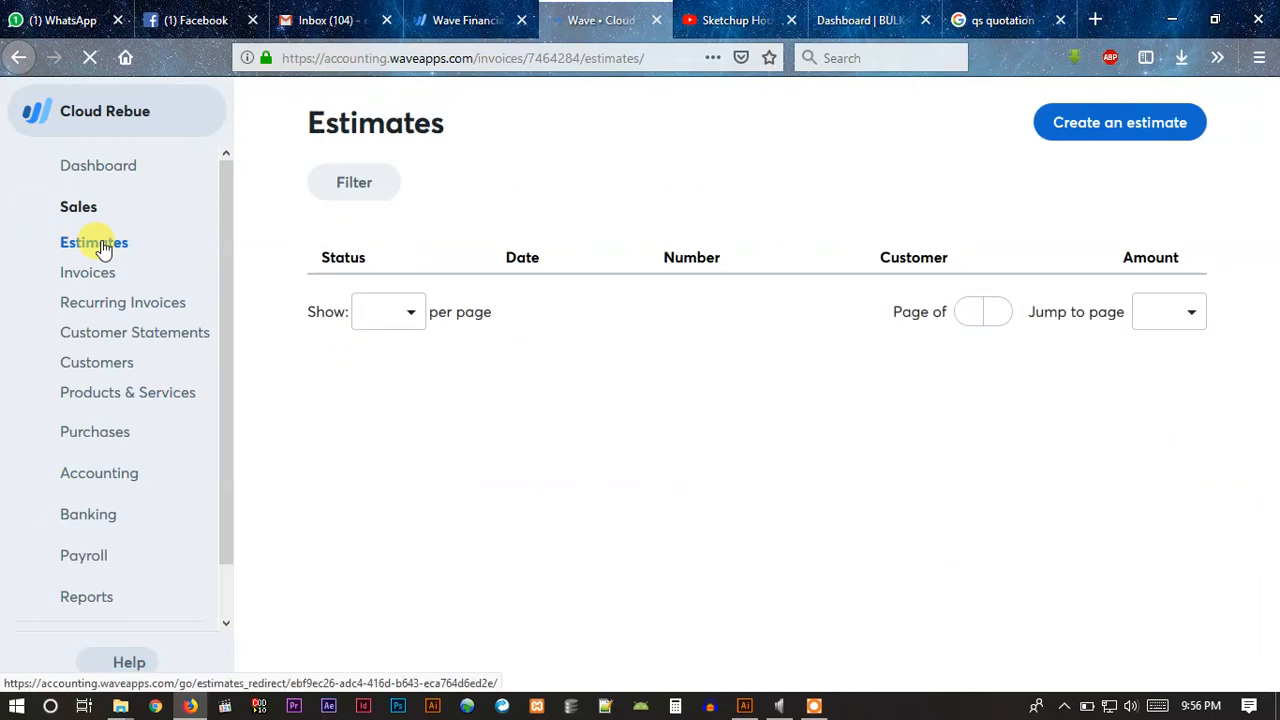
left_click(92, 242)
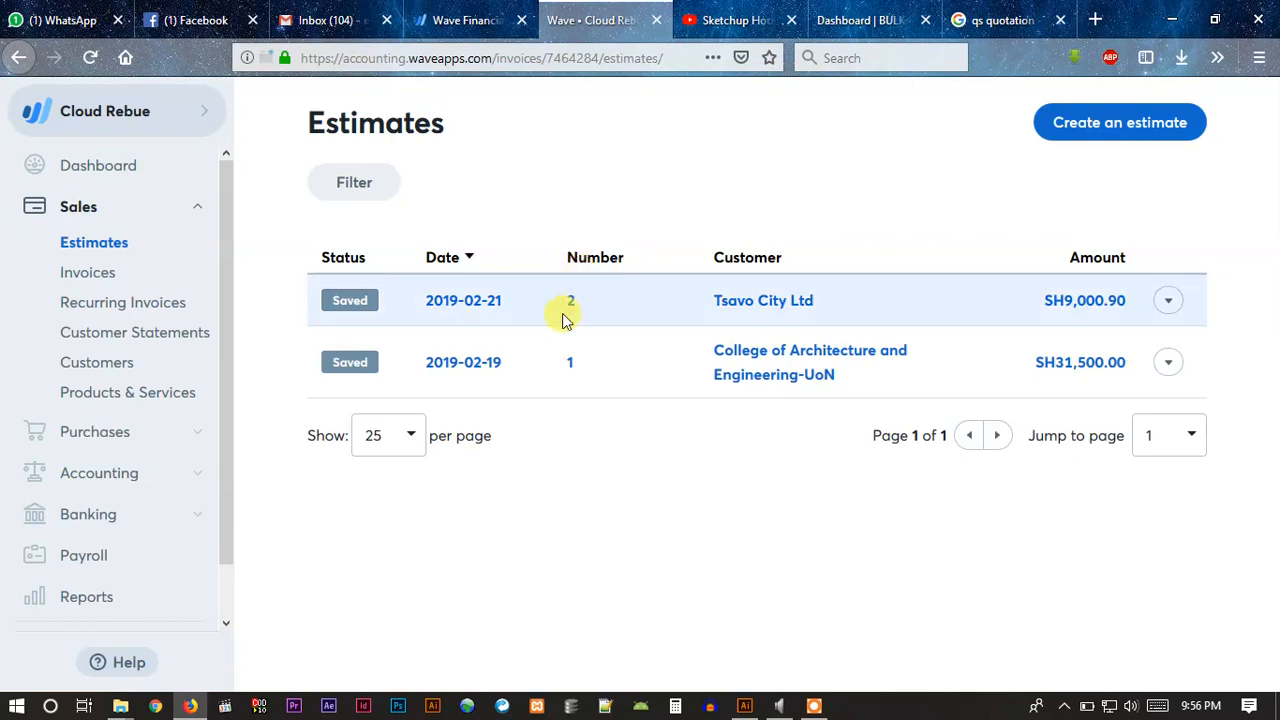
mouse_move(836, 350)
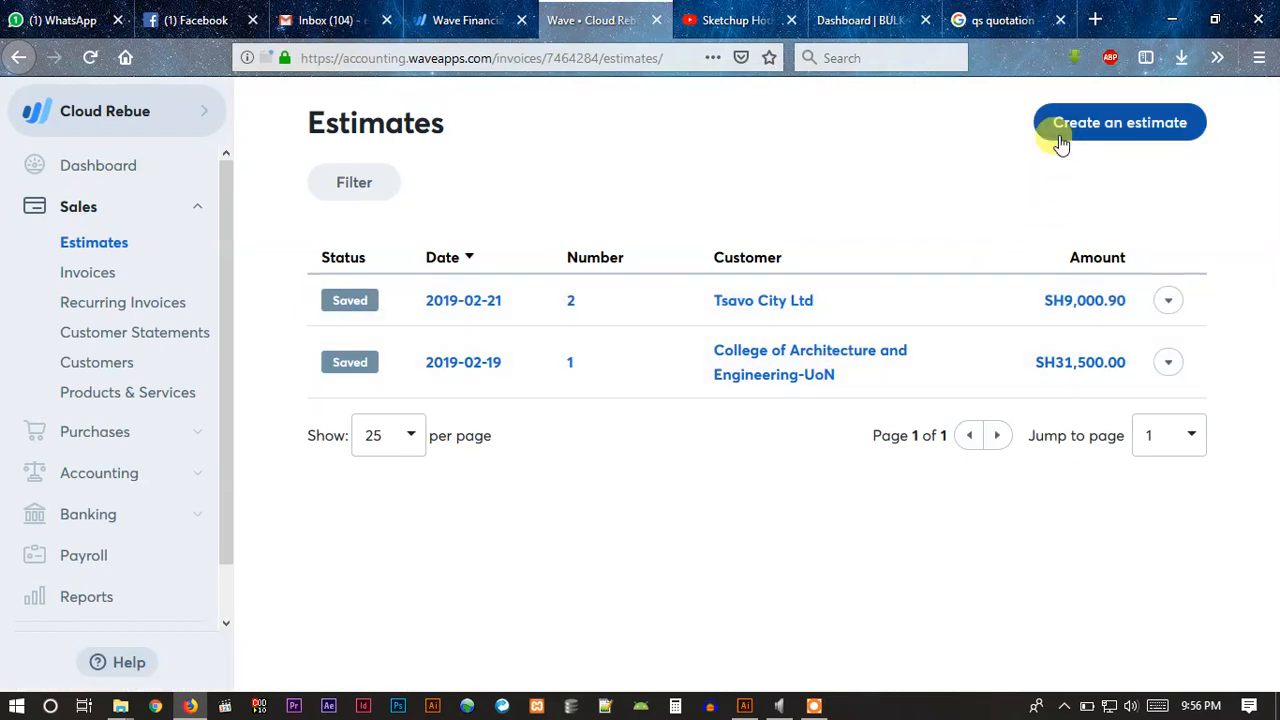
left_click(1120, 122)
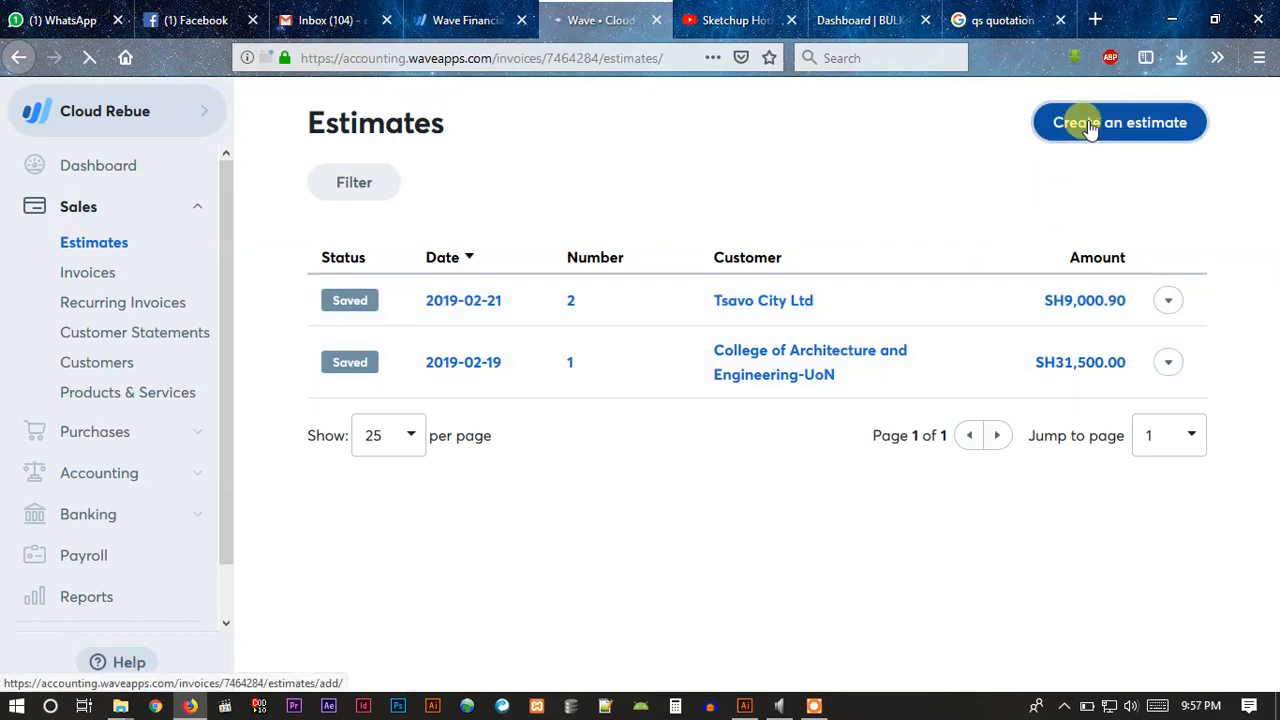
Step: Rename the estimate title from 'Estimate' to 'Quotation', keeping number 3
left_click(1120, 122)
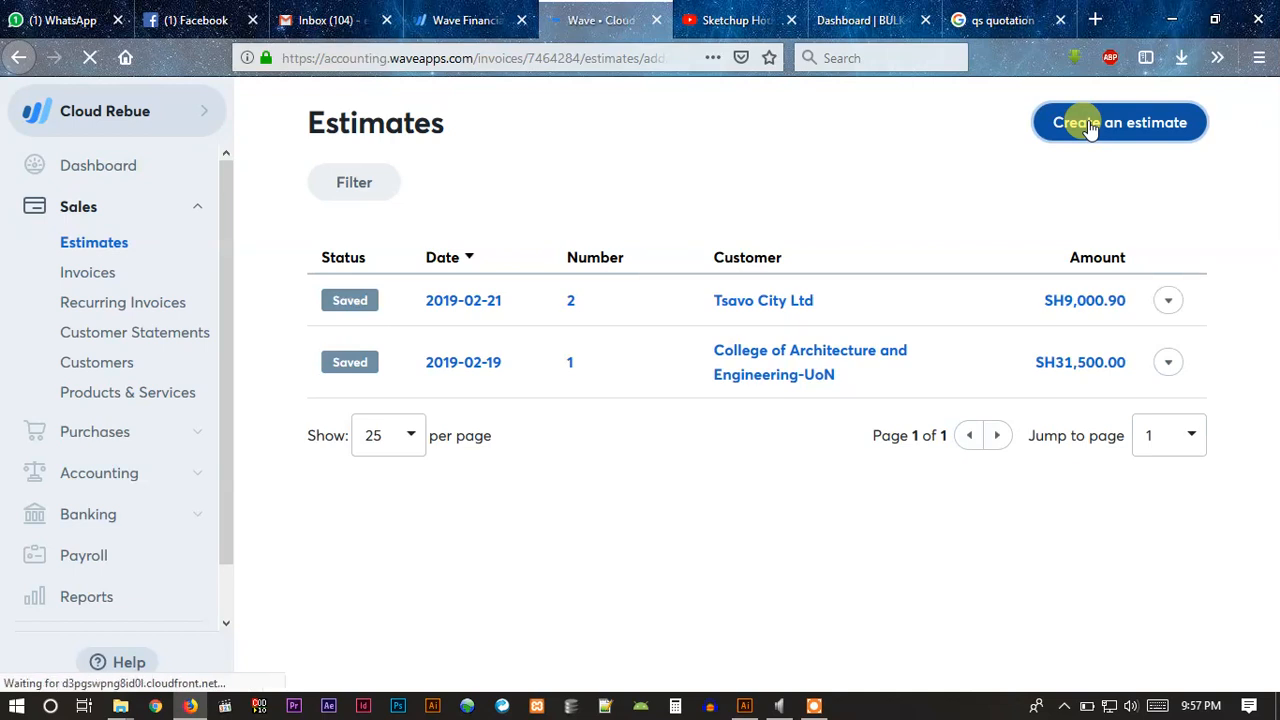
left_click(1120, 122)
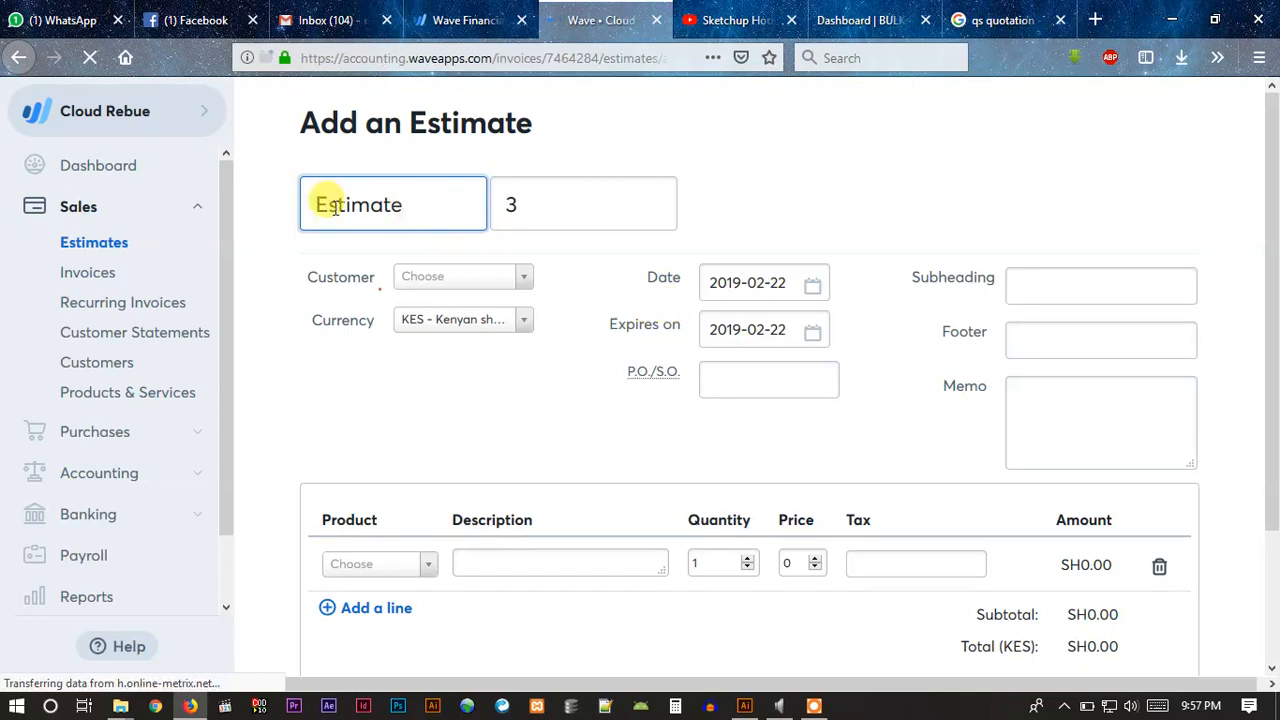
double_click(358, 204)
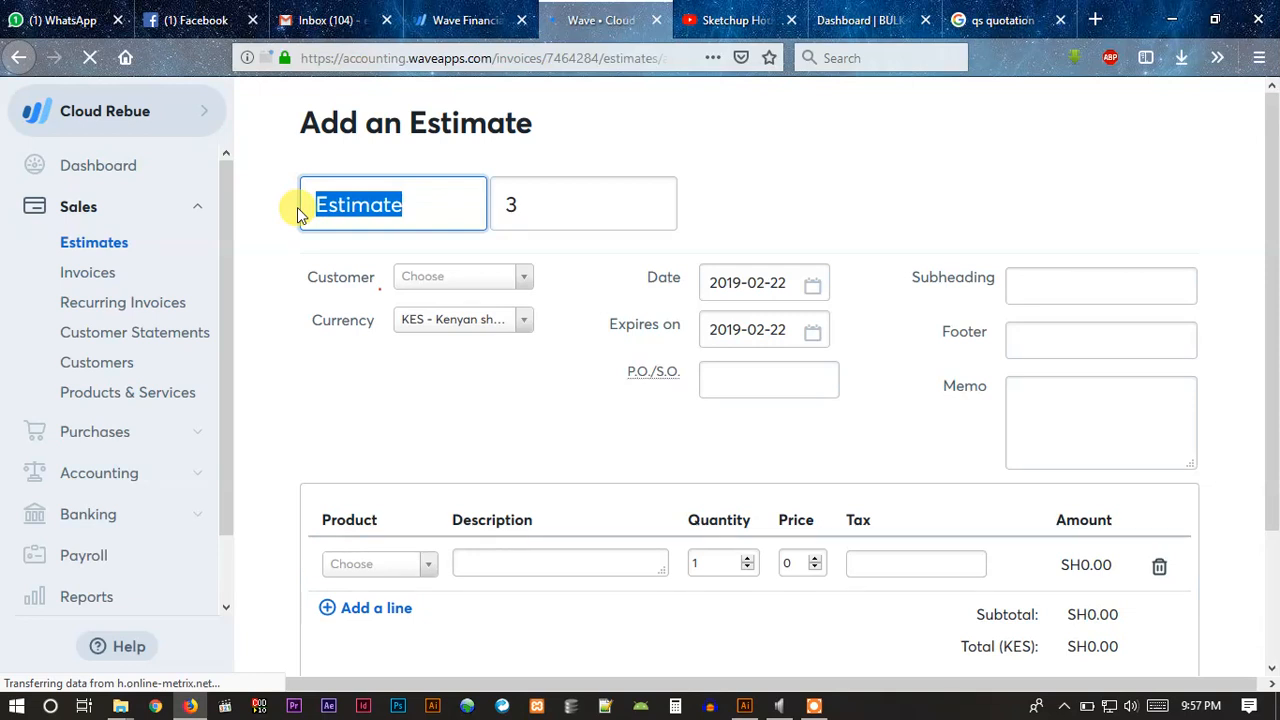
type("Quotation")
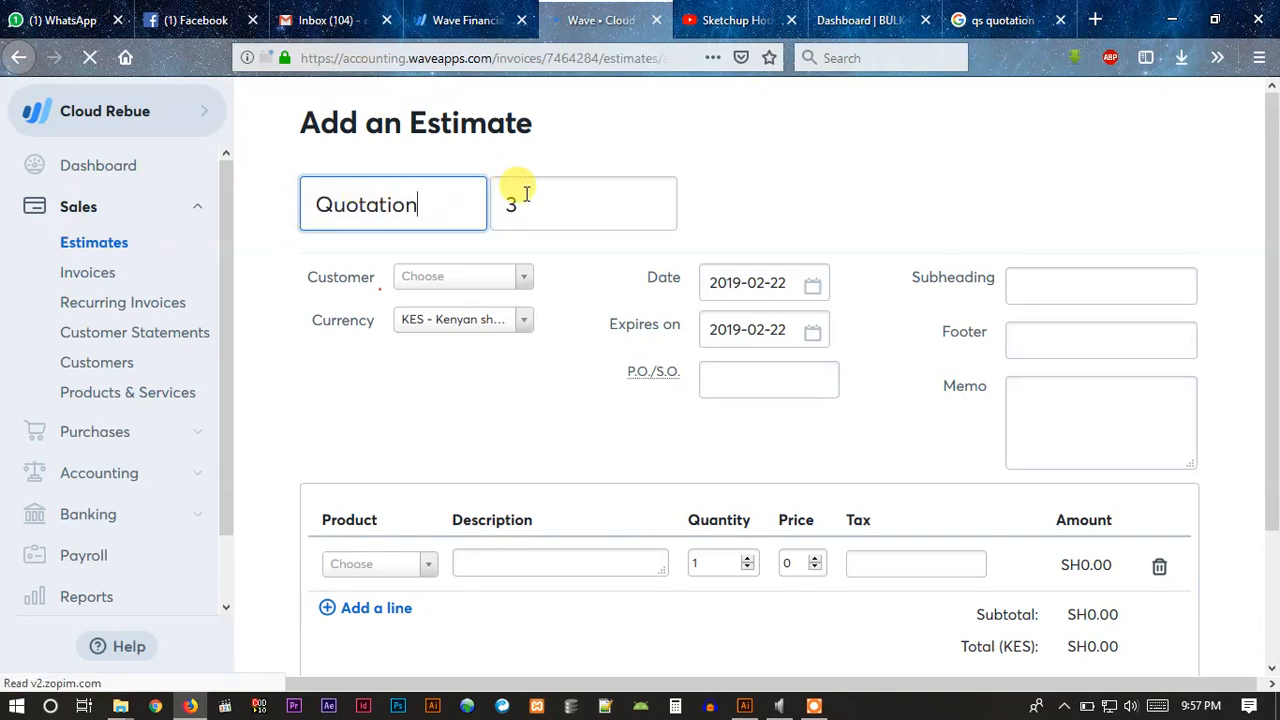
left_click(584, 204)
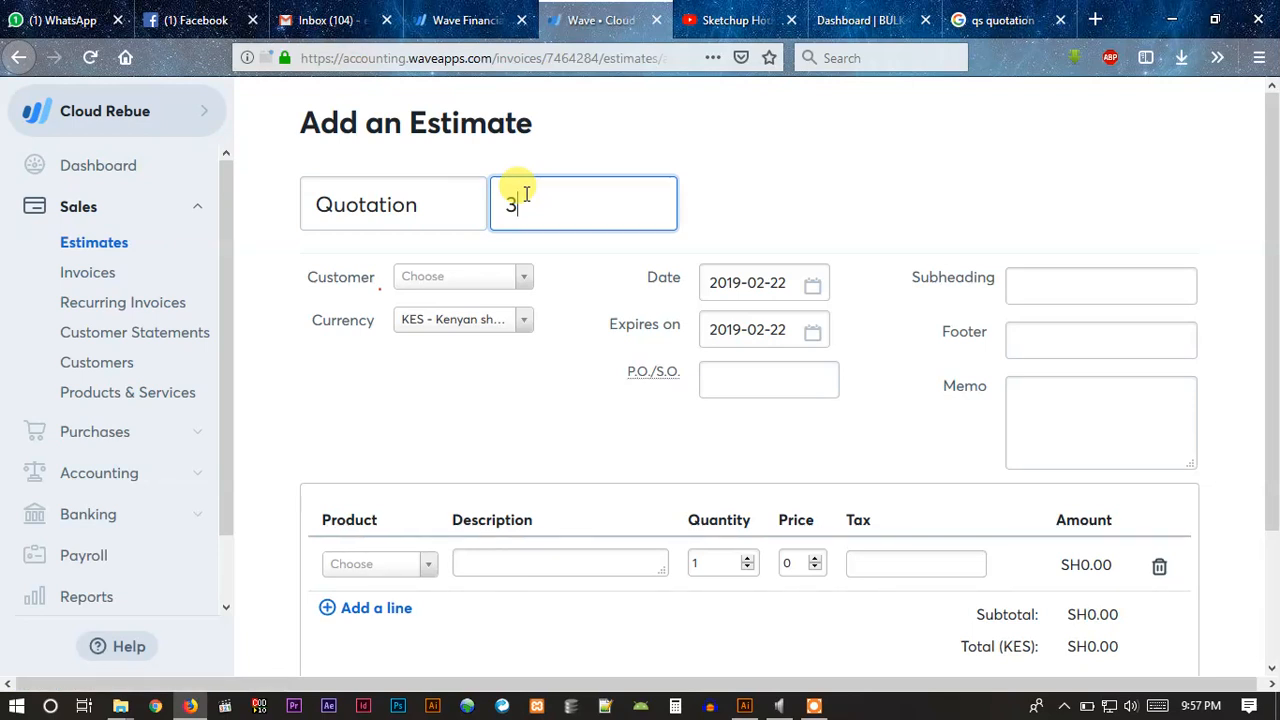
mouse_move(516, 260)
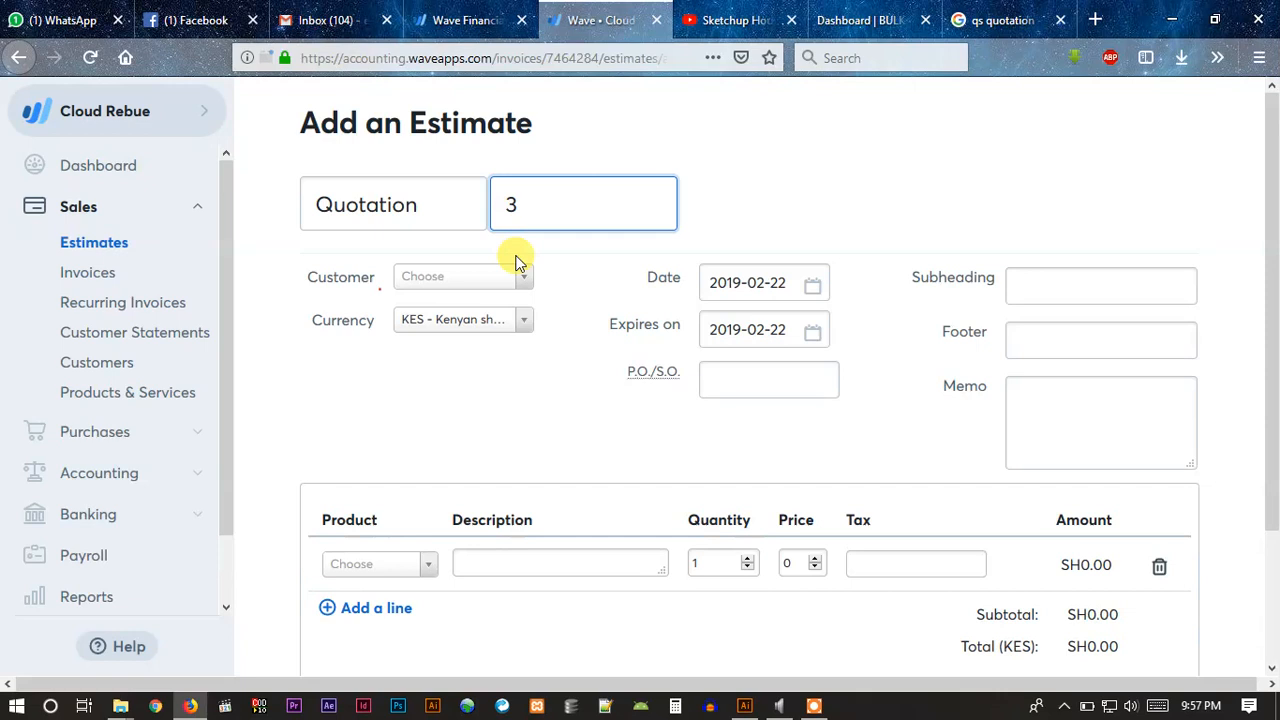
Step: Choose Tsavo City Ltd as the customer, leaving currency as Kenyan shilling
left_click(462, 276)
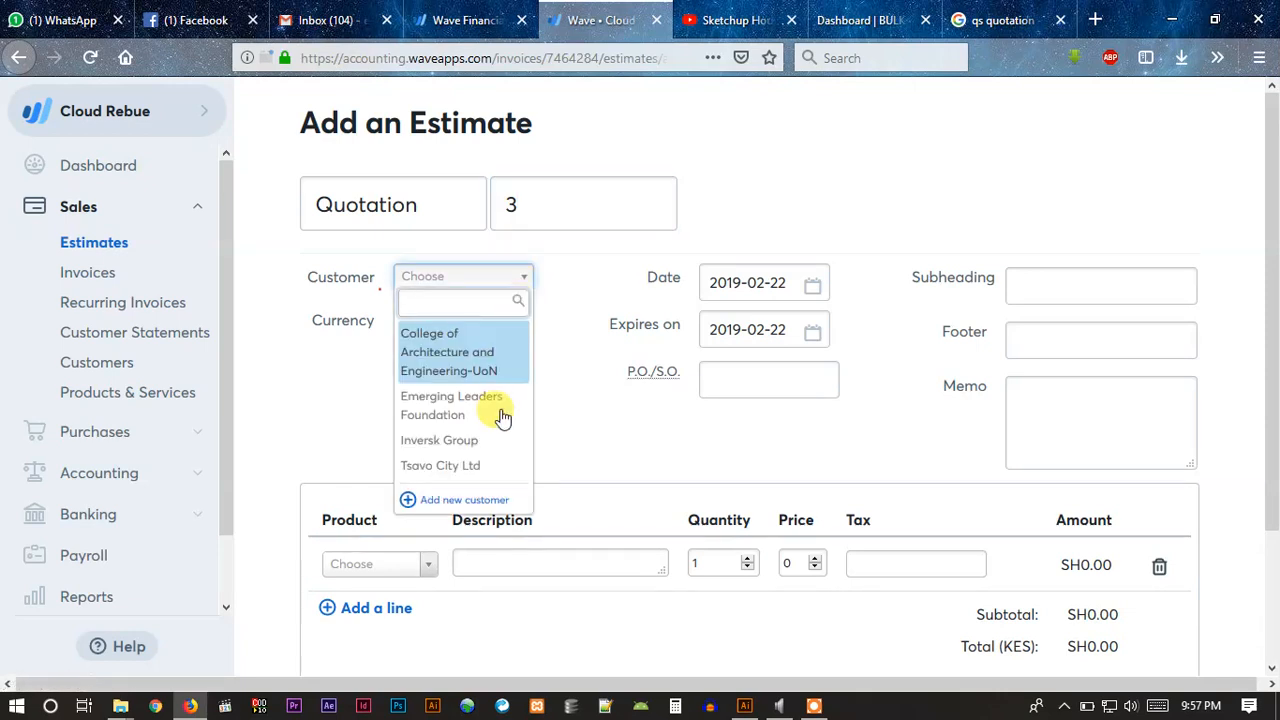
mouse_move(464, 410)
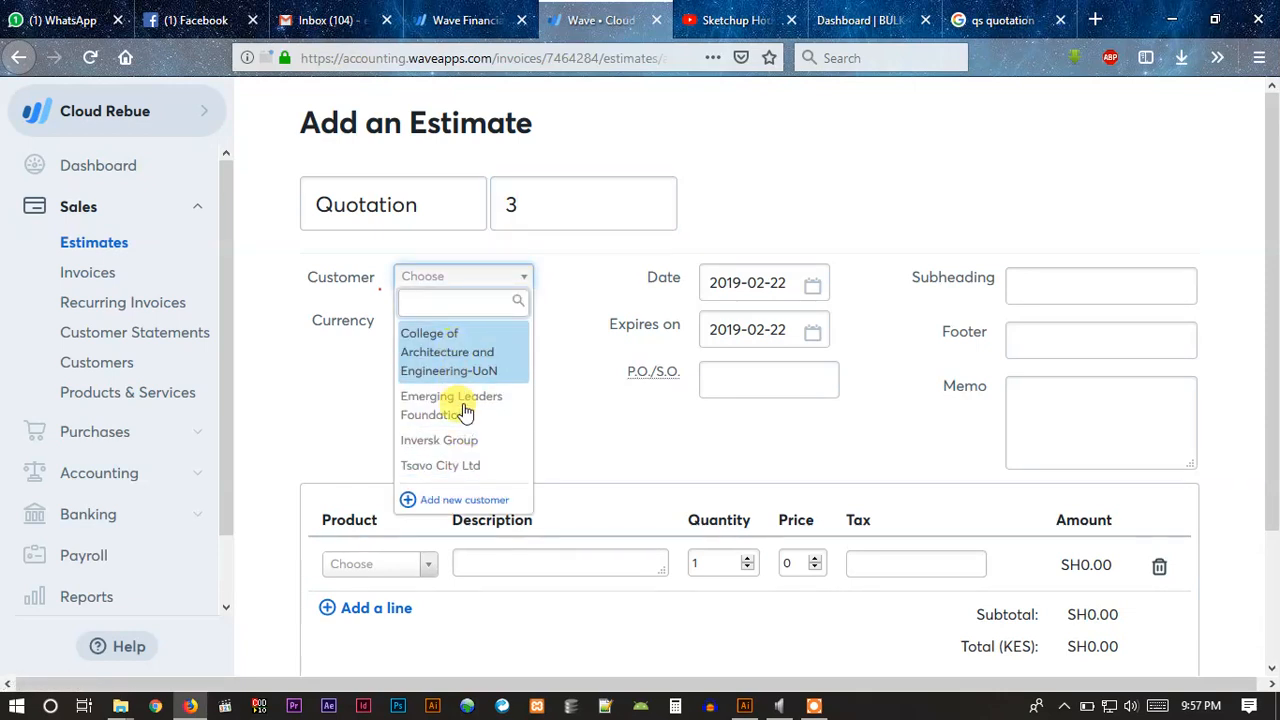
mouse_move(444, 504)
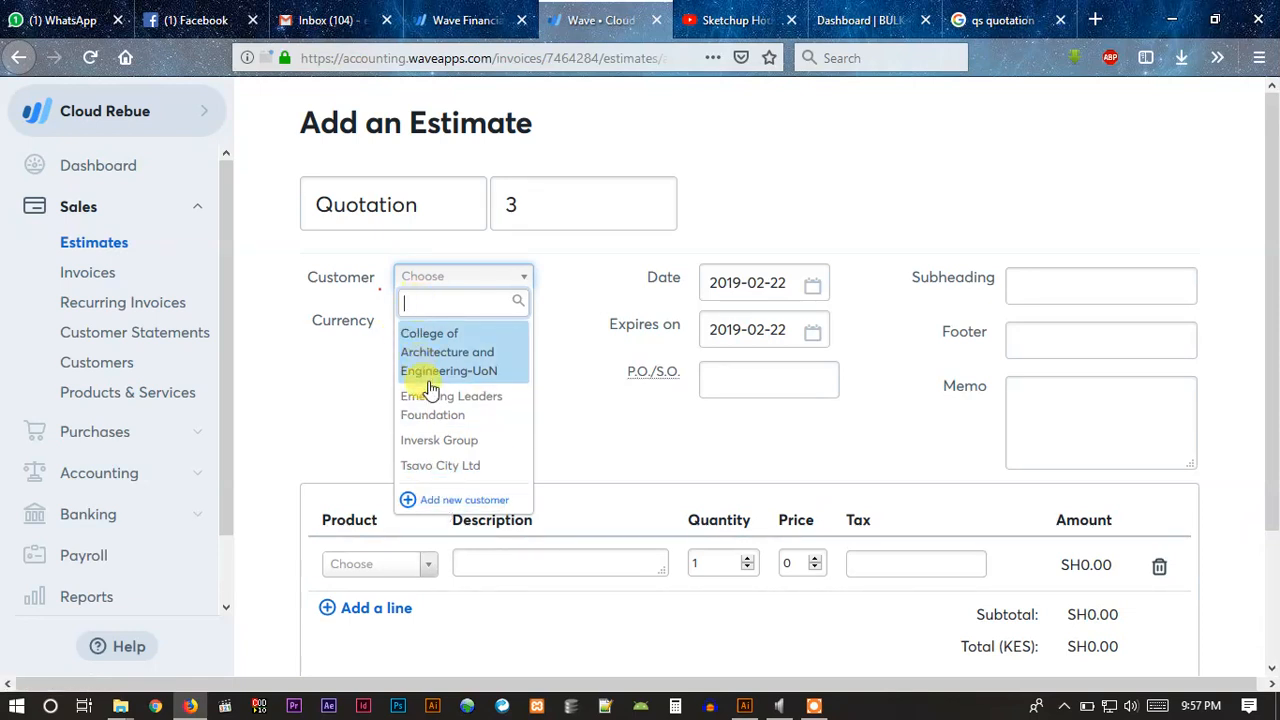
mouse_move(434, 404)
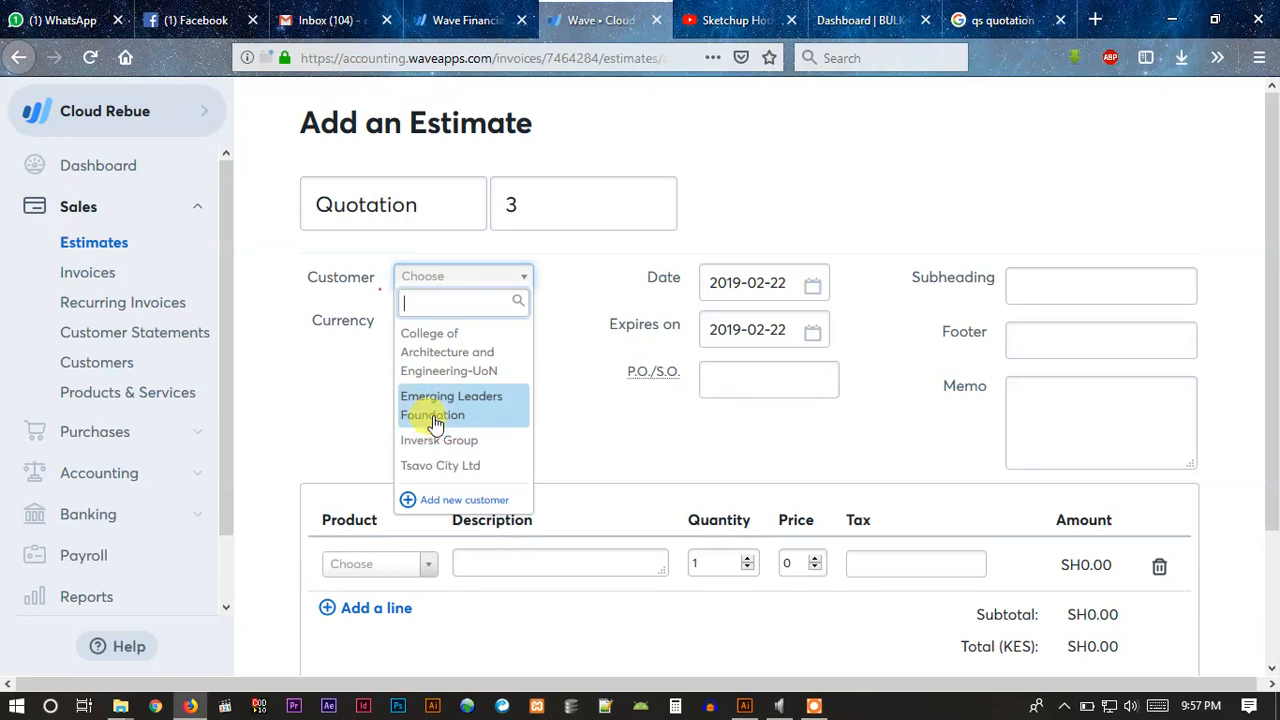
mouse_move(440, 464)
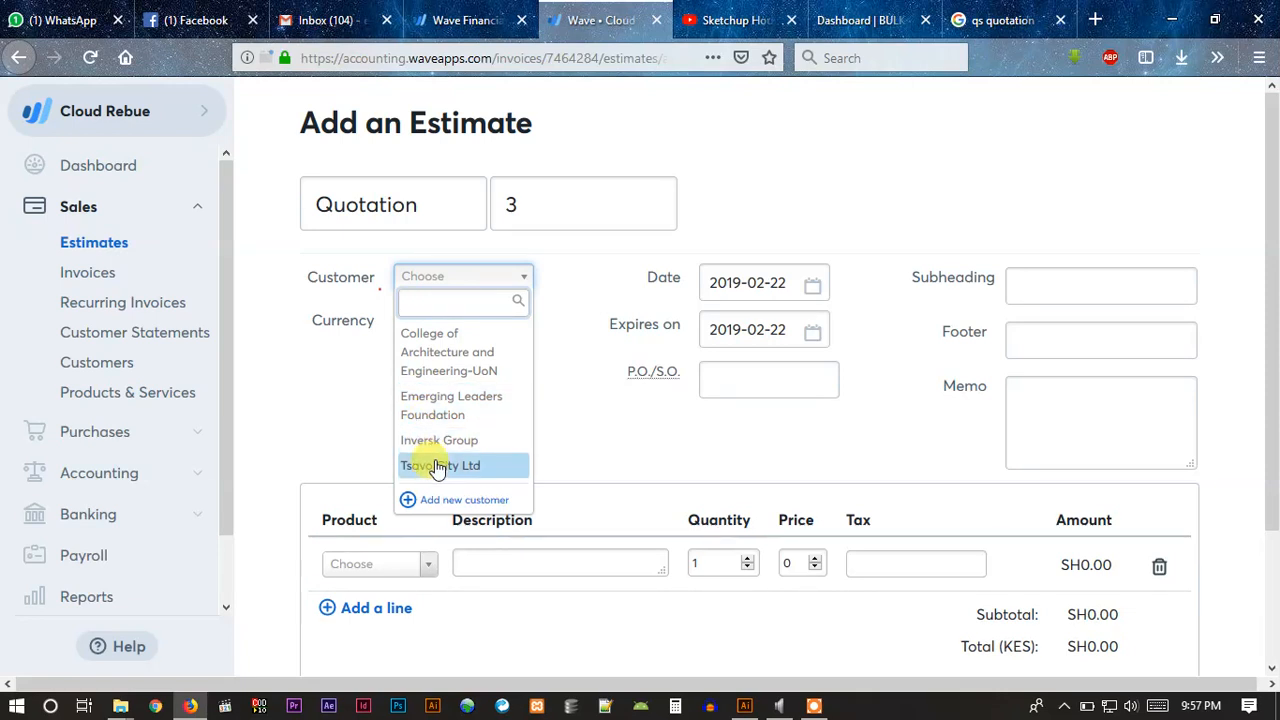
left_click(440, 464)
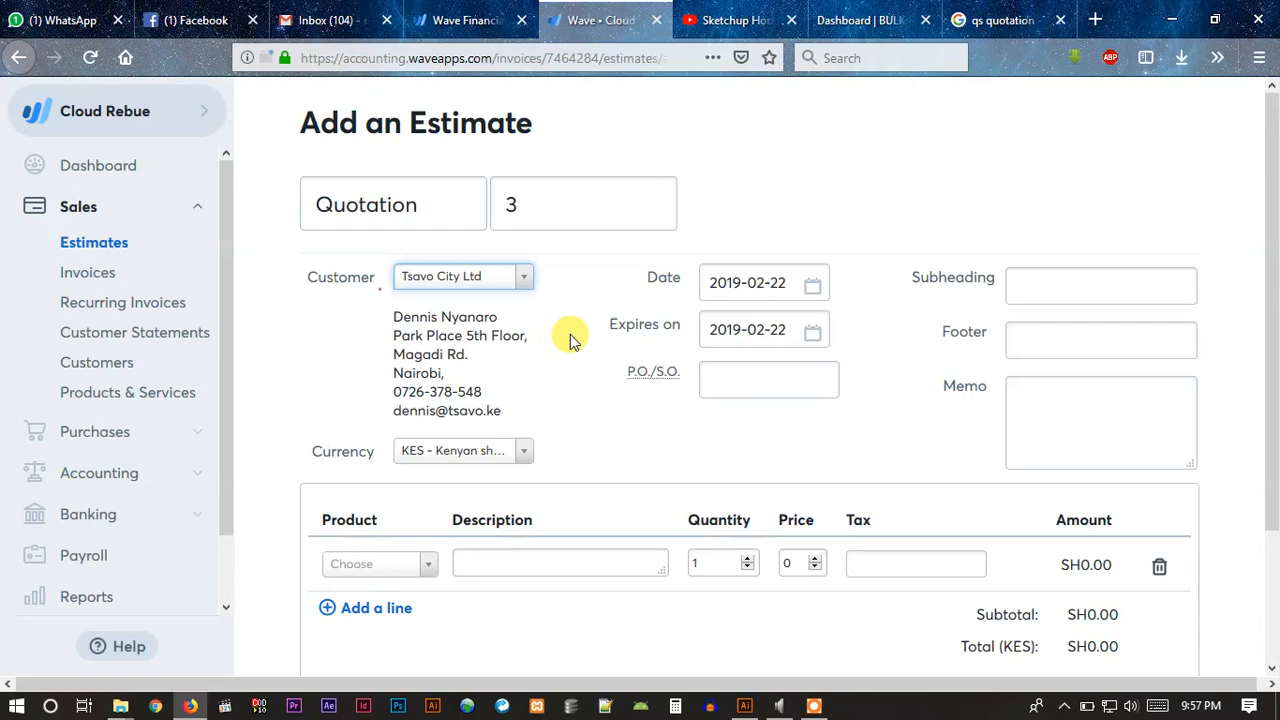
scroll("down", 3)
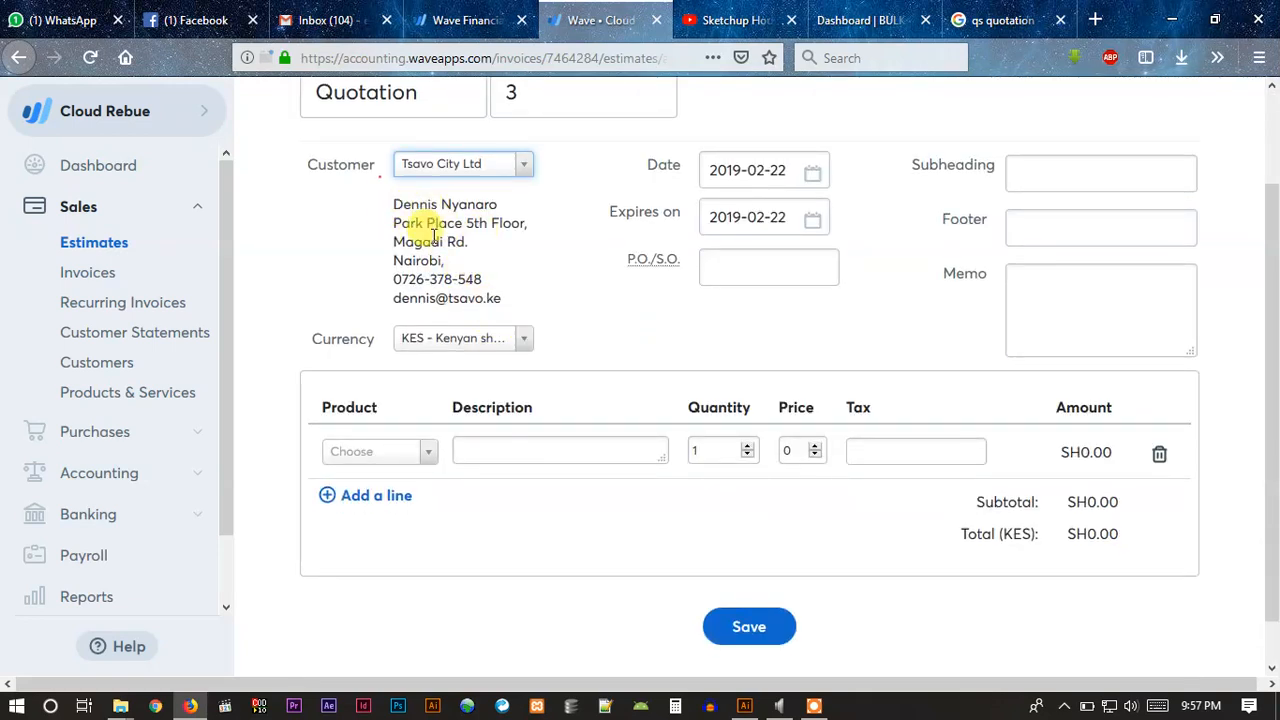
mouse_move(96, 362)
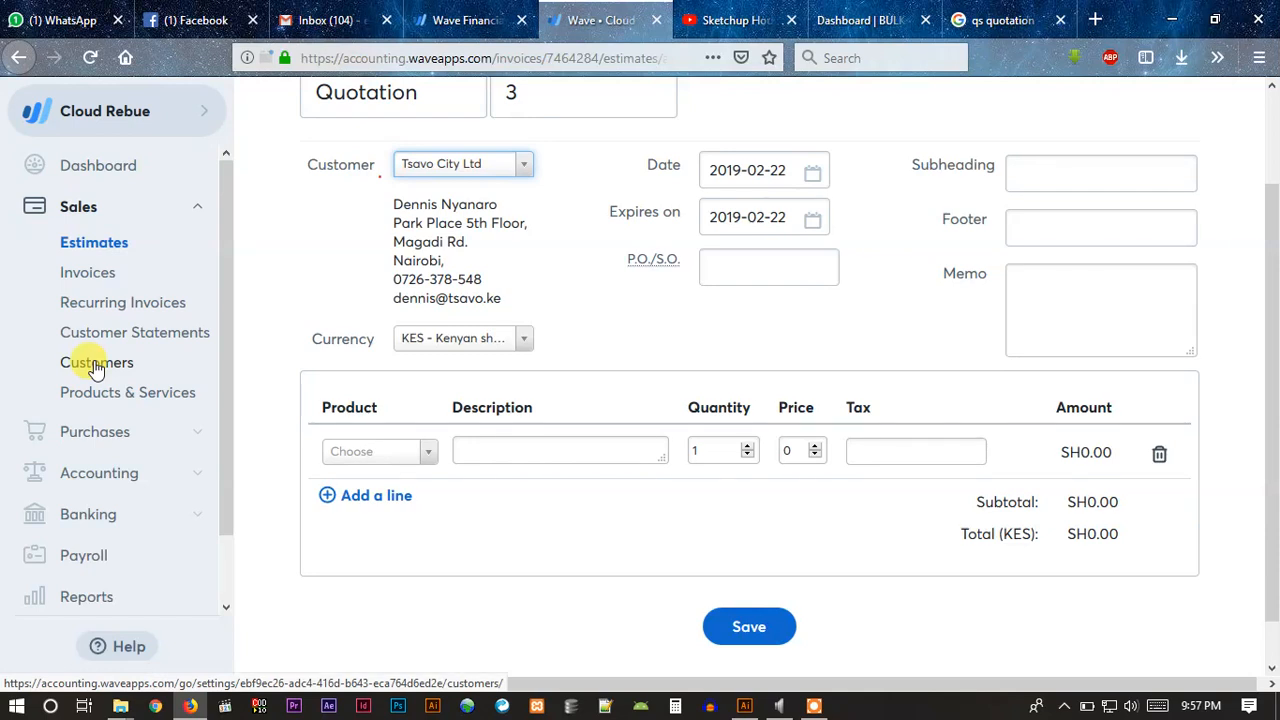
mouse_move(522, 338)
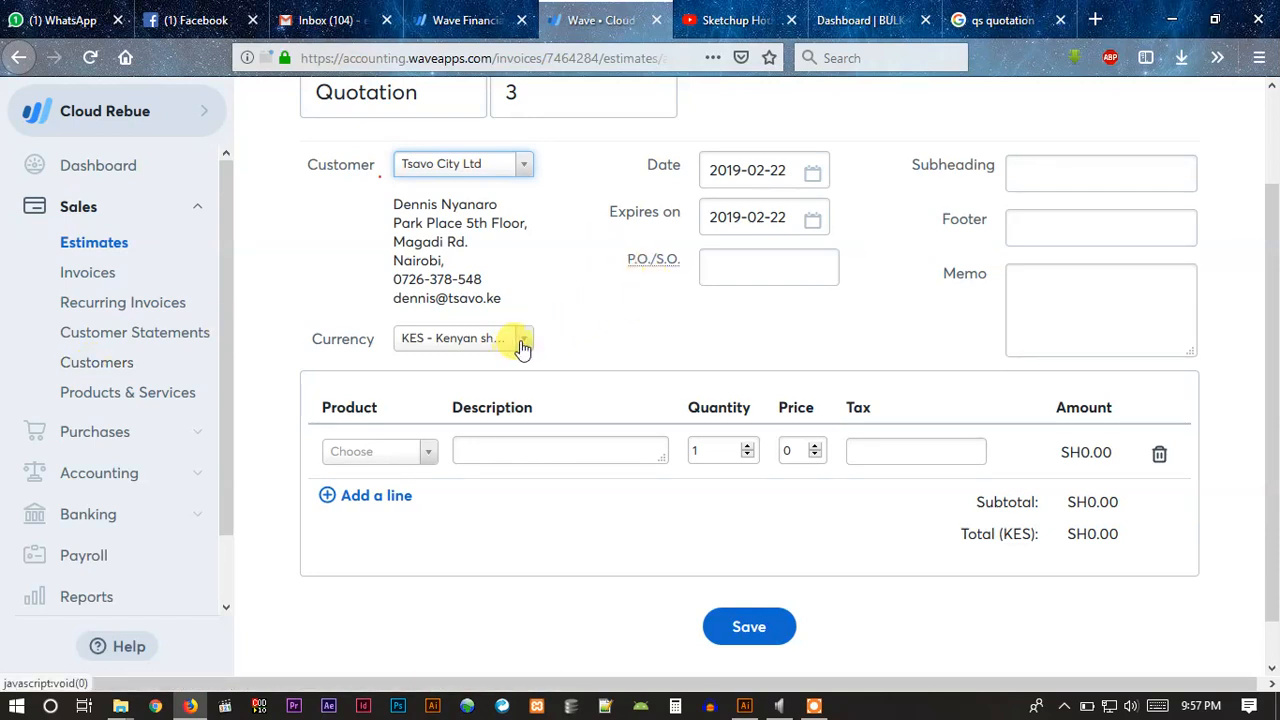
left_click(524, 338)
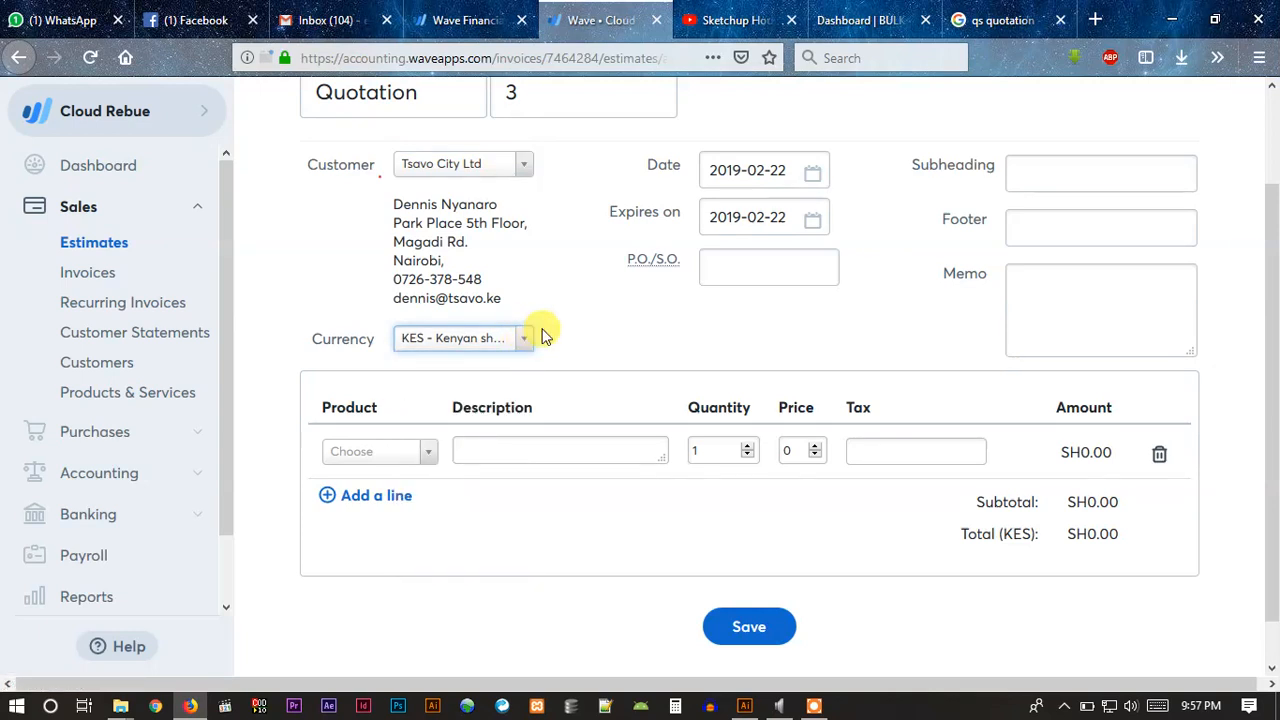
mouse_move(588, 330)
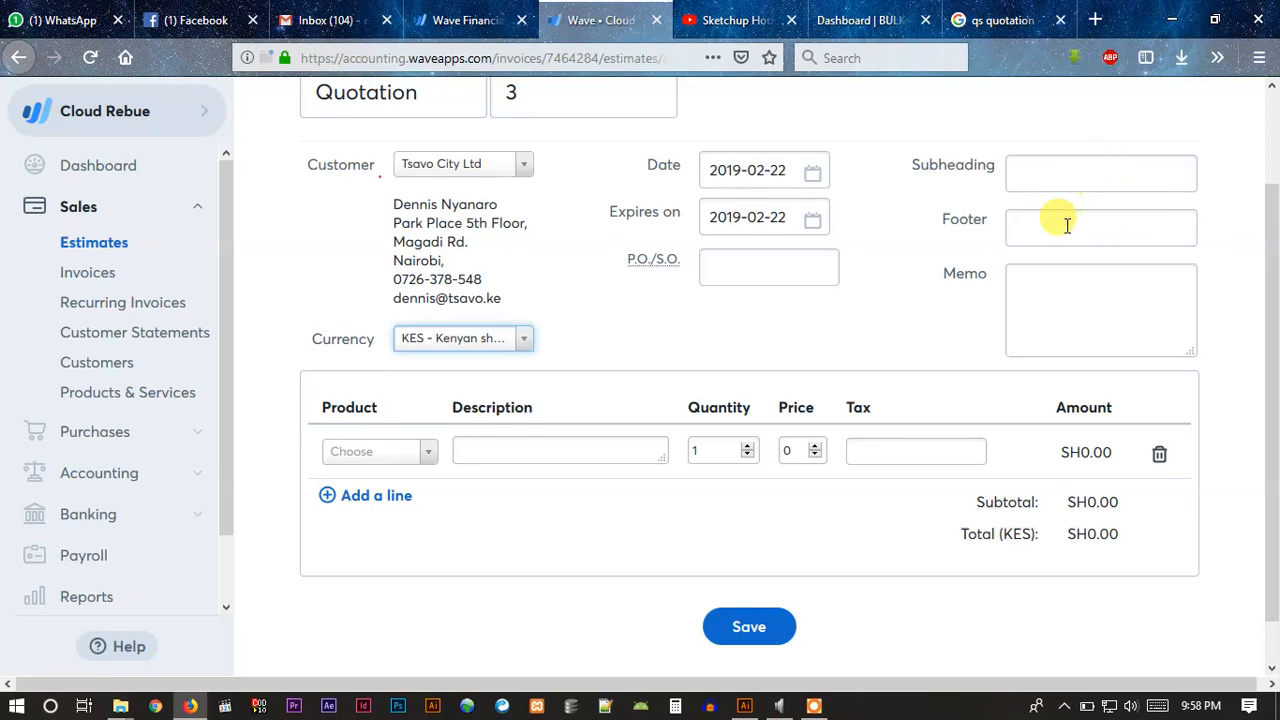
Step: Write the footer 'Thanks for consideration. We will give the best services.'
left_click(1100, 228)
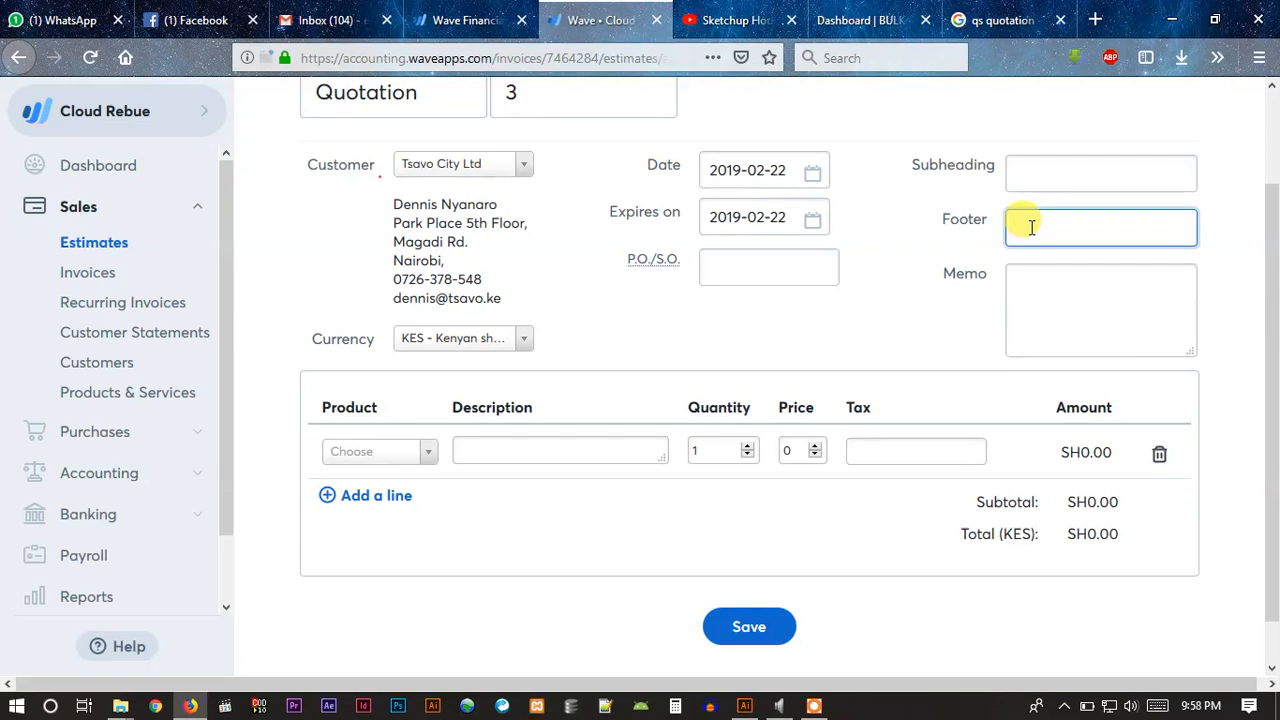
type("Thanks for c")
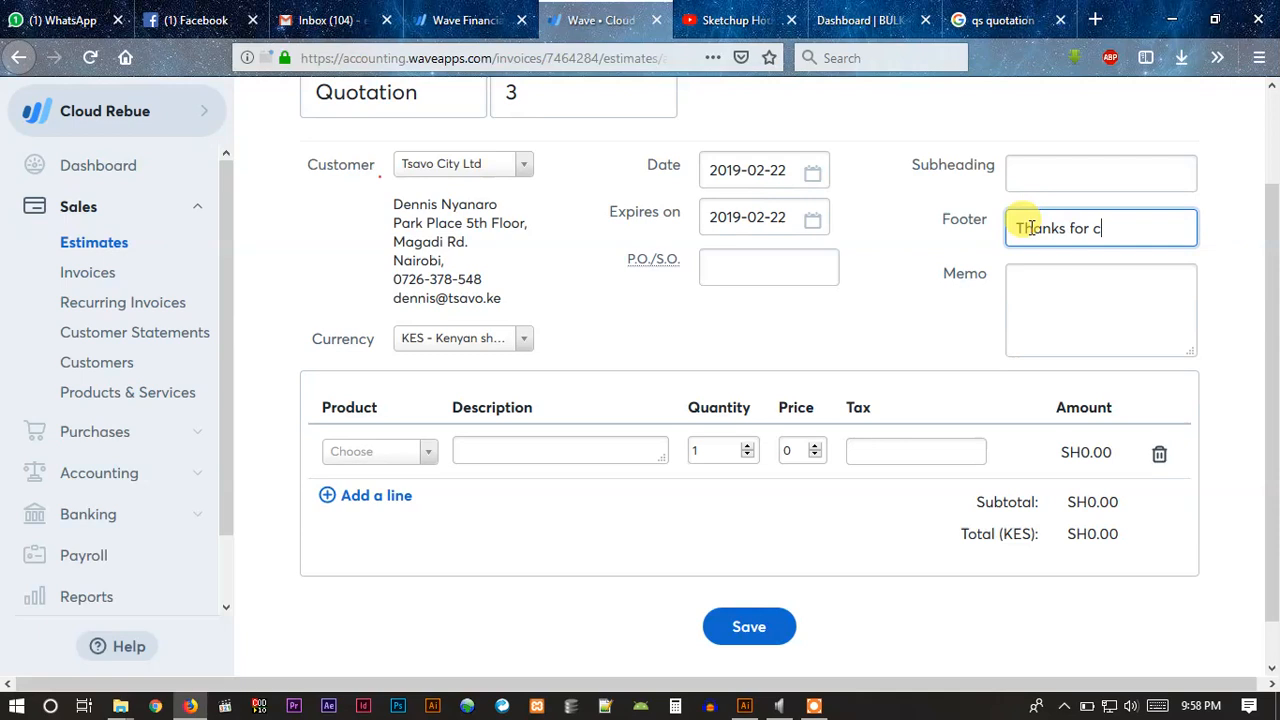
type("onsi")
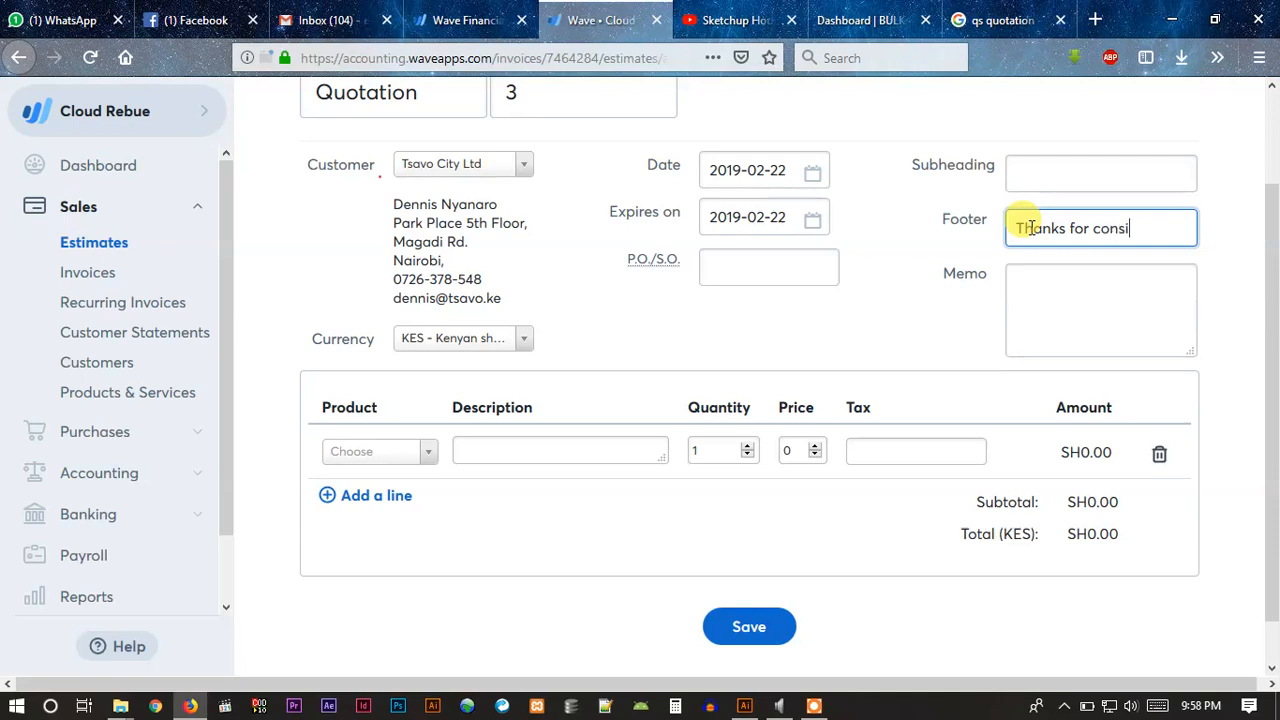
type("de")
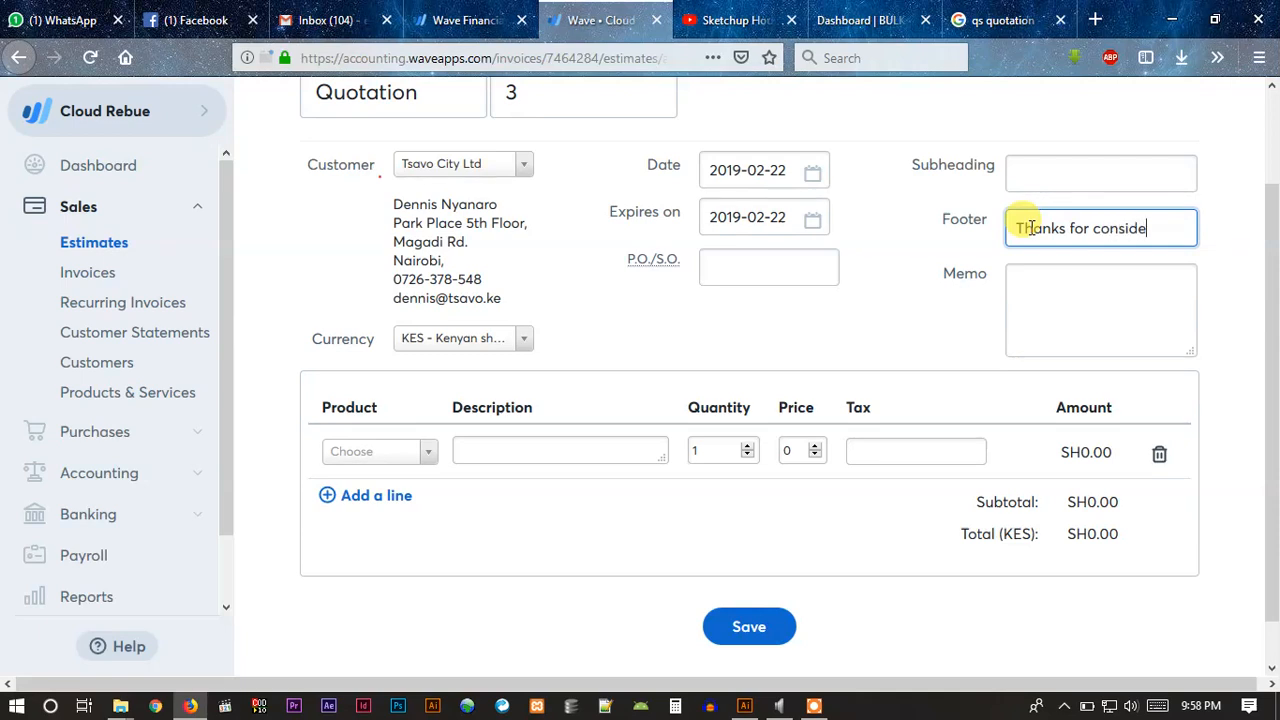
type("ration.")
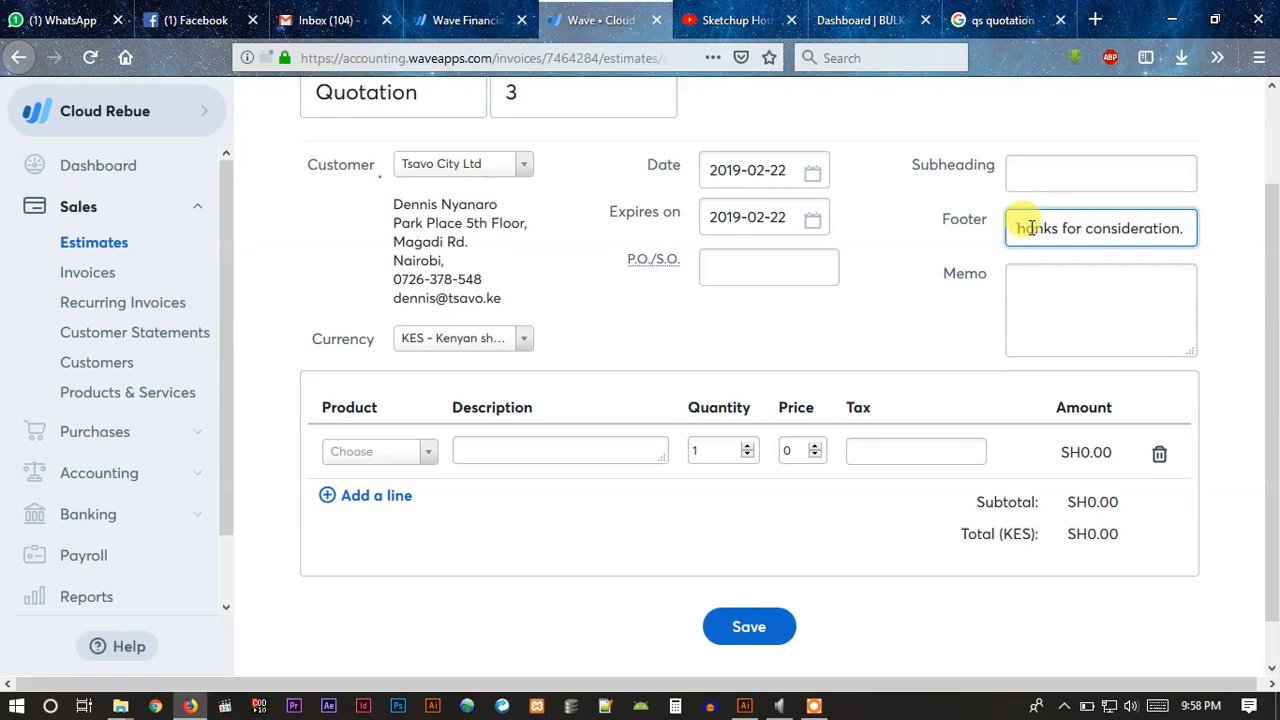
type("we")
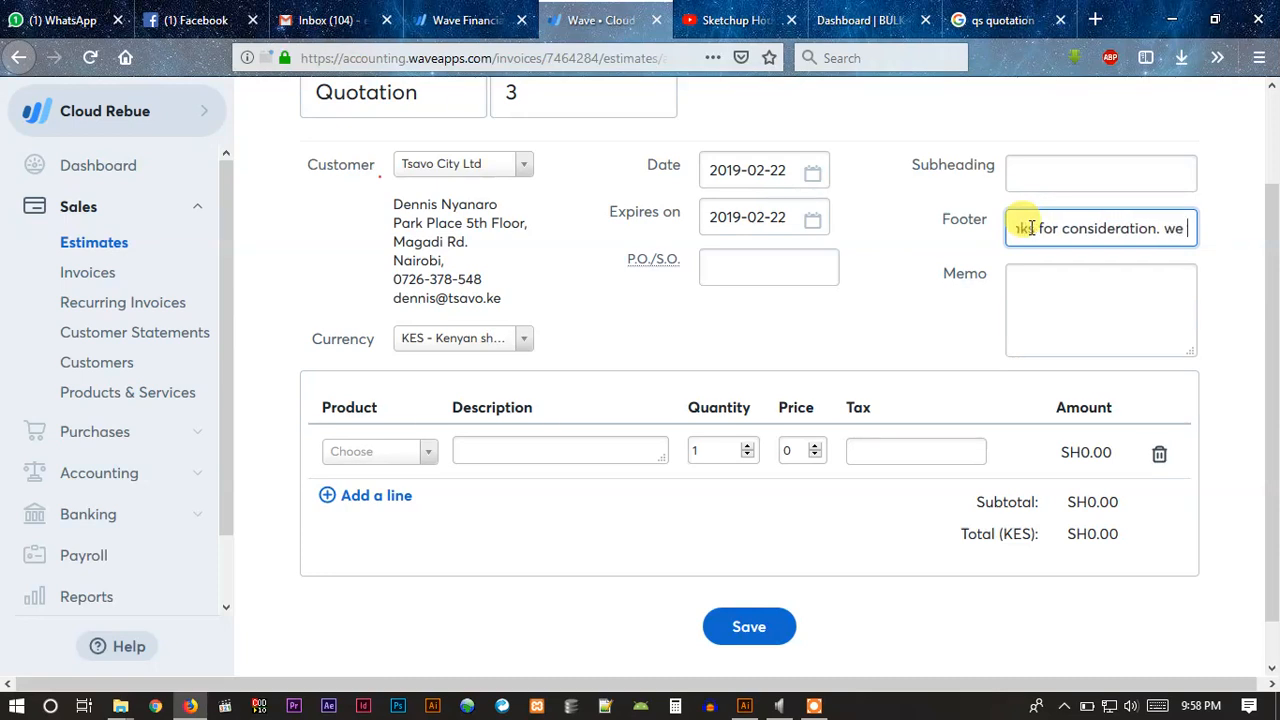
type("We")
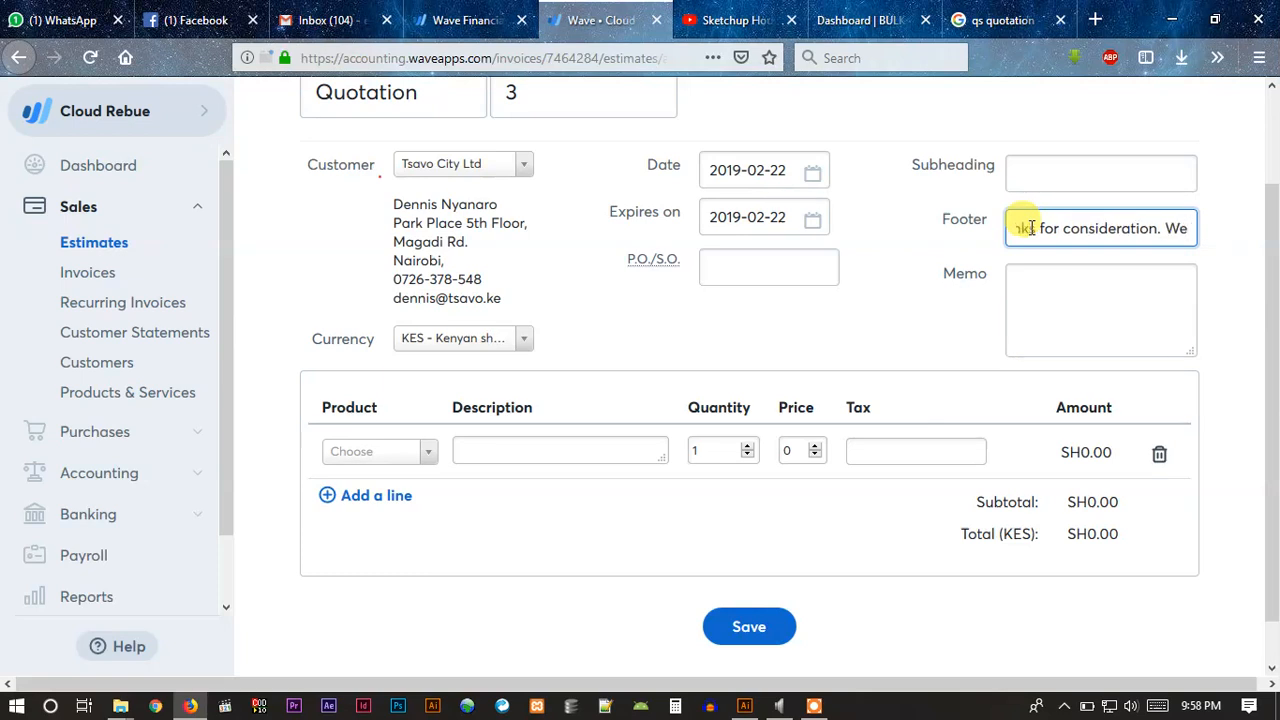
type("will")
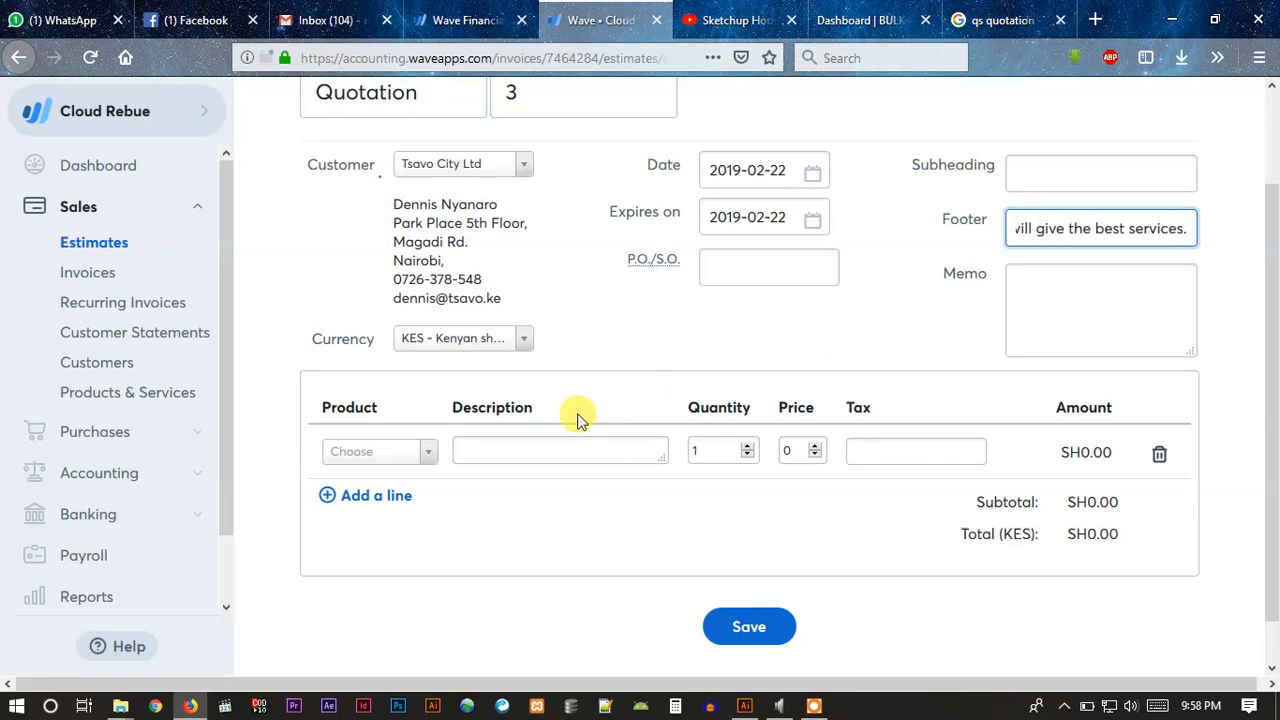
scroll("down", 3)
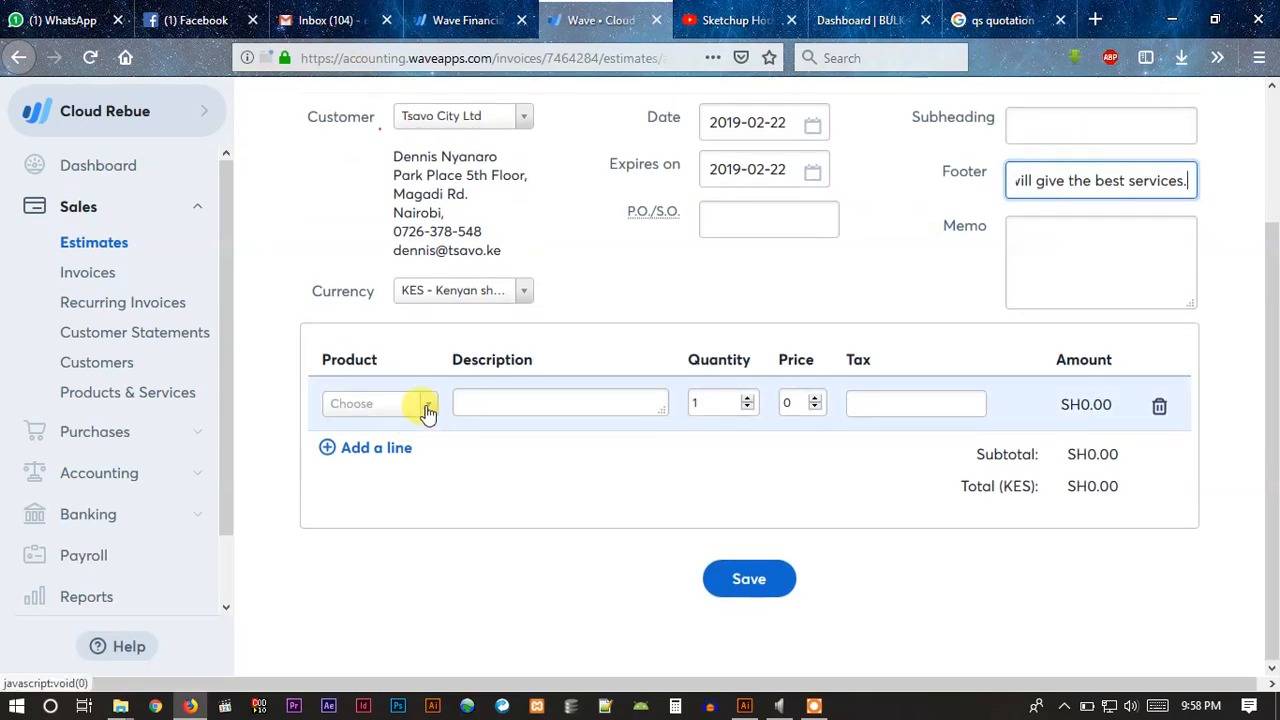
Step: Create a new product Branding under the Sales income account with price 500
left_click(380, 404)
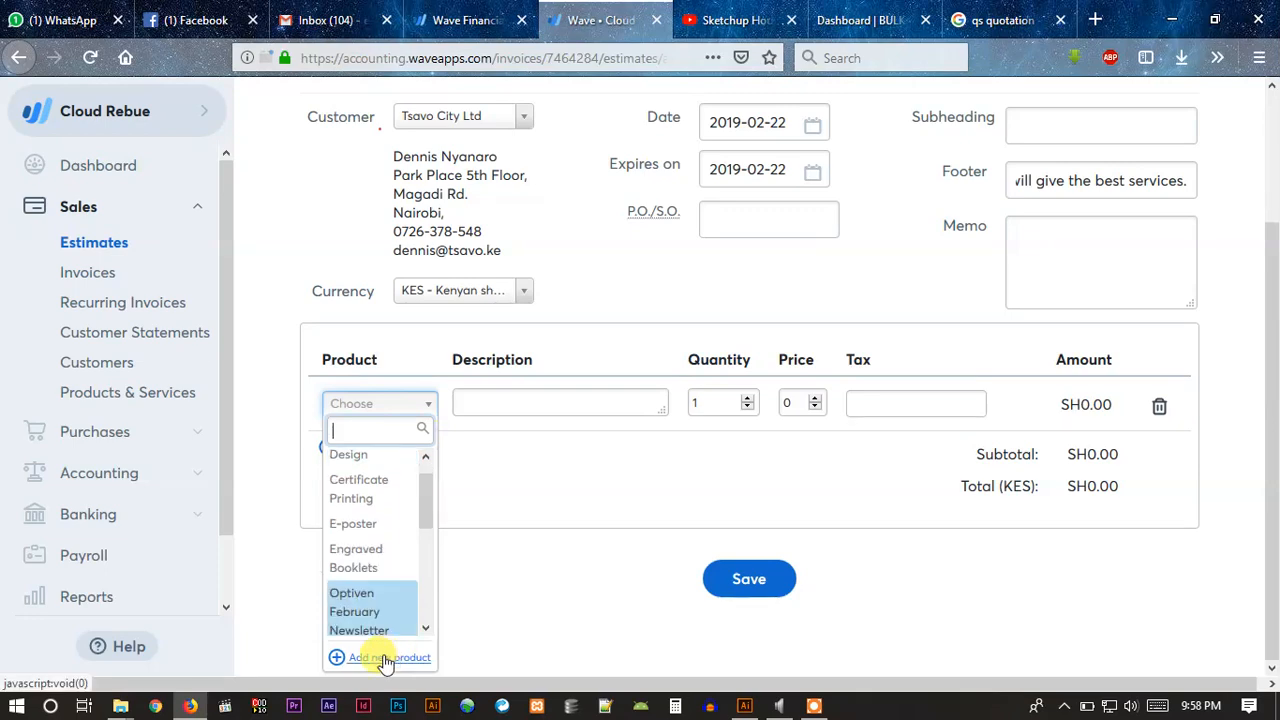
left_click(384, 656)
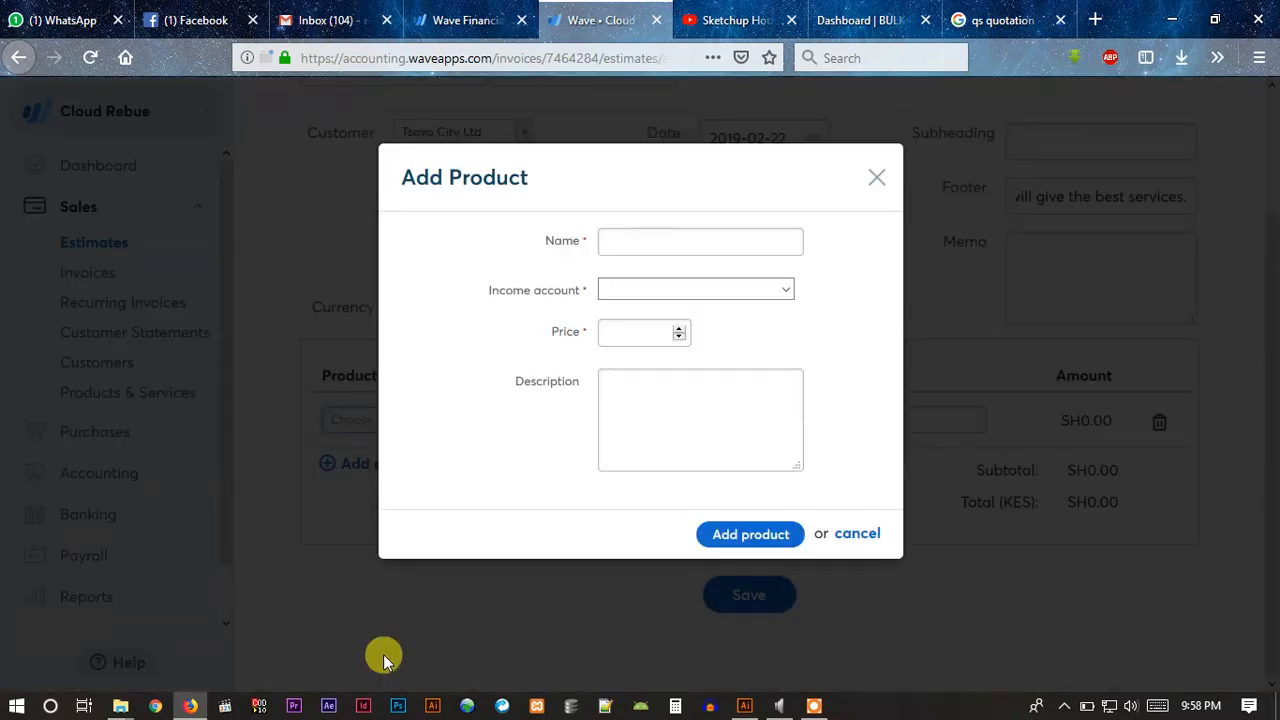
left_click(700, 240)
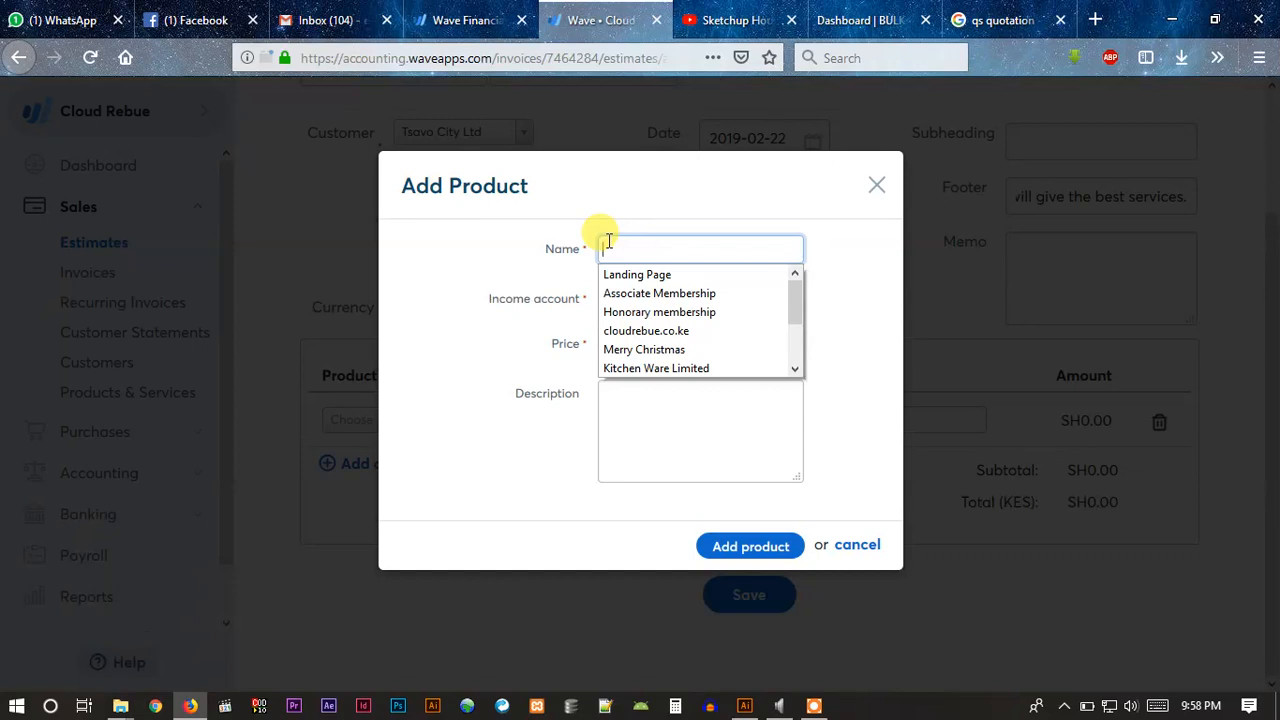
type("bra")
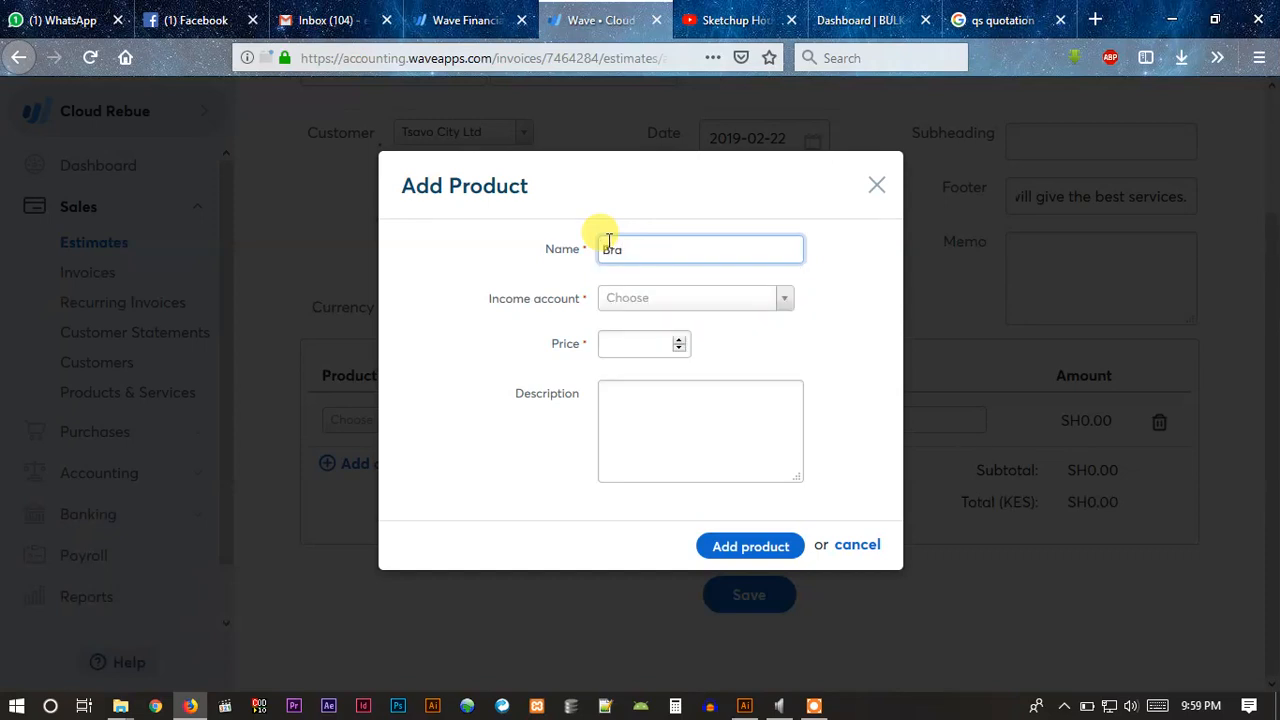
type("nding")
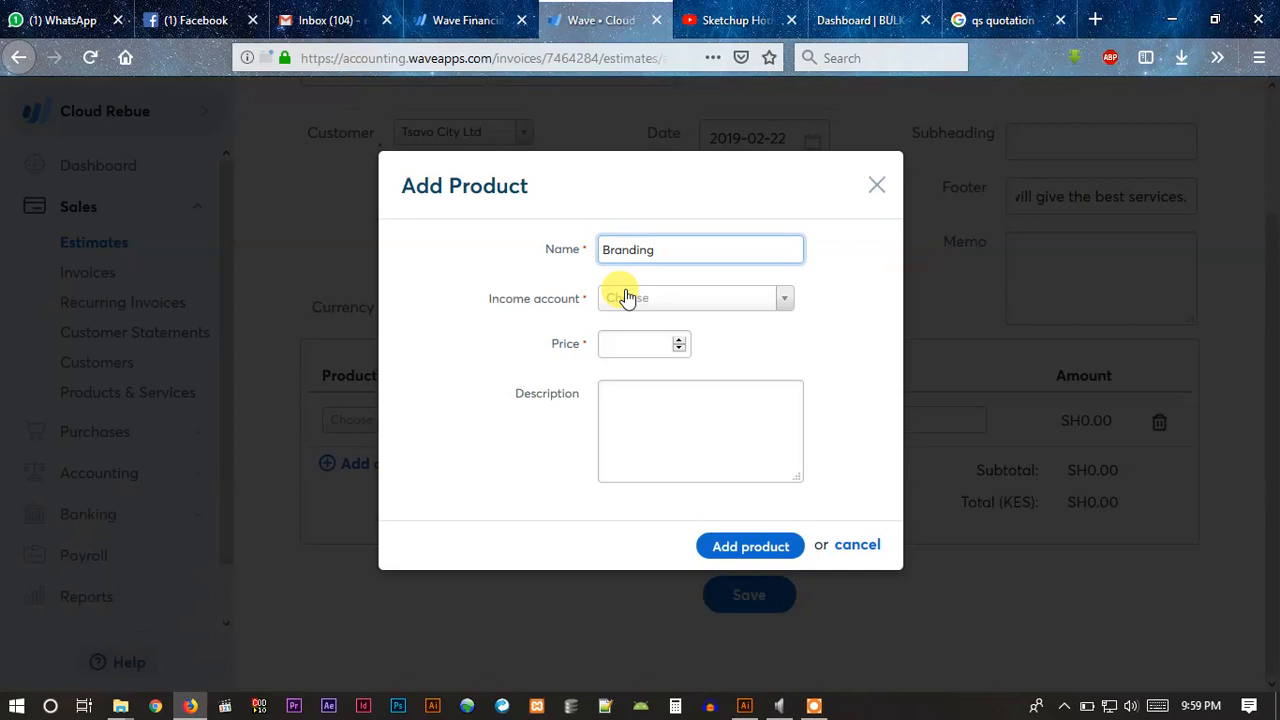
left_click(696, 298)
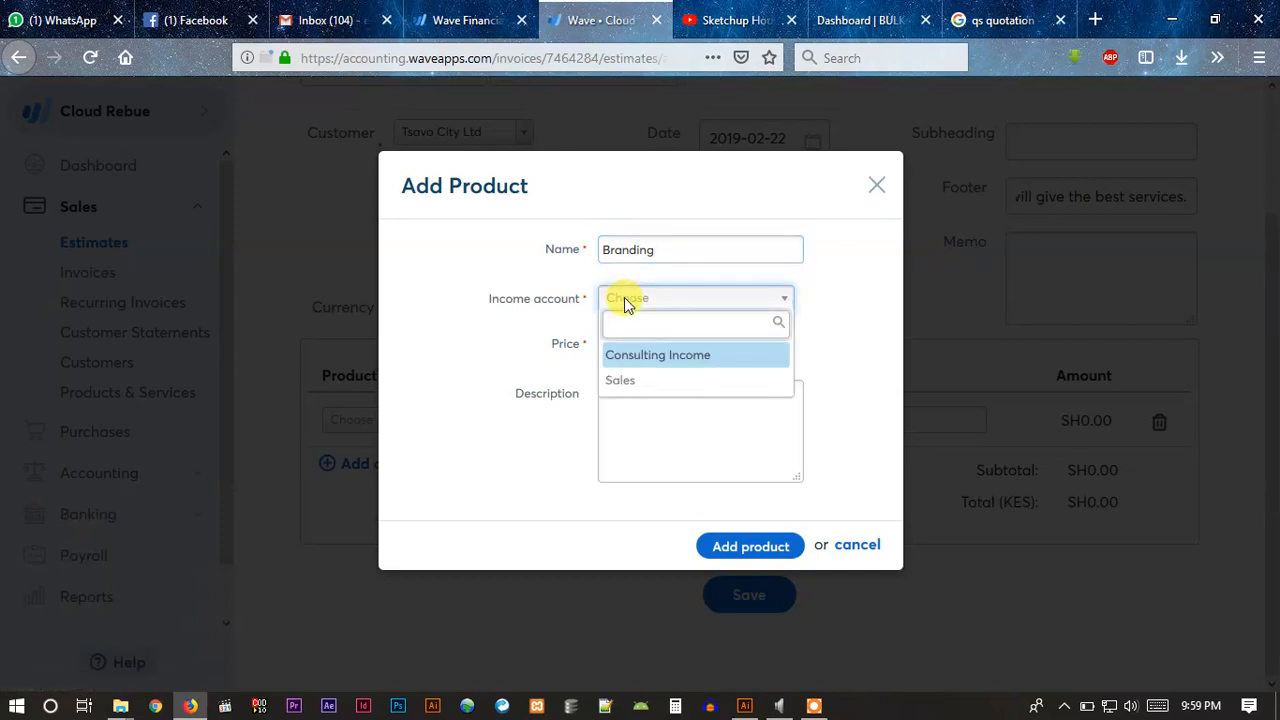
left_click(620, 380)
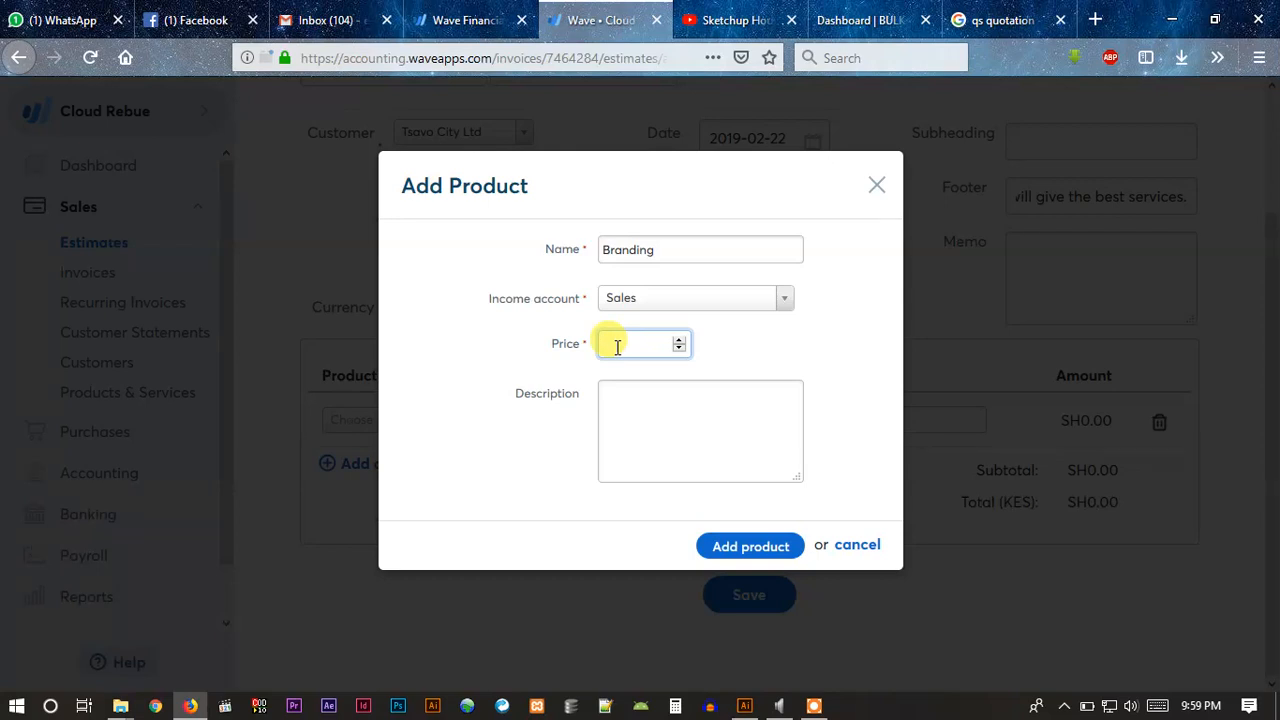
type("50")
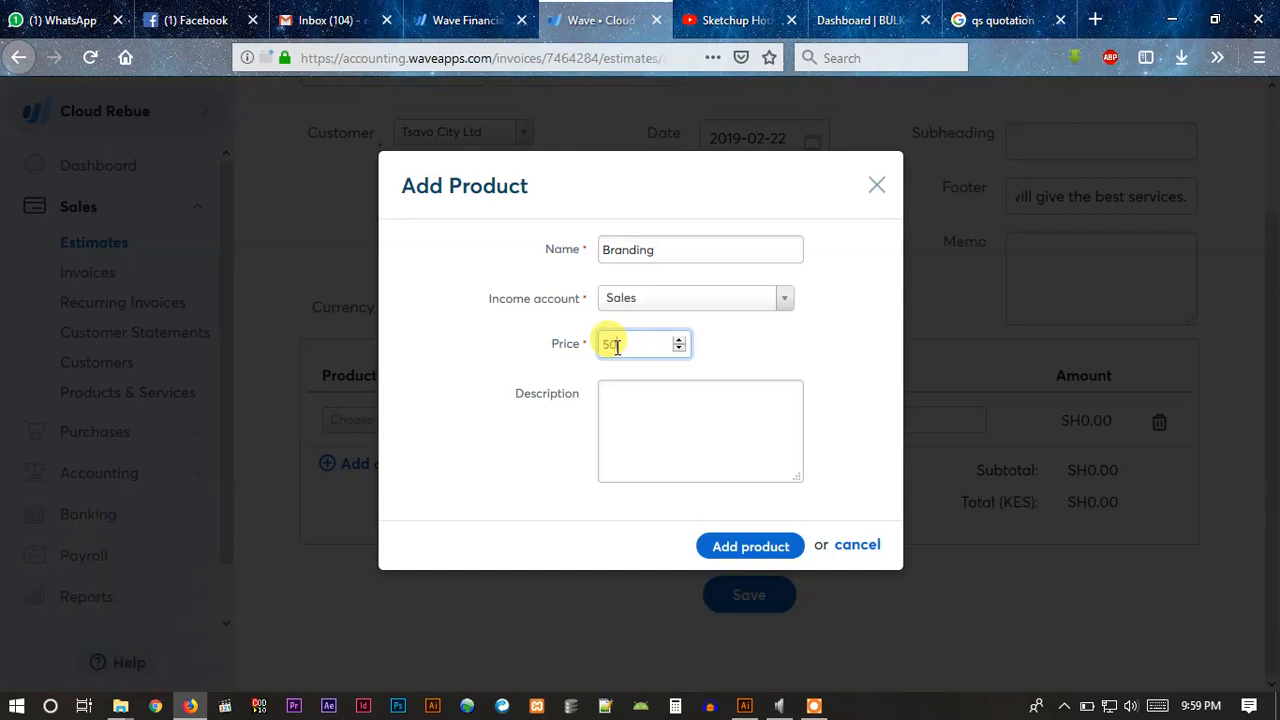
type("0")
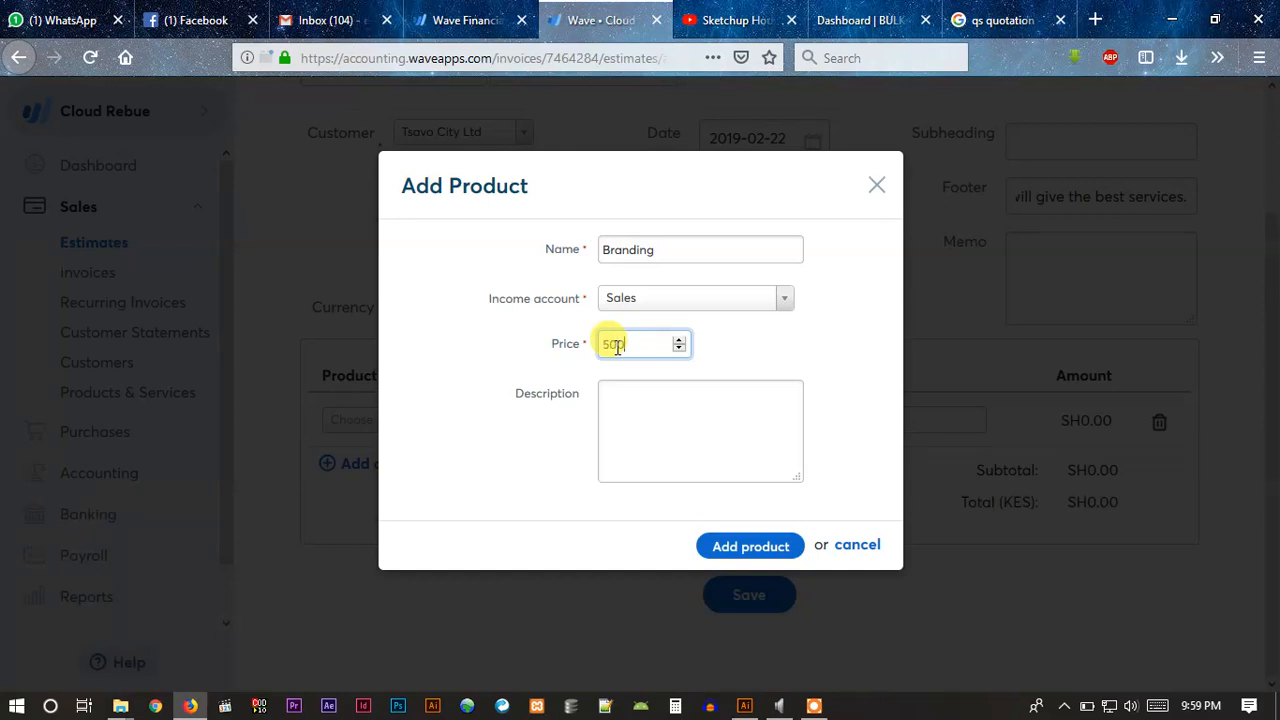
Step: Describe Branding as branding any material, priced per mm2
left_click(700, 432)
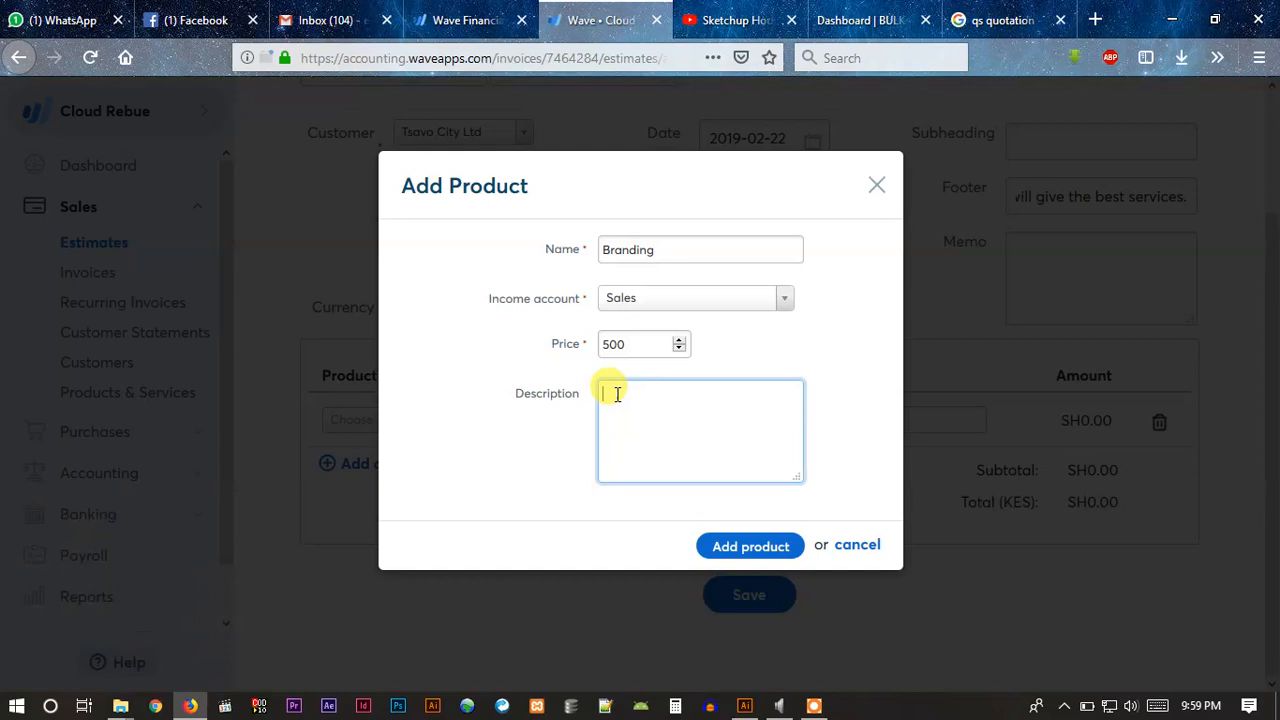
type("This price b")
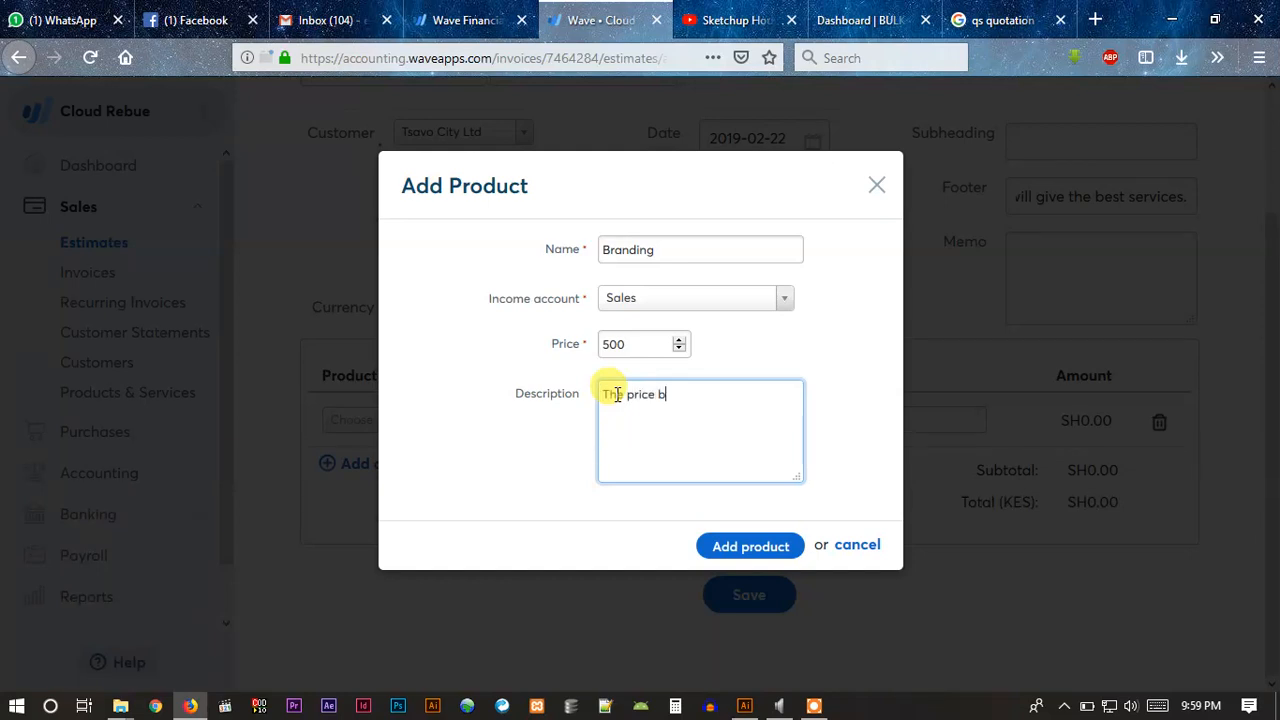
type("randin")
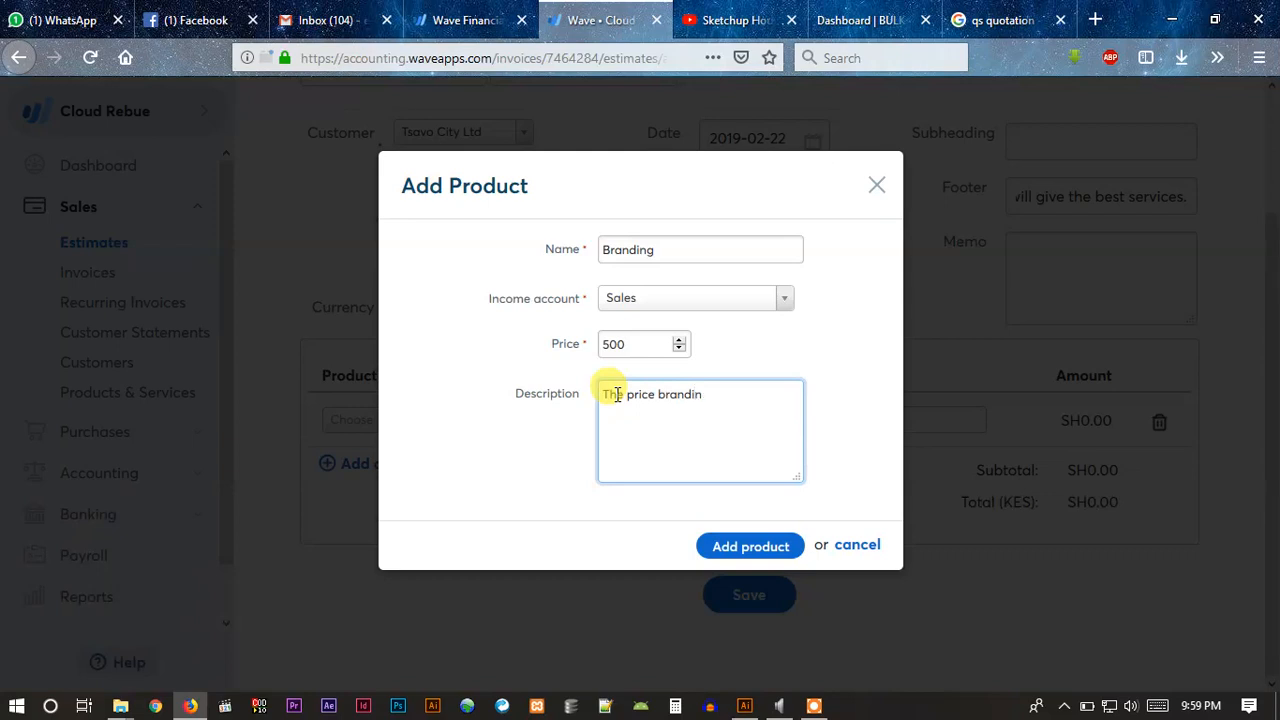
type("any")
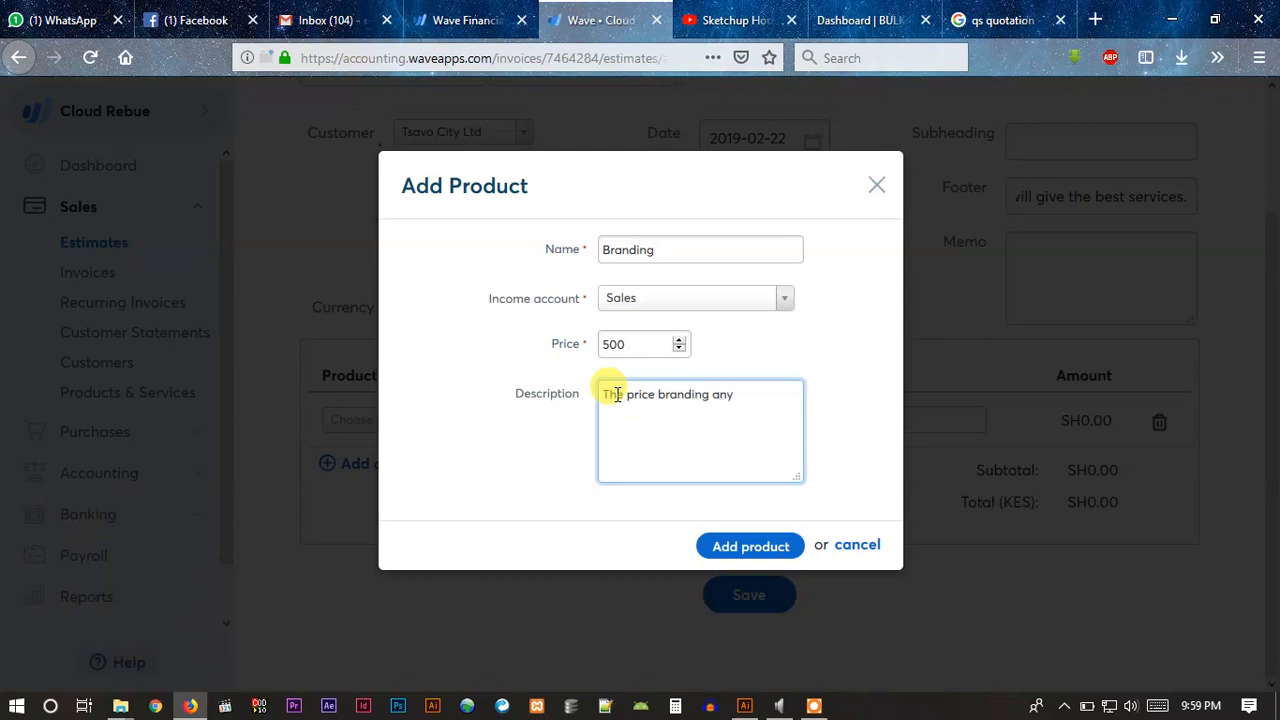
type("matr")
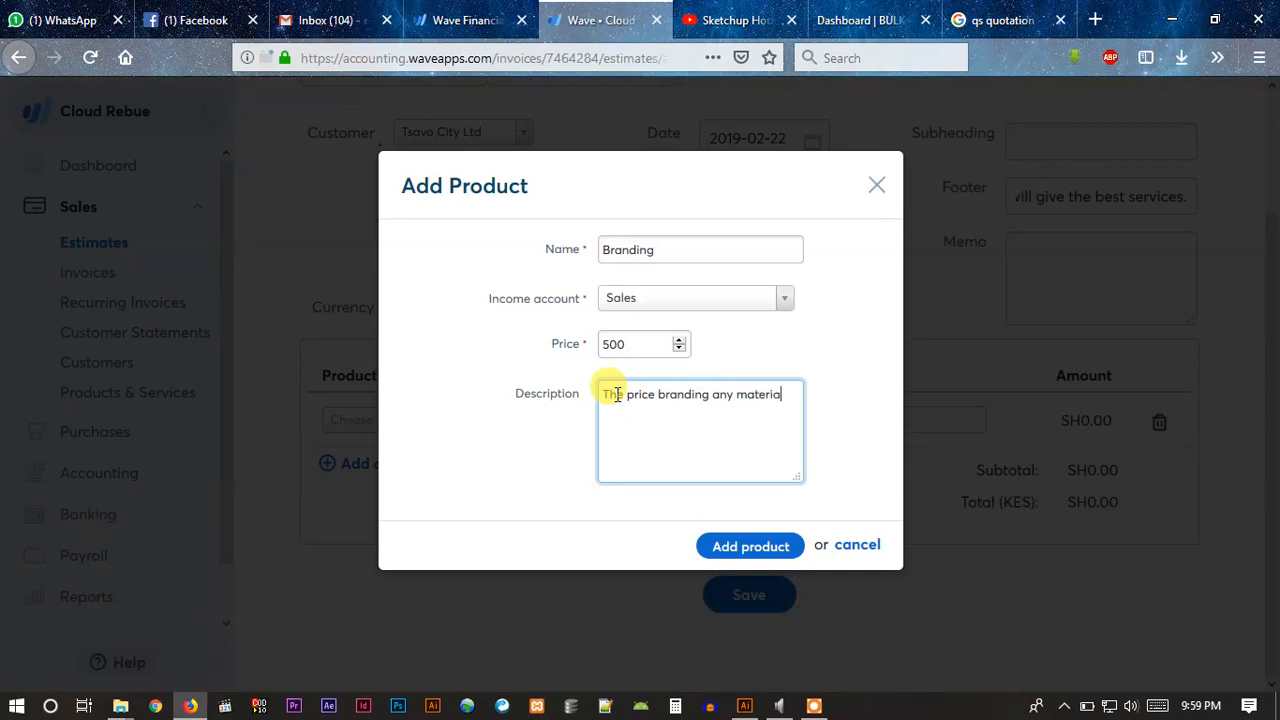
type("per")
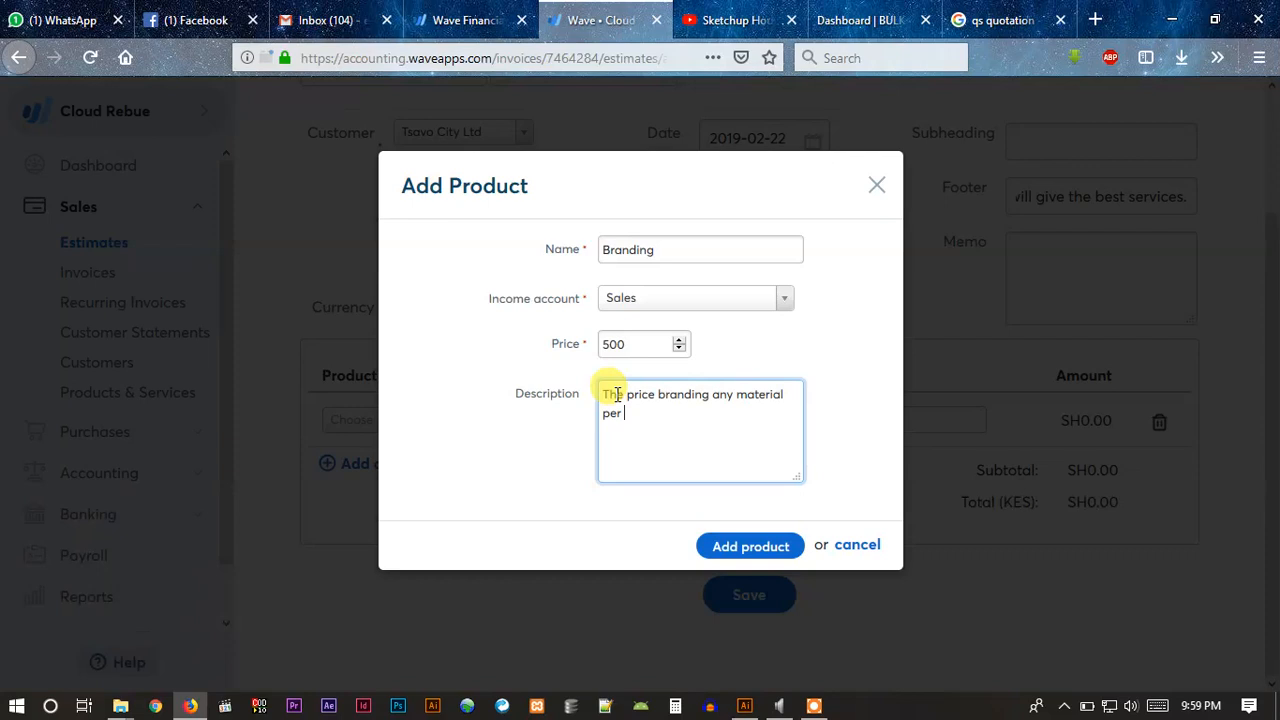
type("mm2")
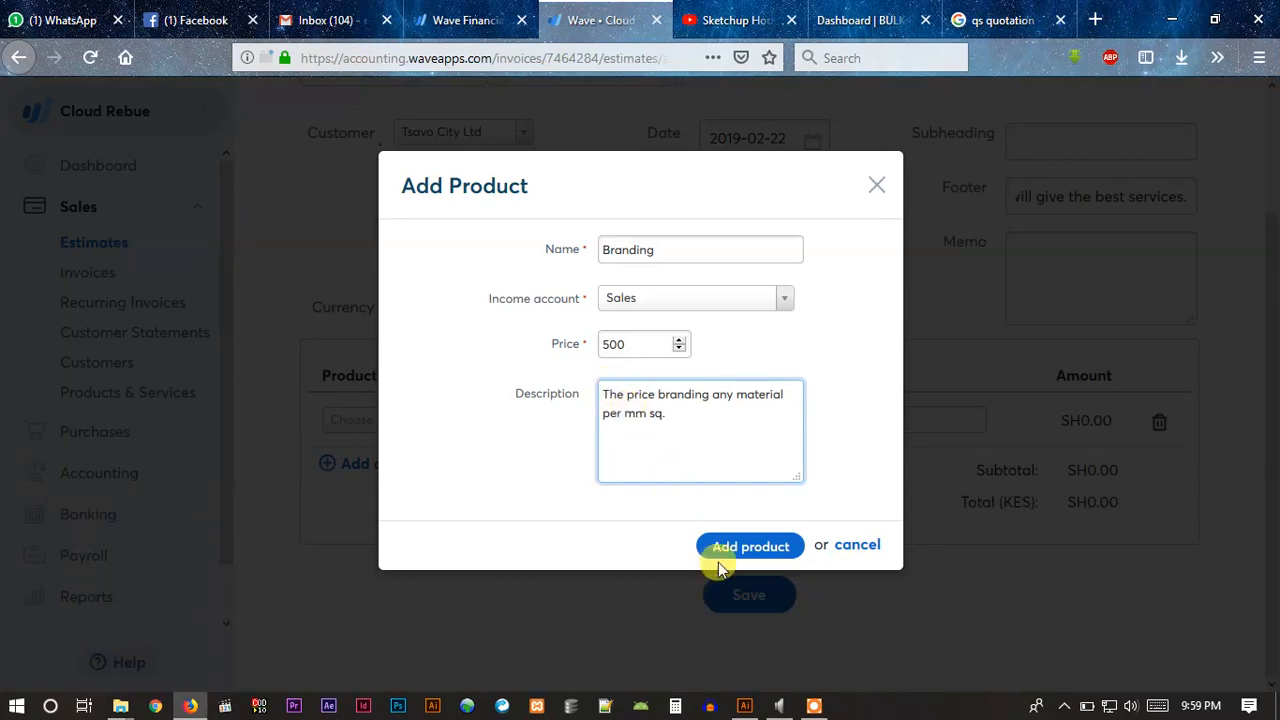
Step: Add Branding and further lines for magazine design, Certificate Printing, Engraved Booklets and YCB Promo Video
left_click(750, 546)
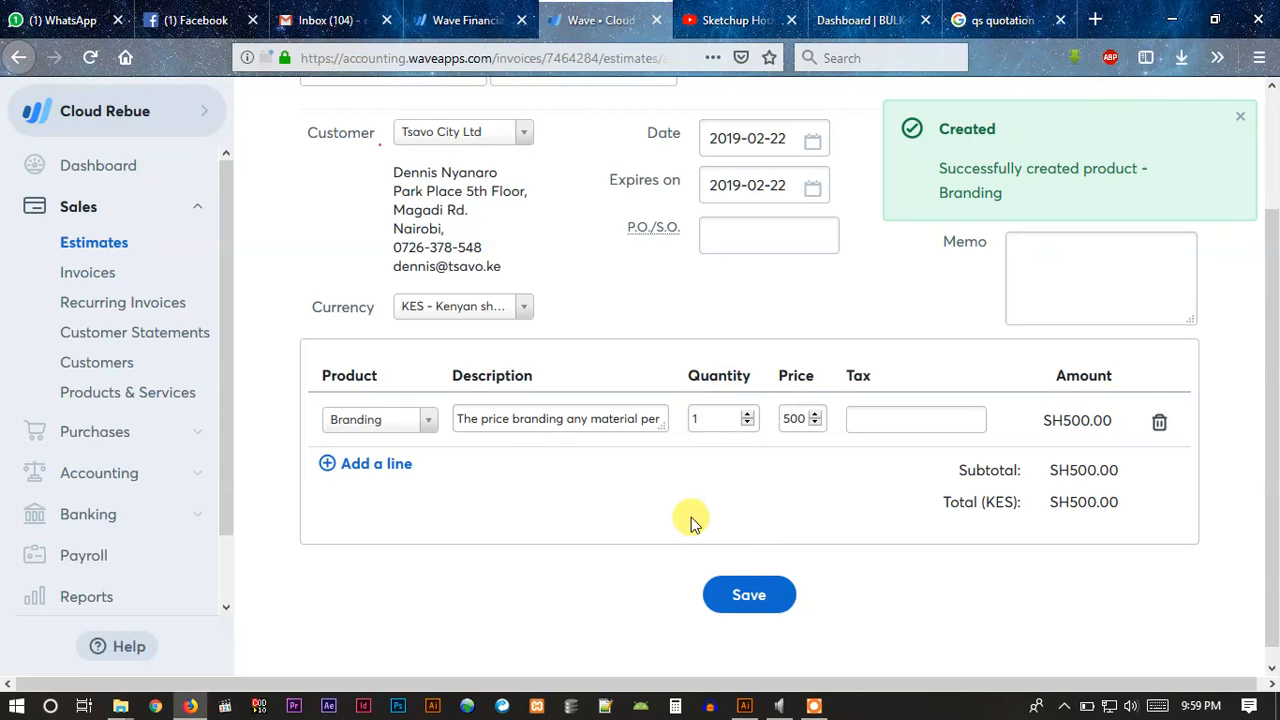
left_click(376, 464)
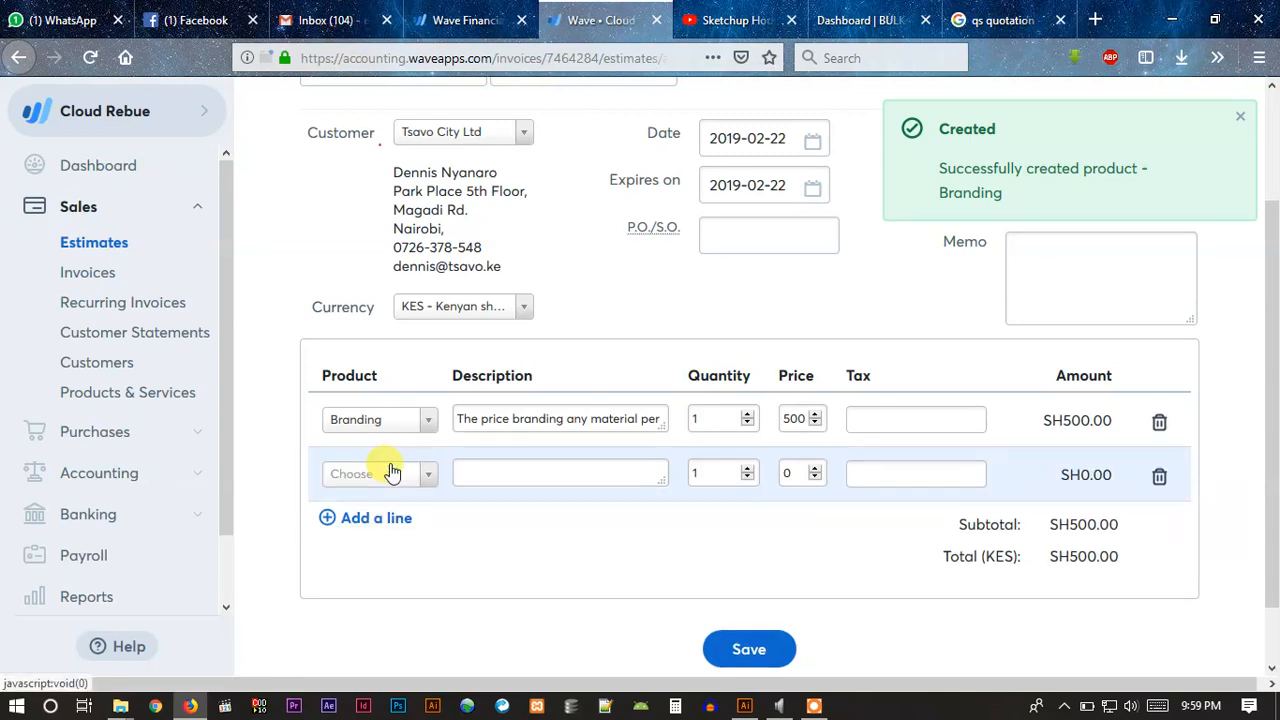
left_click(378, 472)
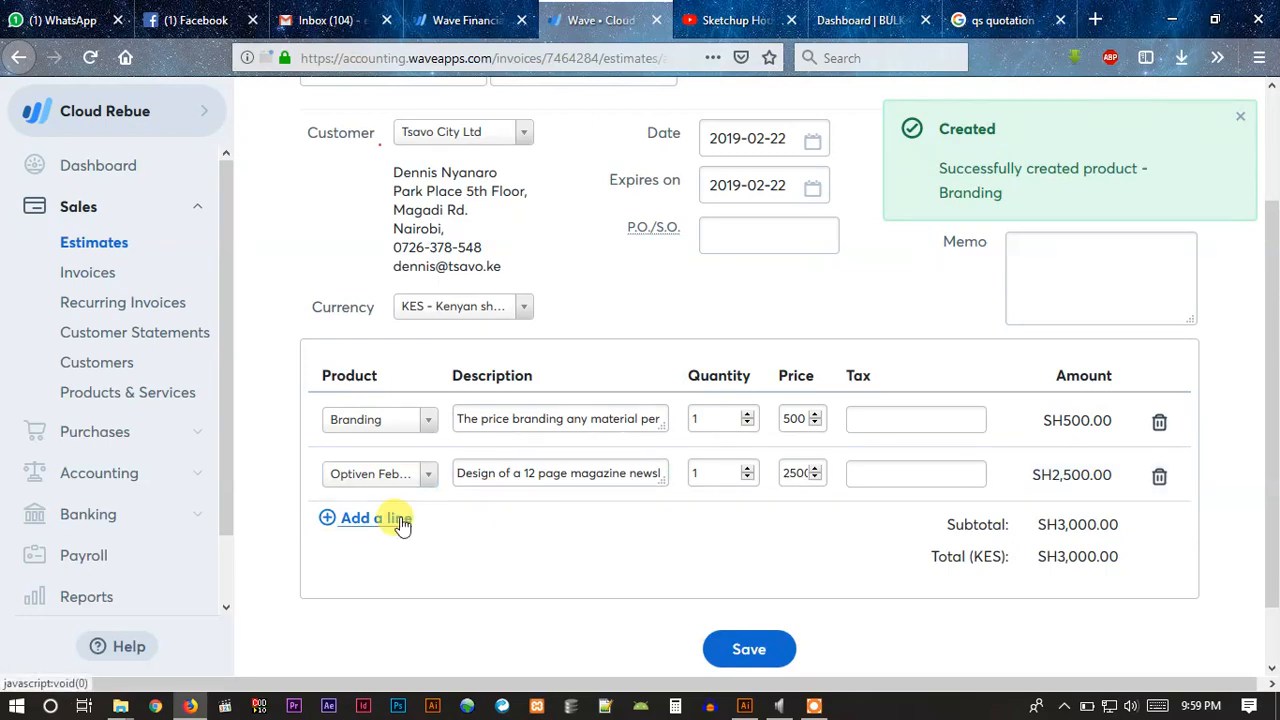
left_click(364, 518)
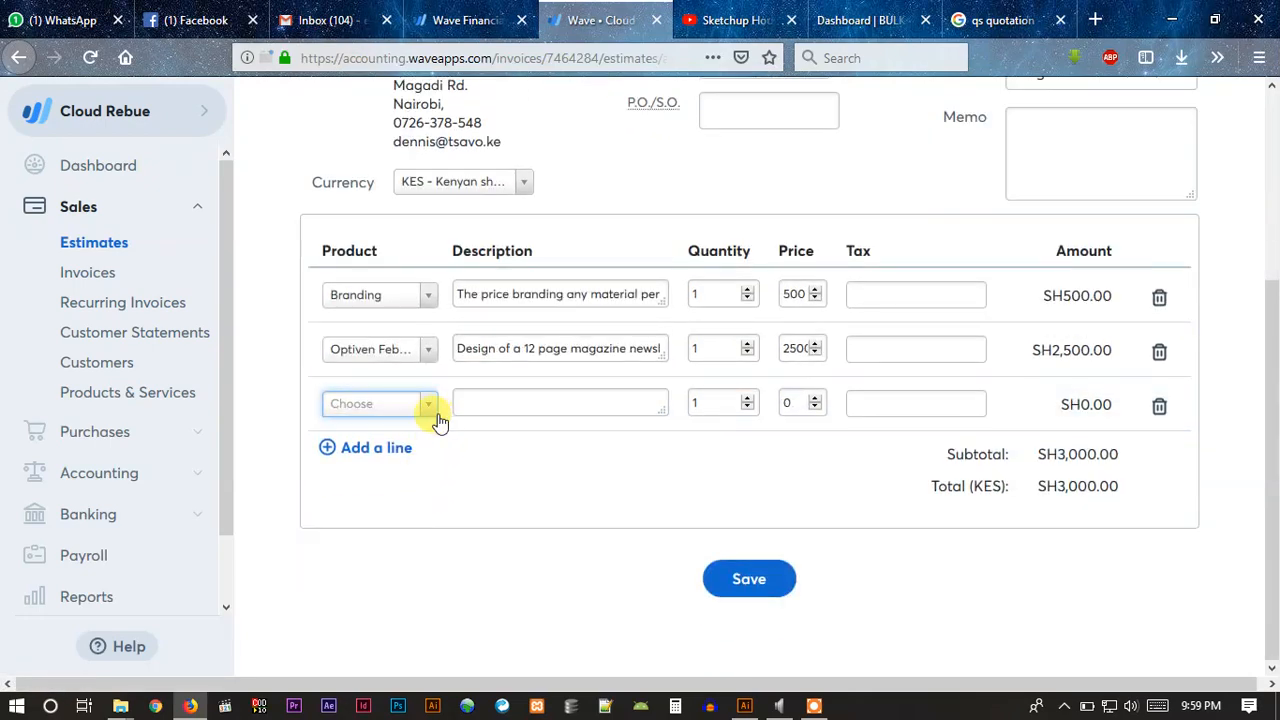
left_click(428, 404)
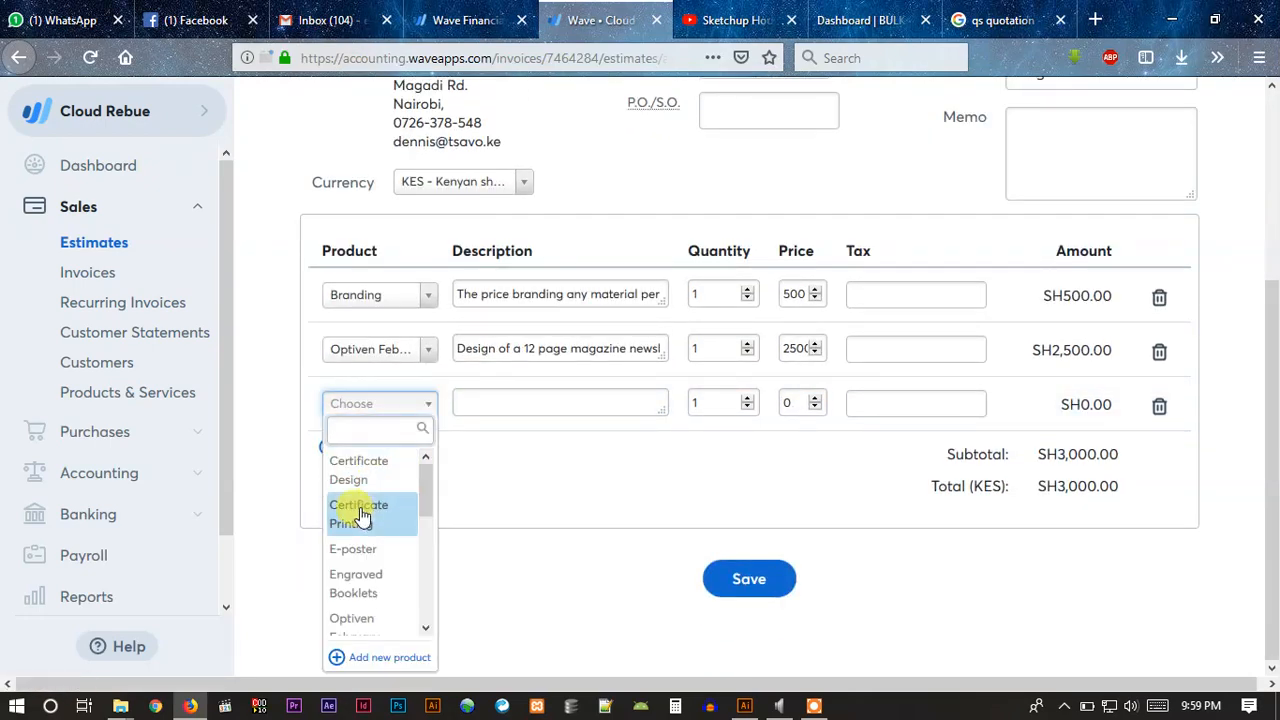
left_click(358, 512)
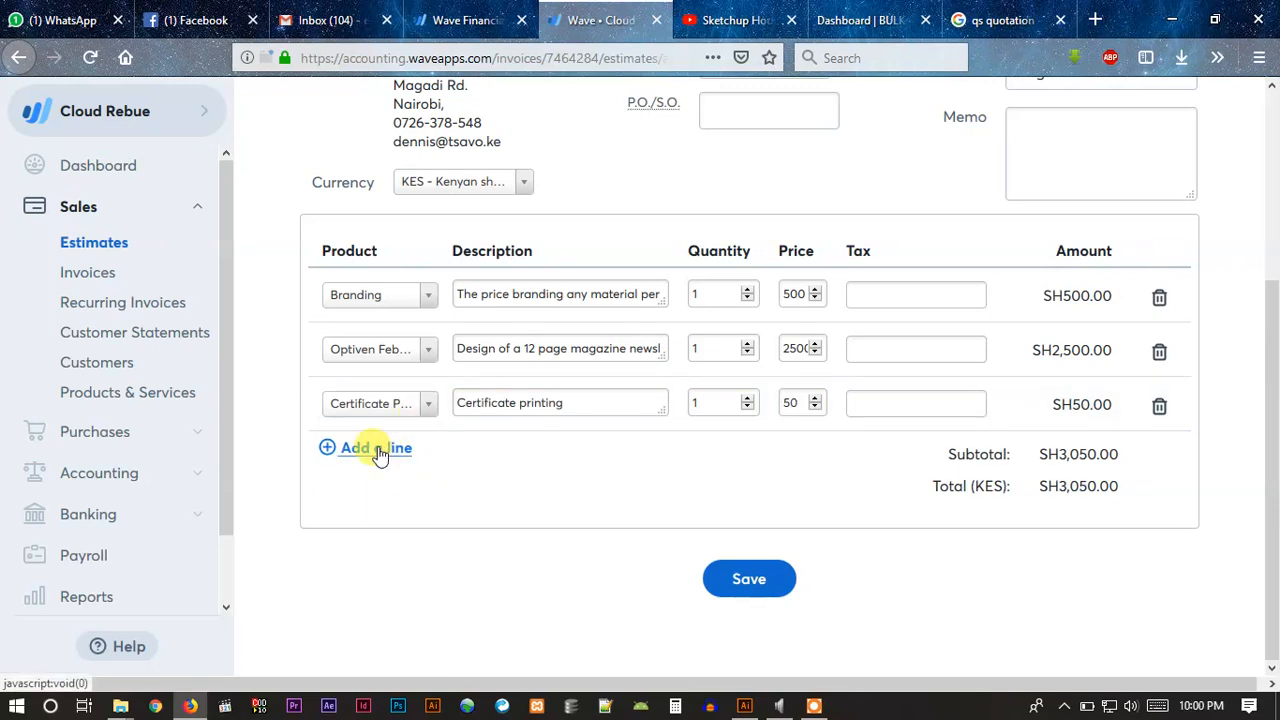
left_click(374, 448)
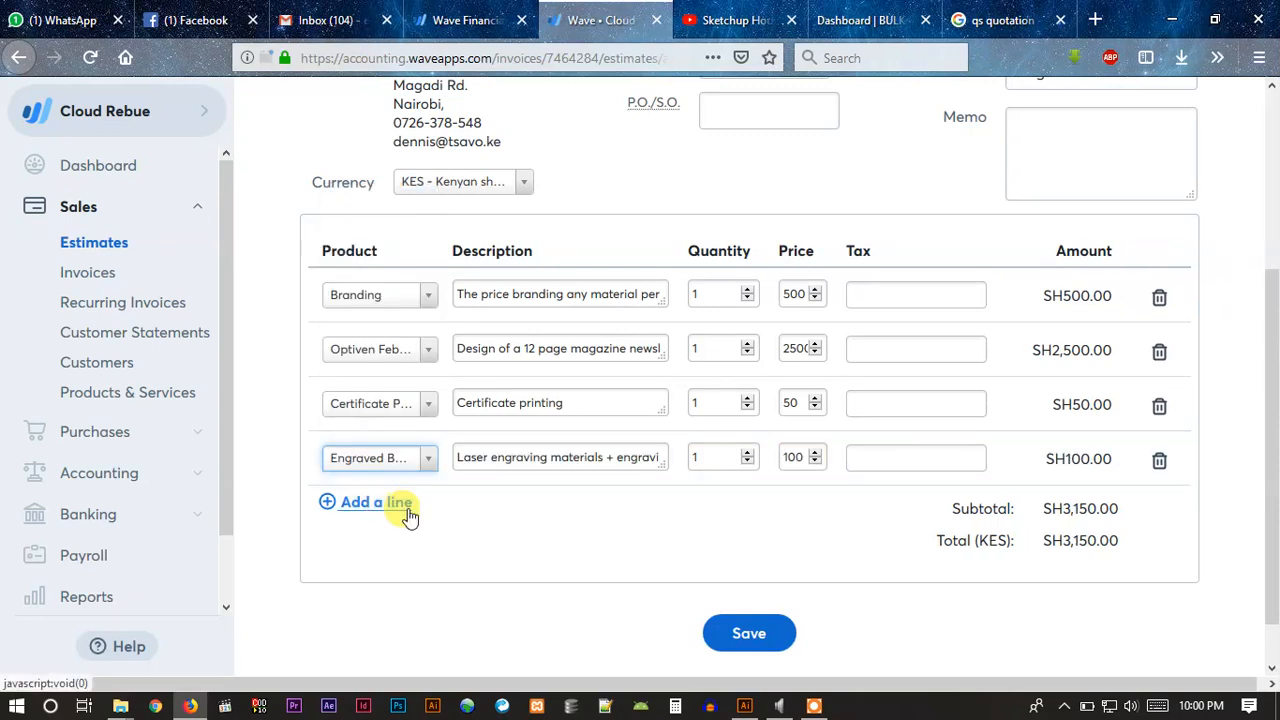
left_click(376, 502)
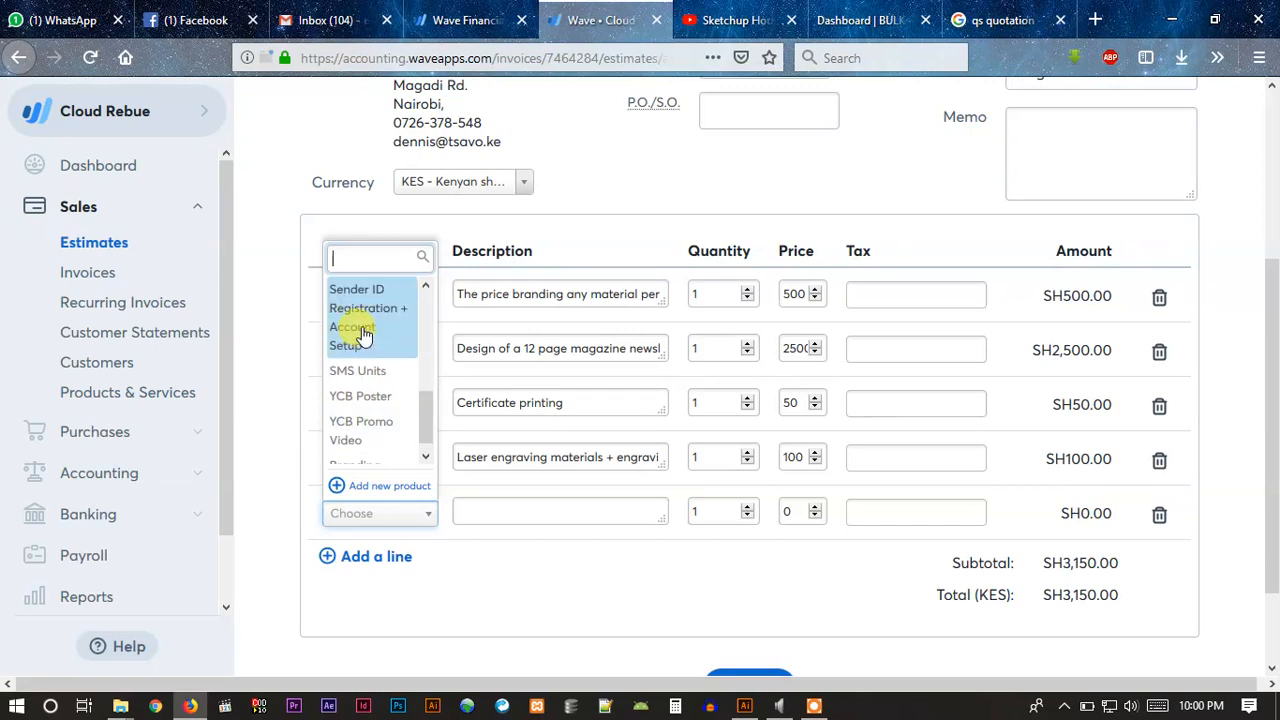
mouse_move(360, 396)
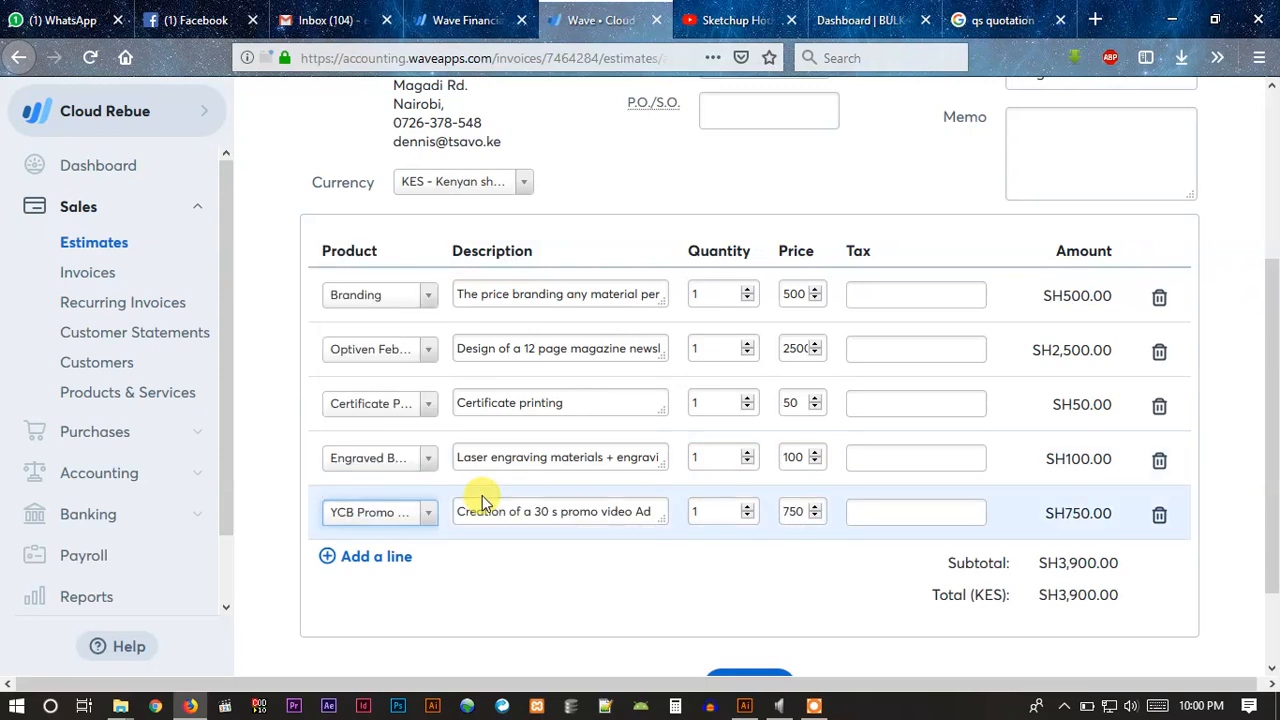
Step: Set the YCB Promo Video line to quantity 5, bringing the total to SH6,900.00
scroll("down", 3)
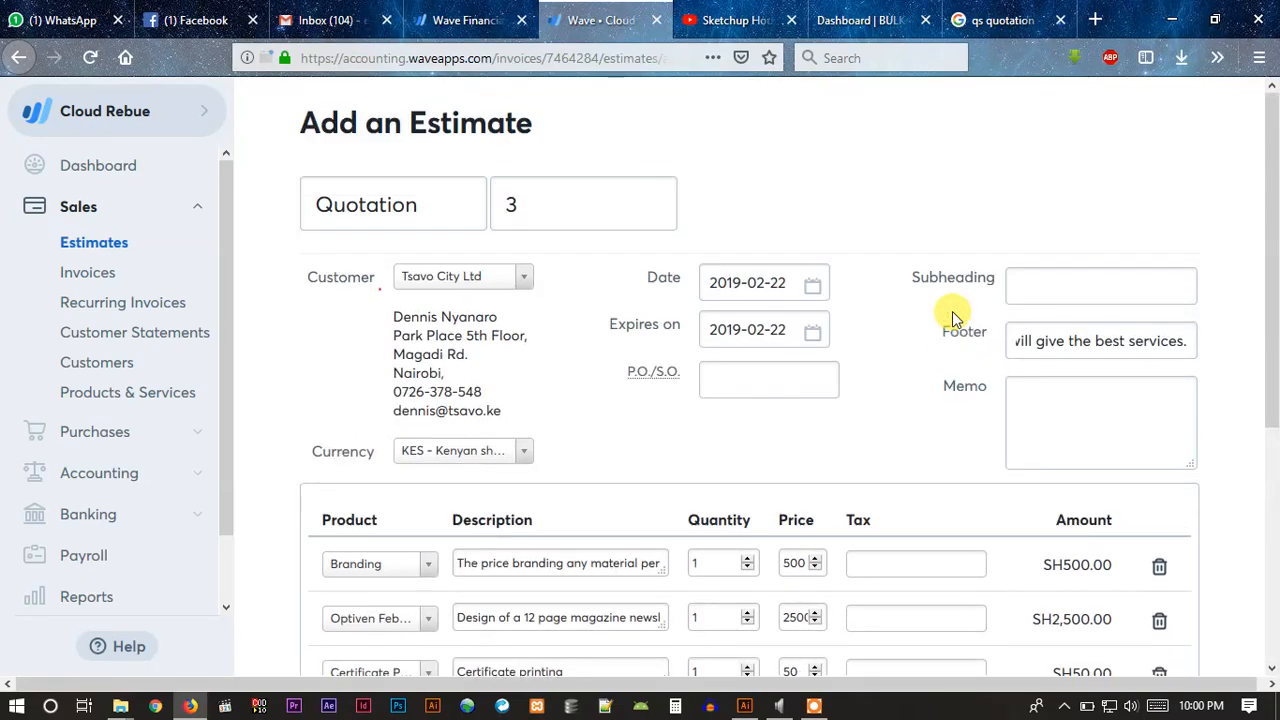
scroll("down", 3)
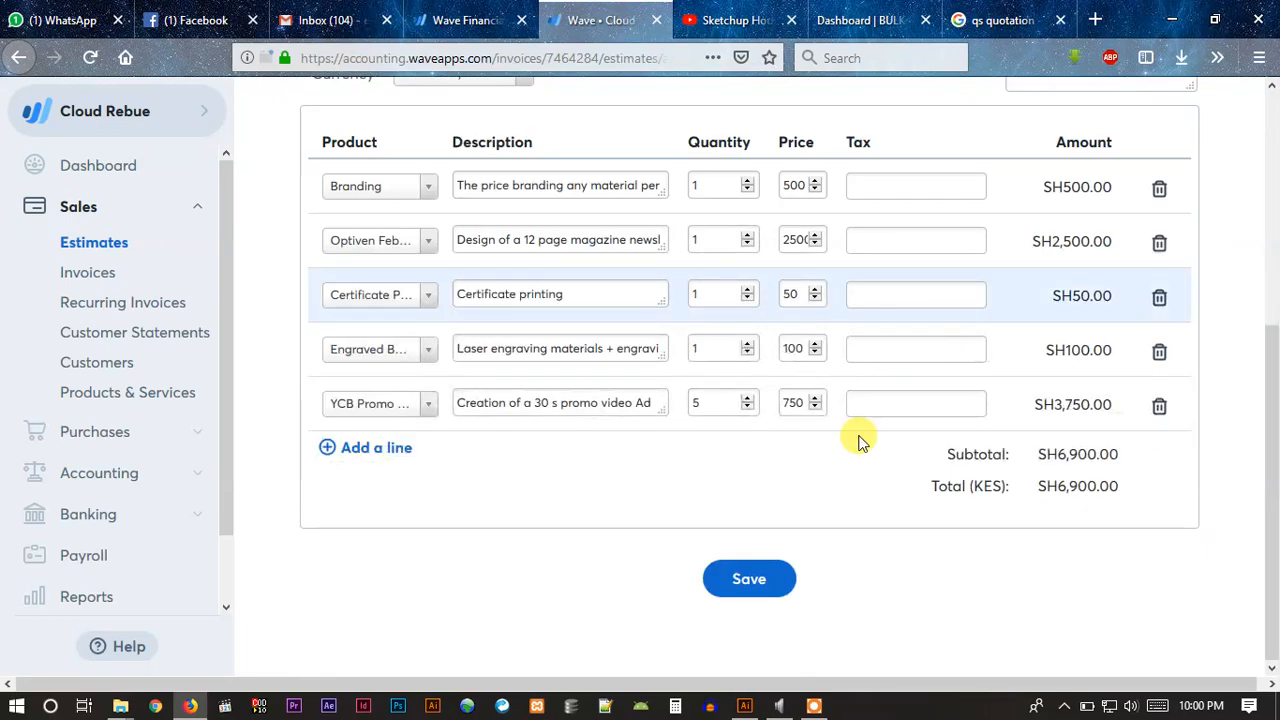
Step: Save the estimate as Quotation #3 and review its five items totalling SH6,900.00
left_click(748, 578)
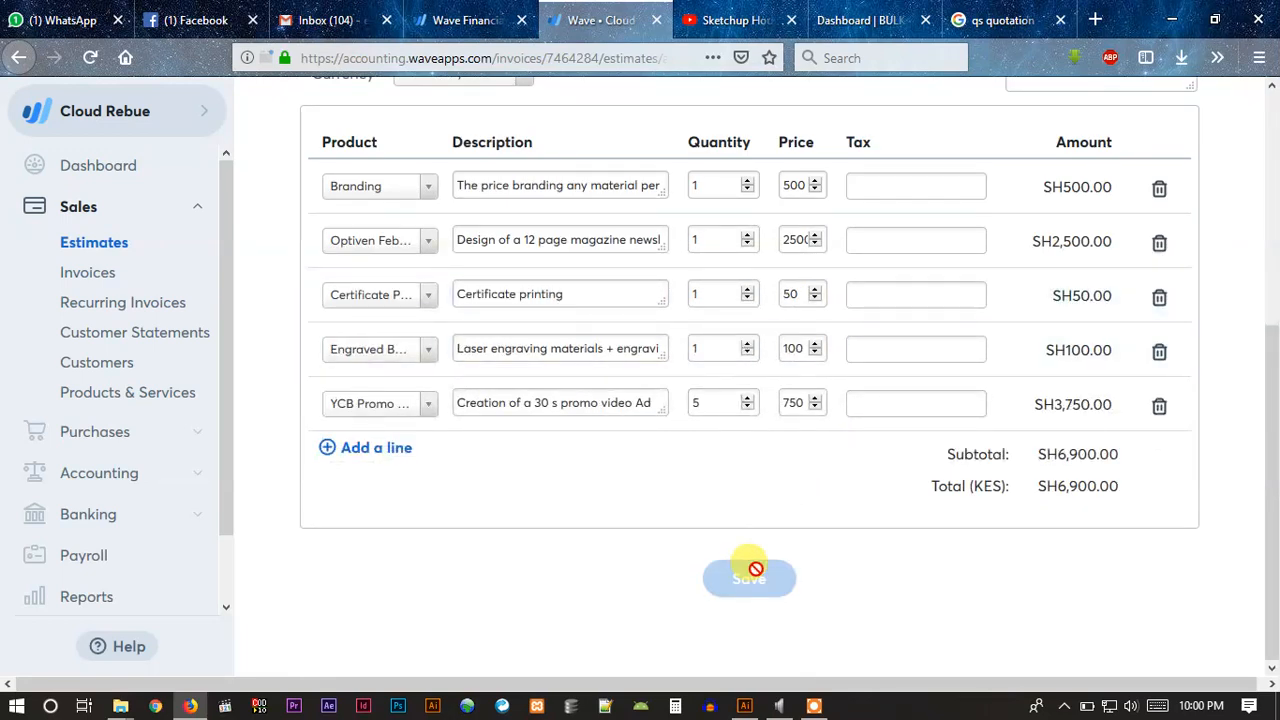
left_click(748, 576)
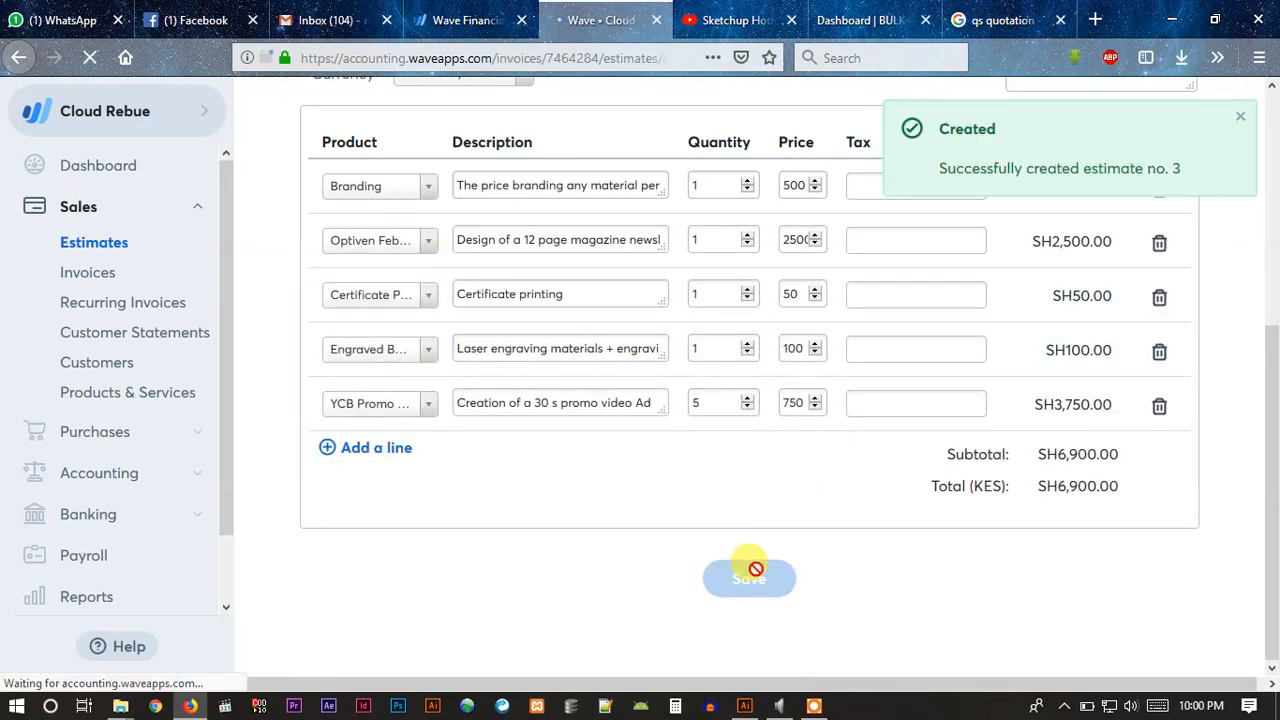
left_click(748, 578)
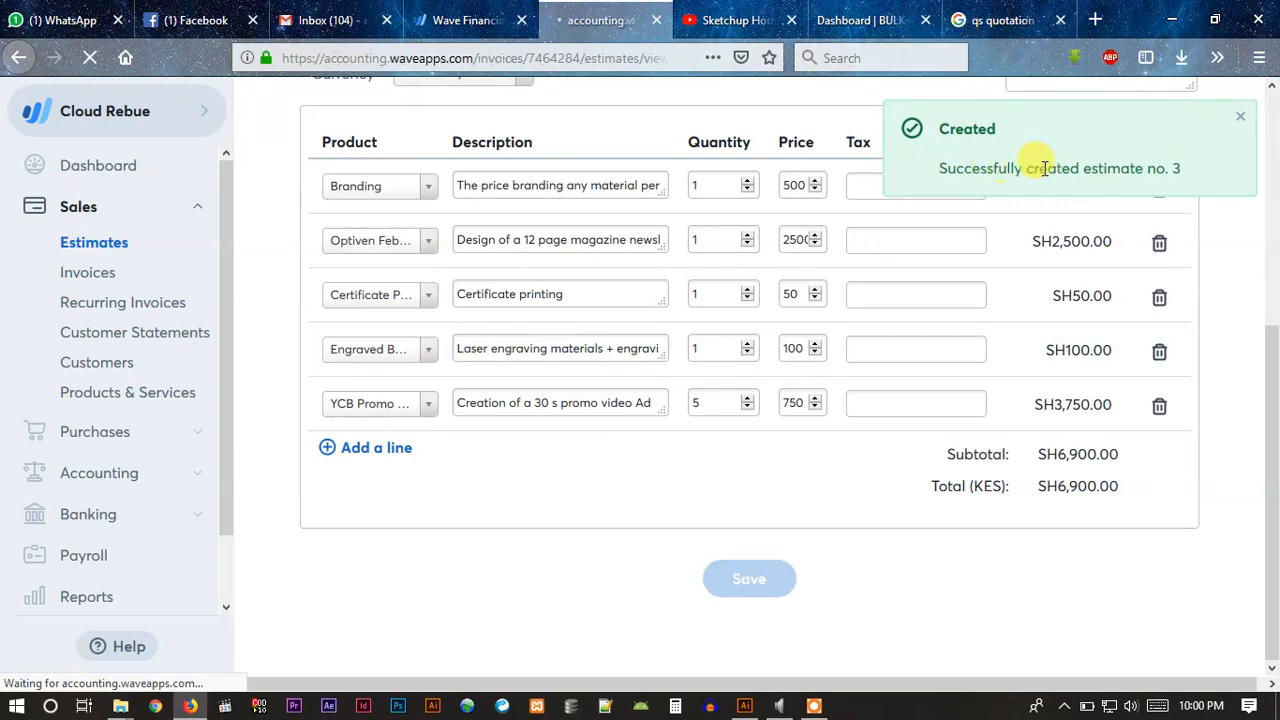
left_click(748, 578)
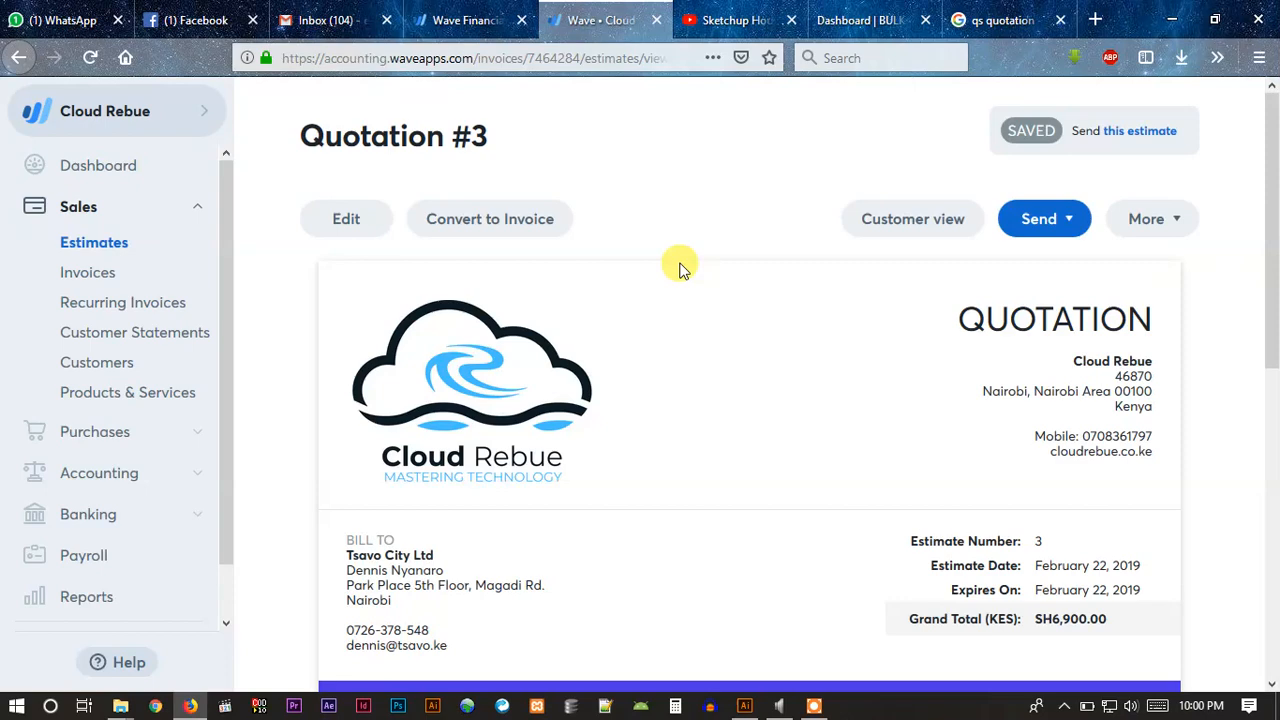
scroll("down", 3)
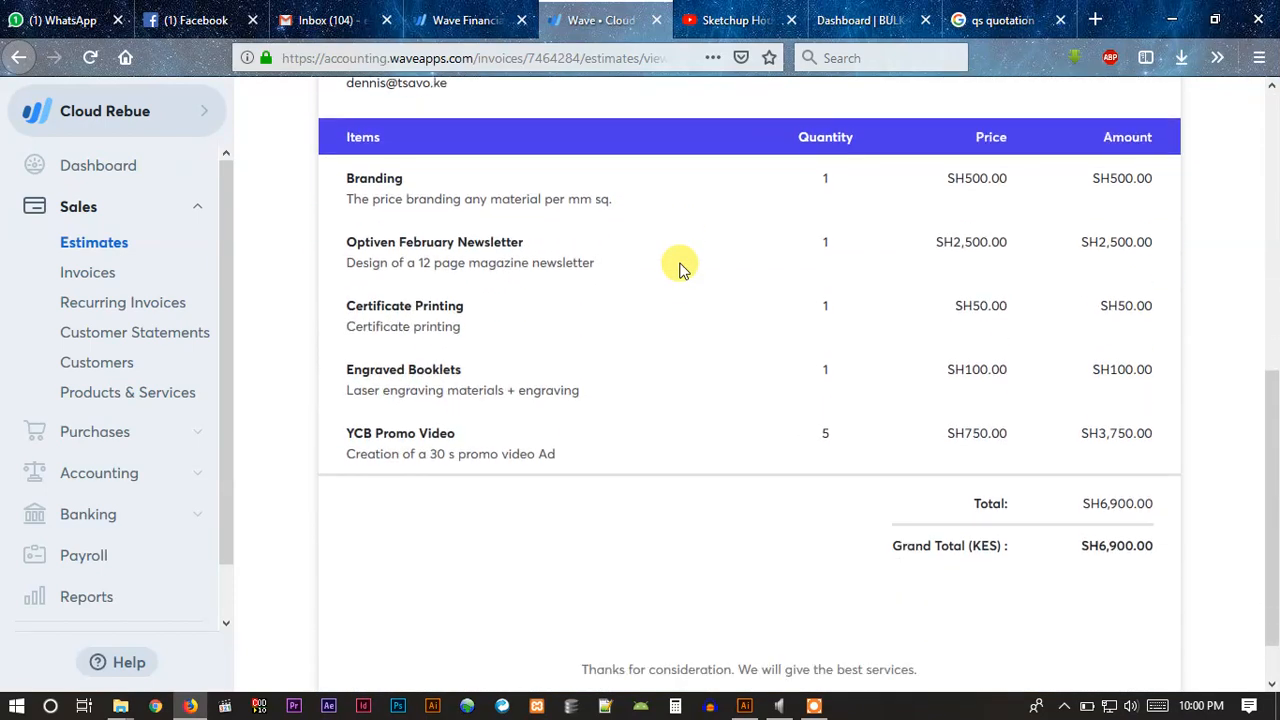
scroll("down", 3)
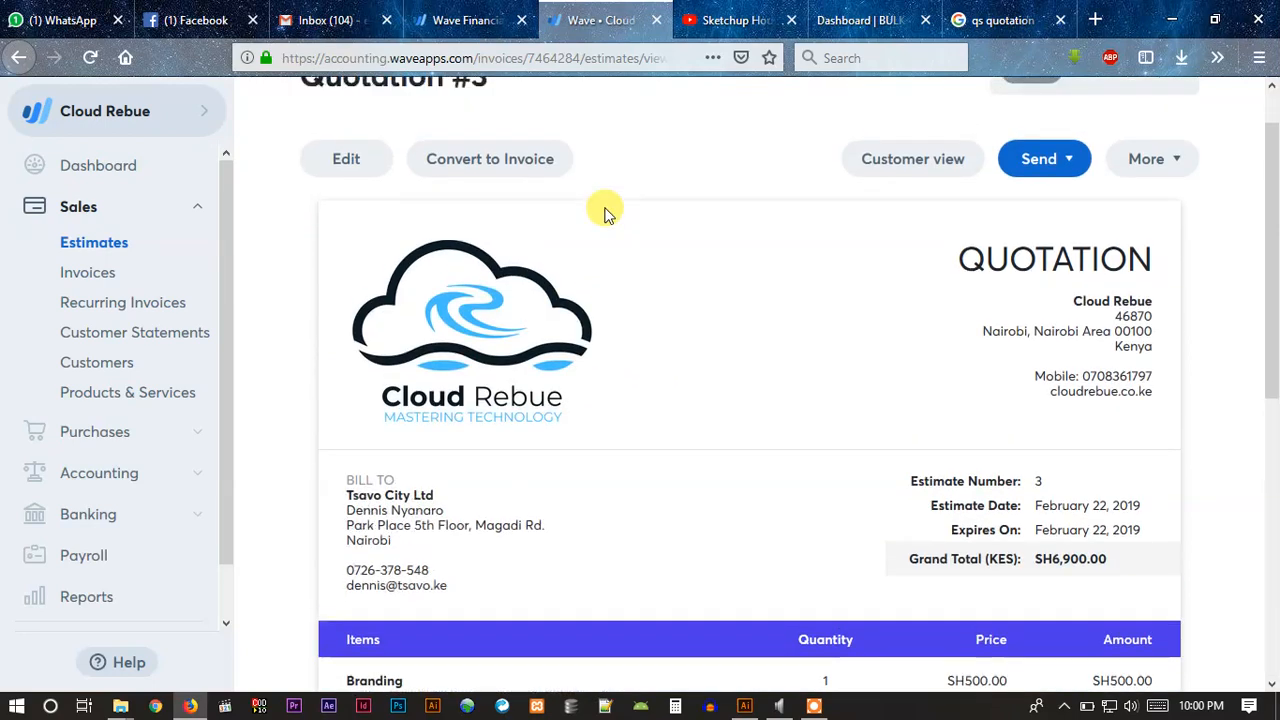
left_click(90, 56)
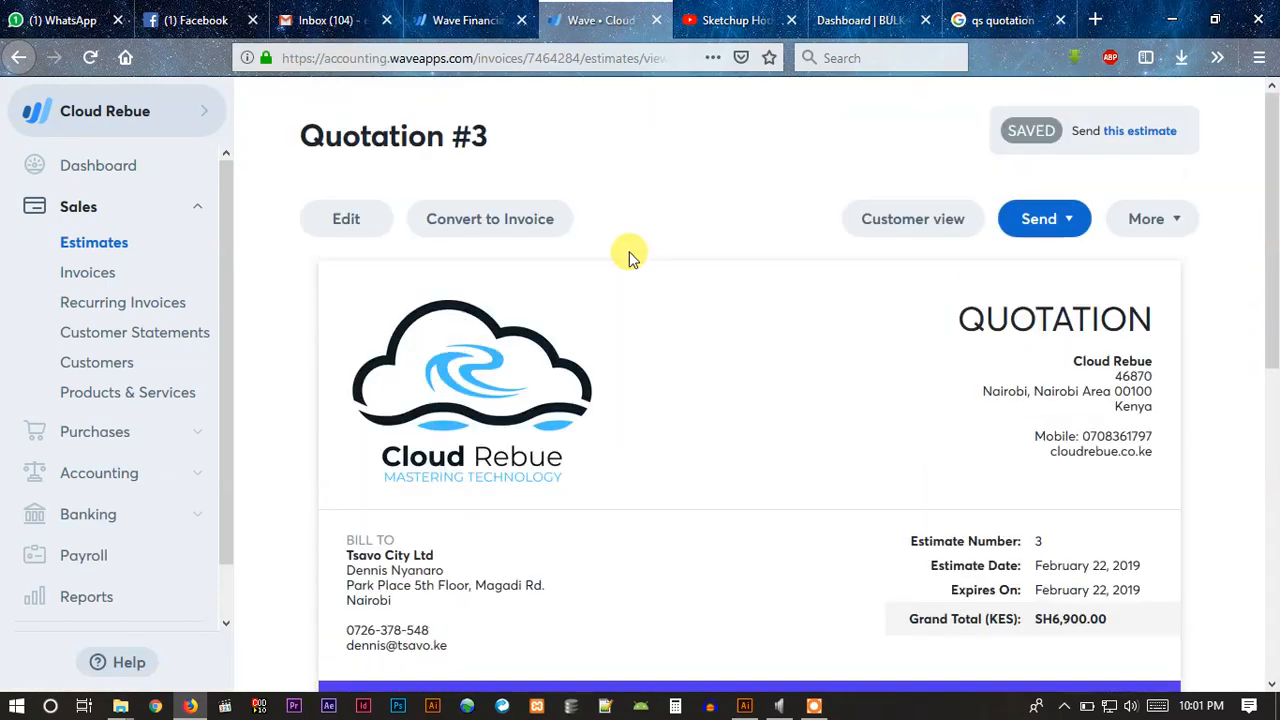
mouse_move(490, 218)
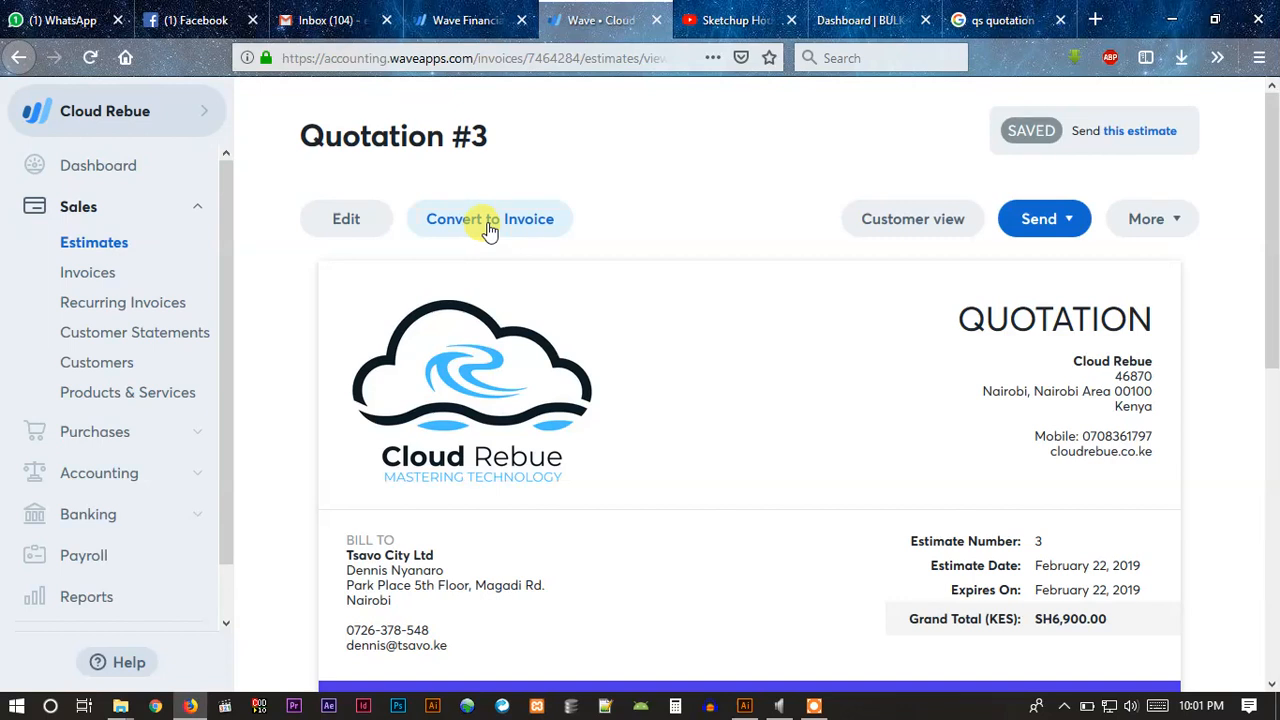
mouse_move(912, 218)
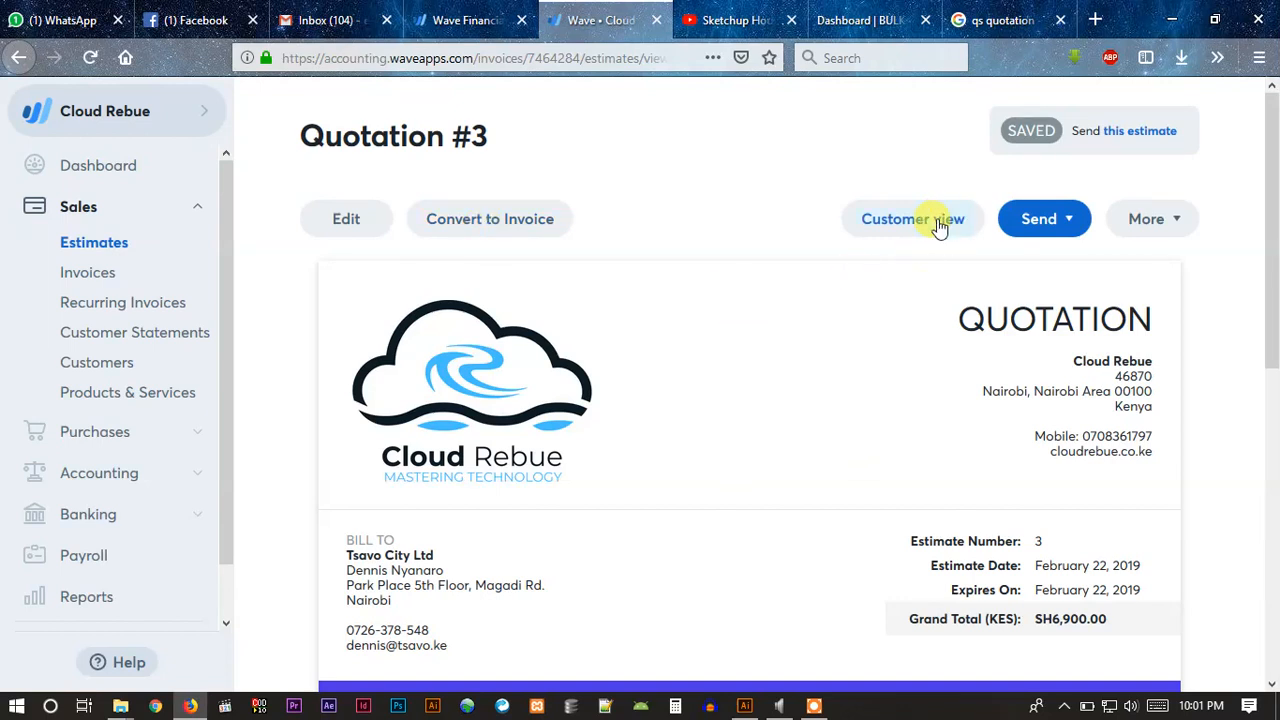
left_click(912, 218)
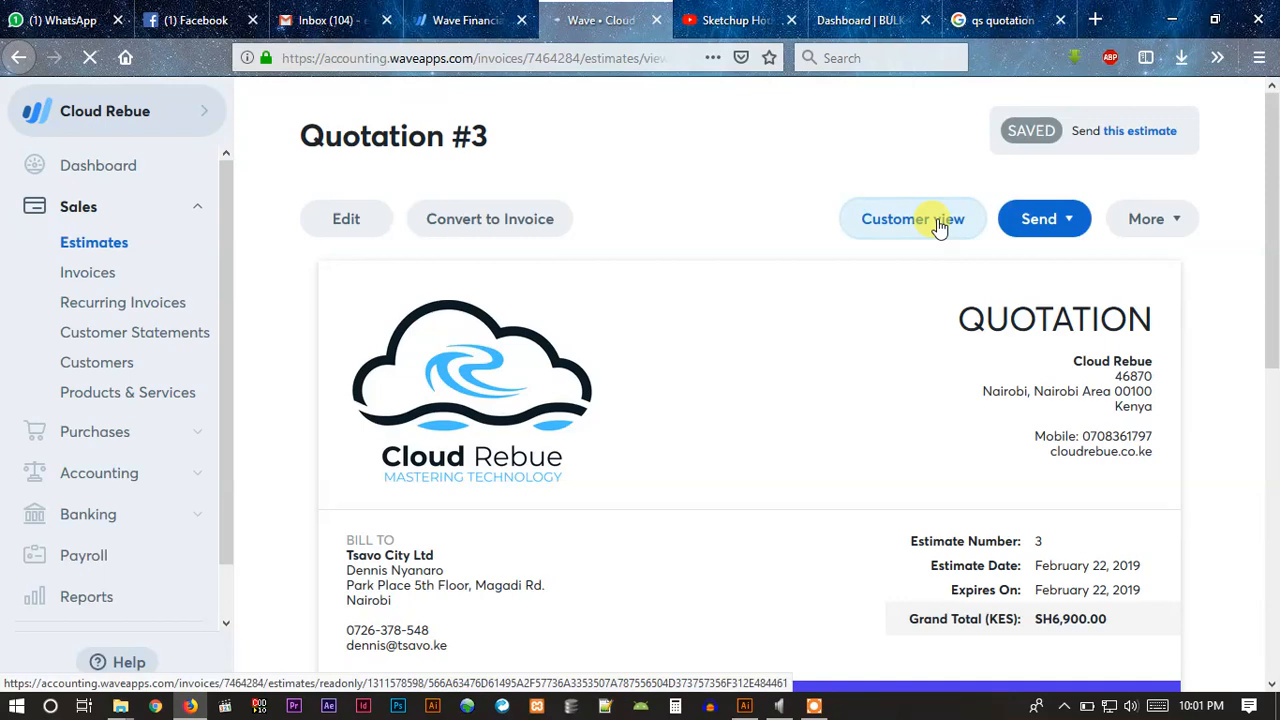
left_click(912, 218)
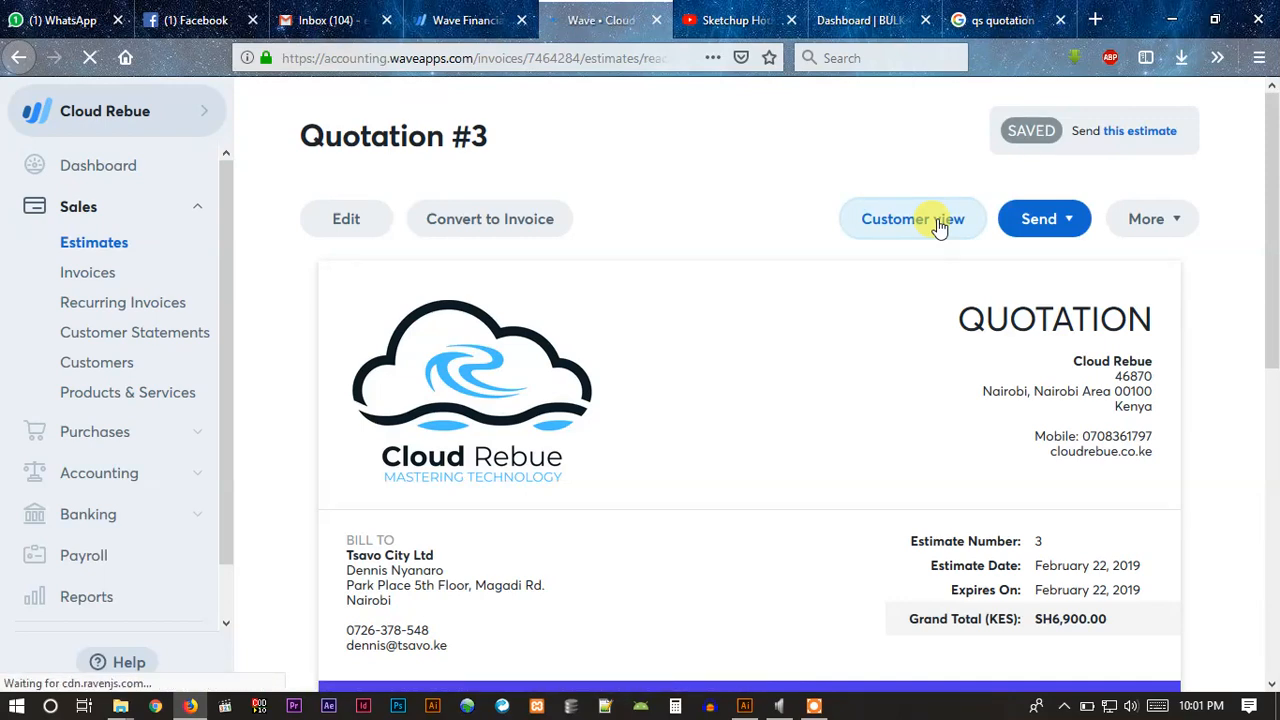
scroll("down", 3)
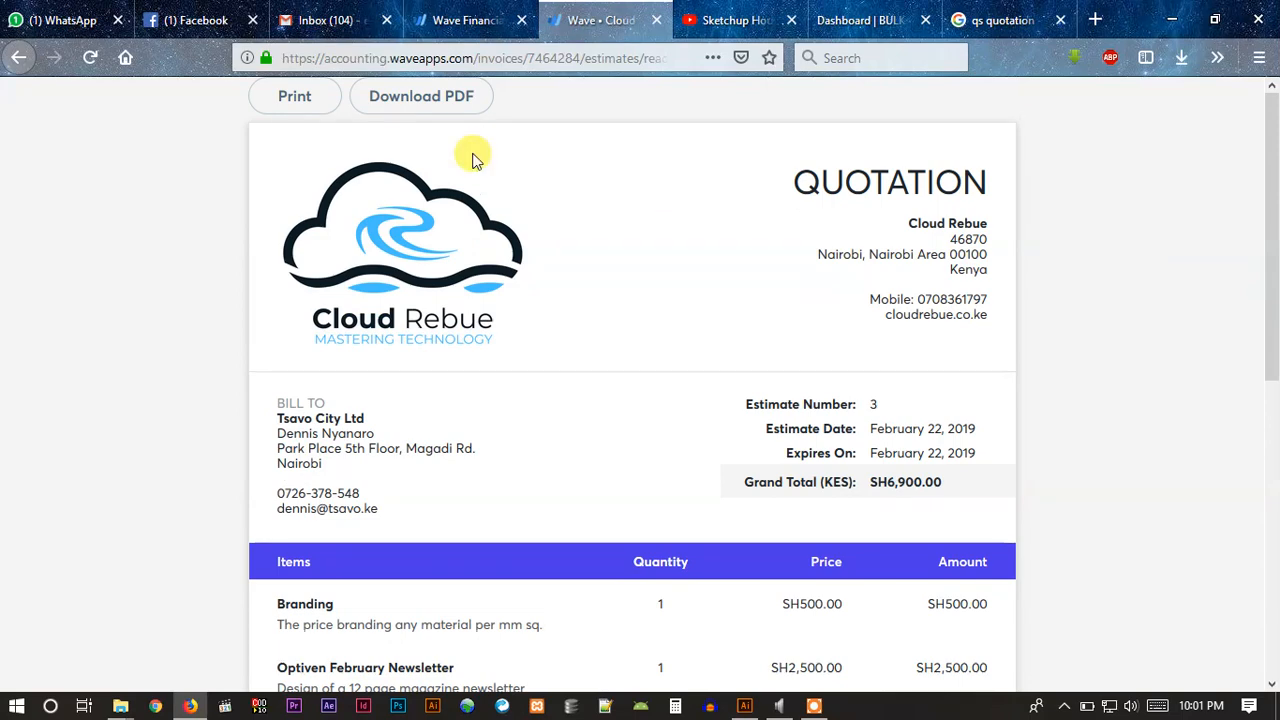
scroll("down", 3)
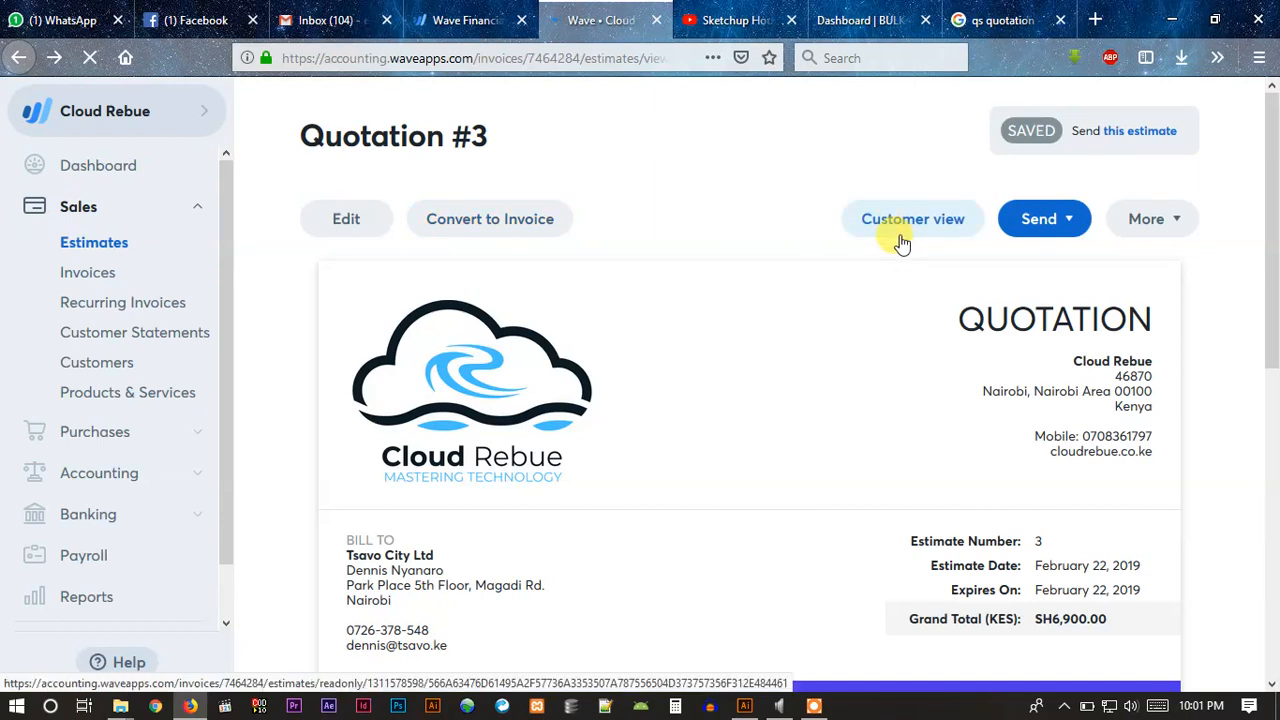
mouse_move(790, 256)
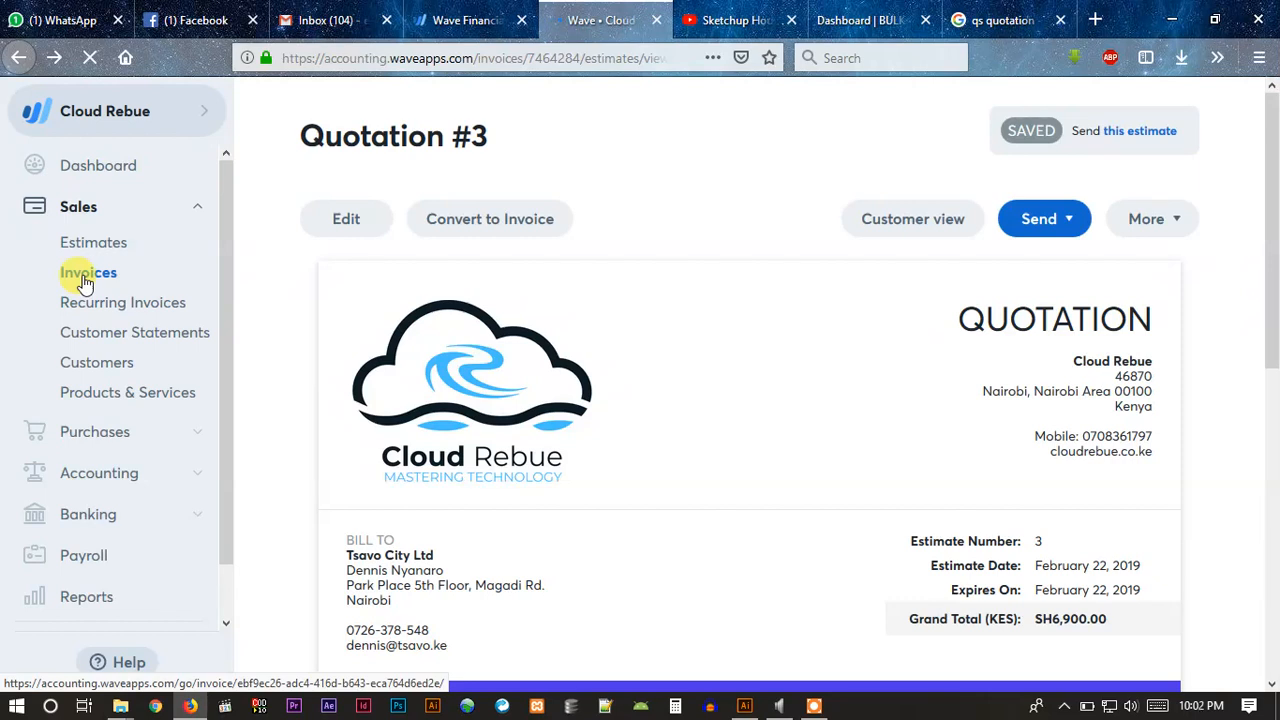
Step: Go to the Invoices list showing two unpaid invoices for Inversk Group
left_click(88, 272)
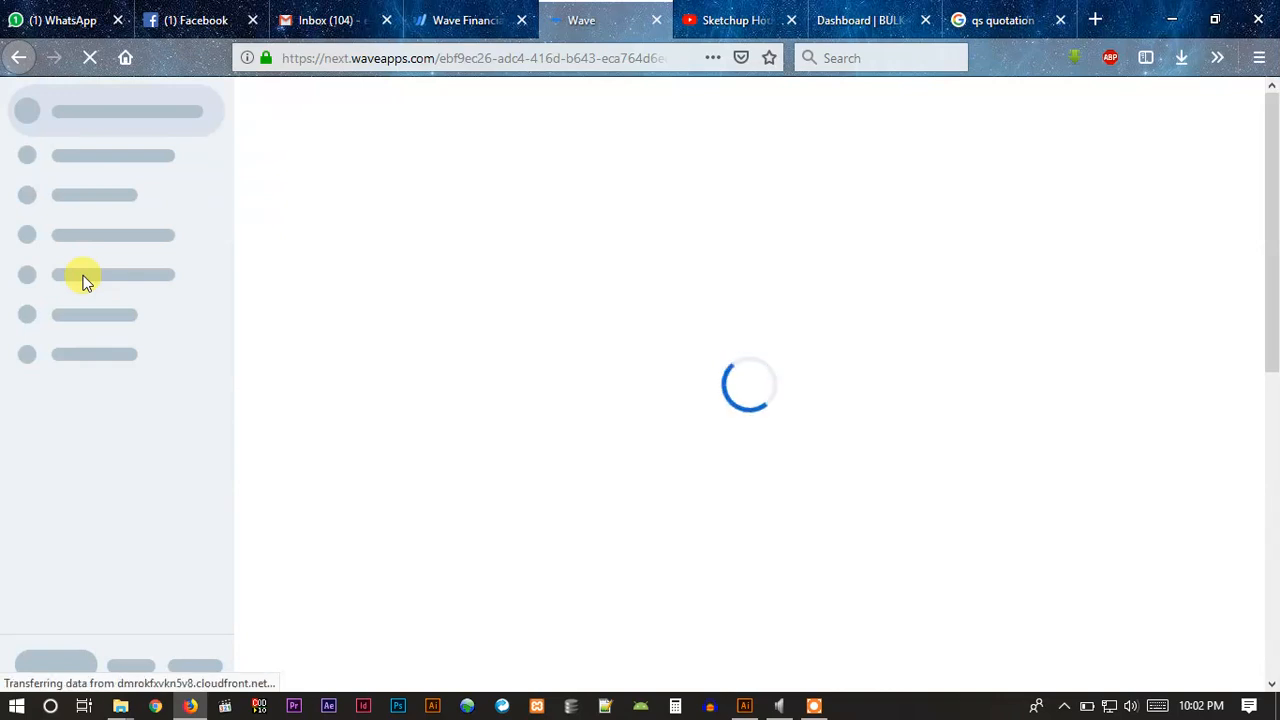
left_click(88, 272)
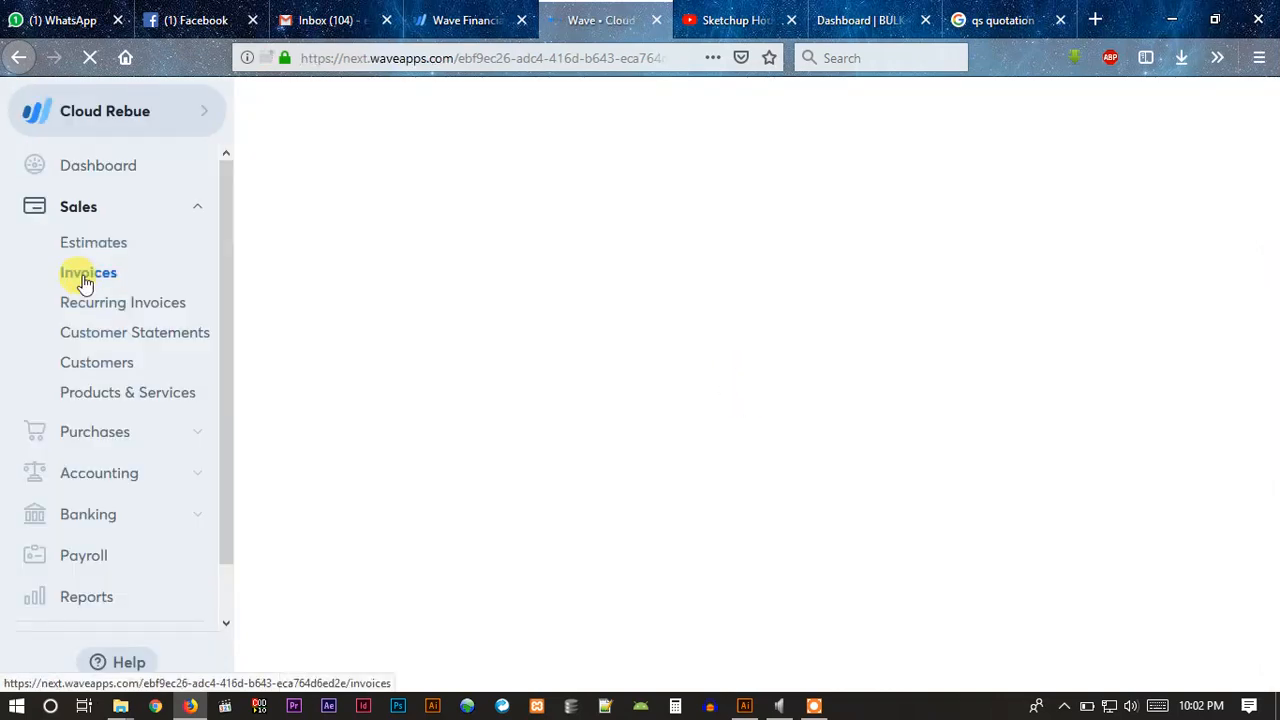
left_click(88, 272)
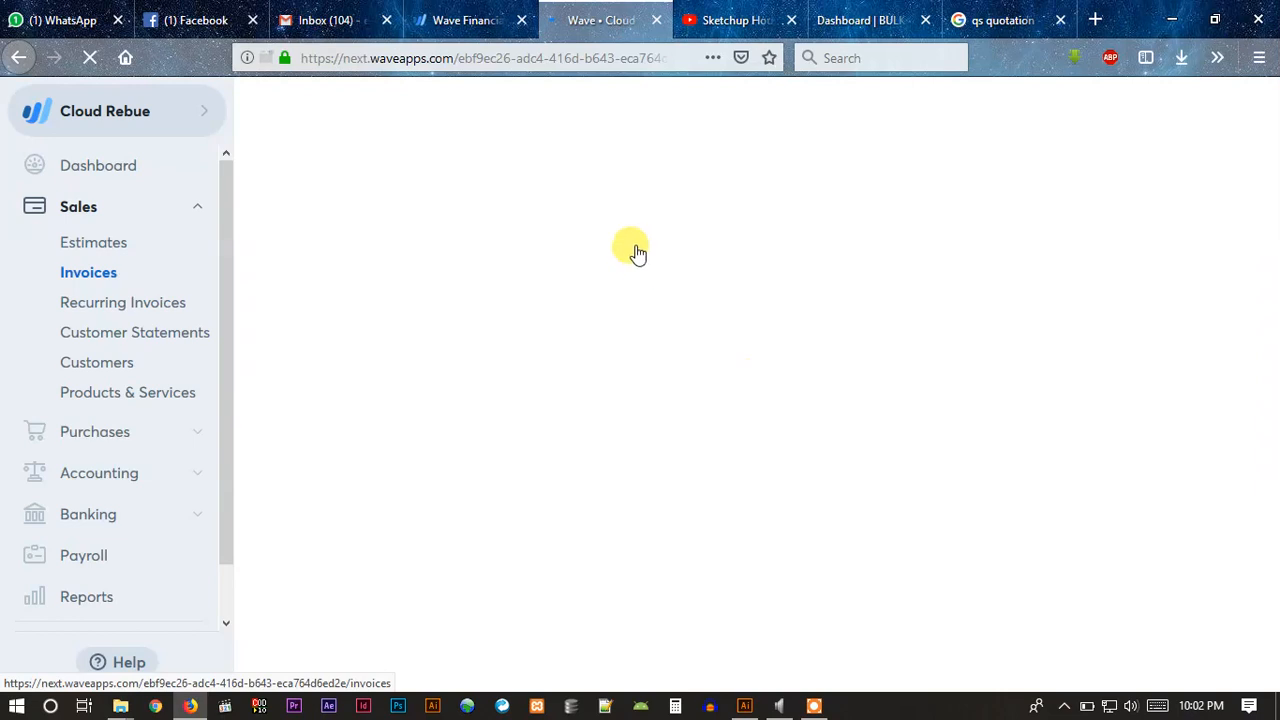
mouse_move(624, 268)
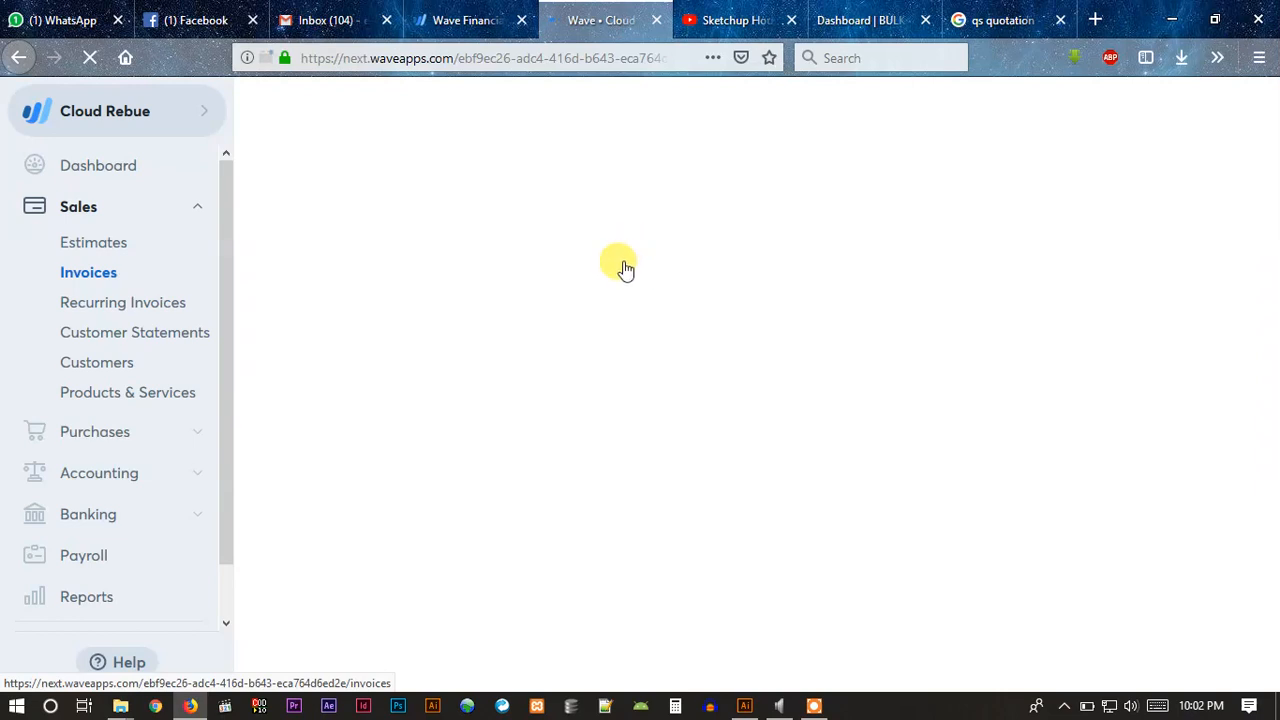
mouse_move(568, 272)
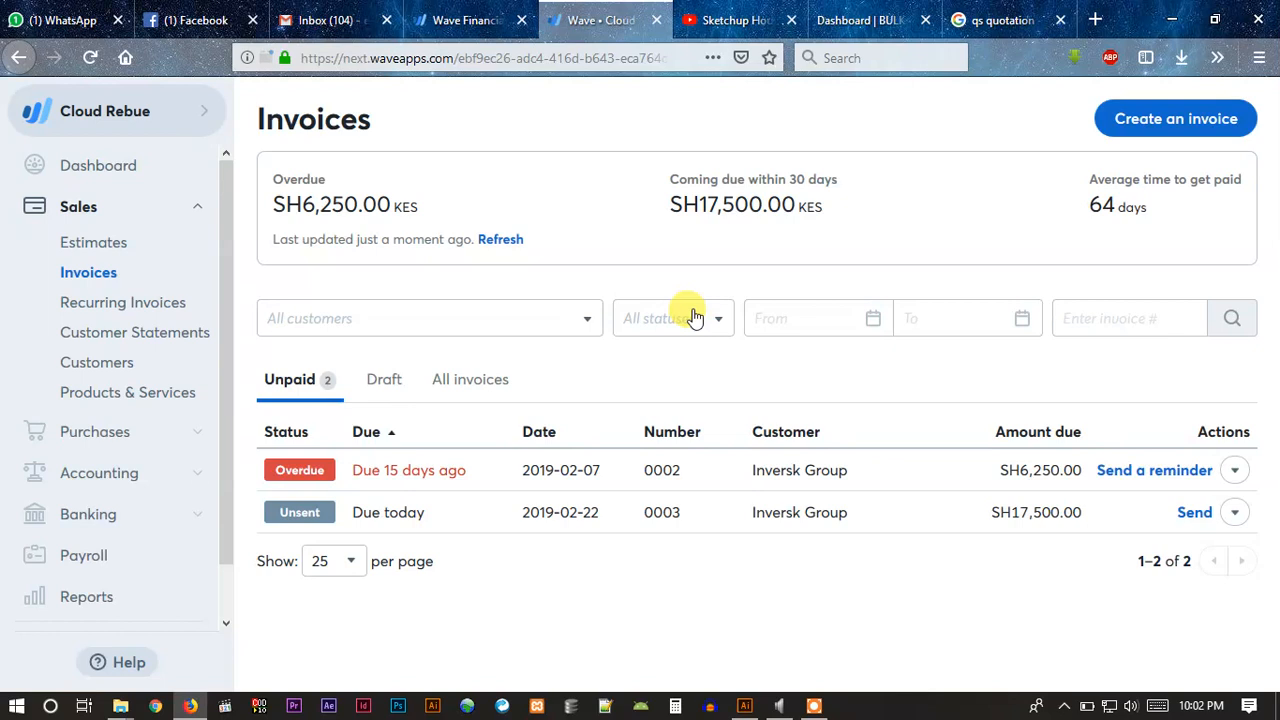
mouse_move(638, 318)
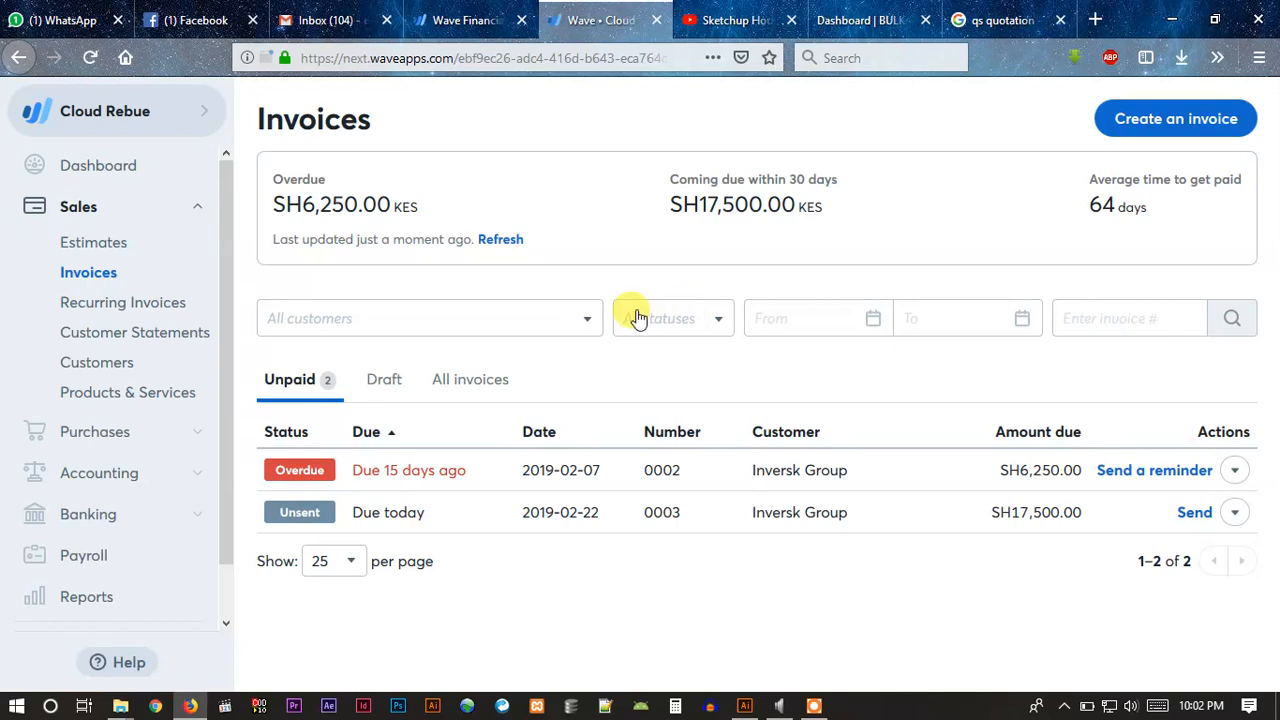